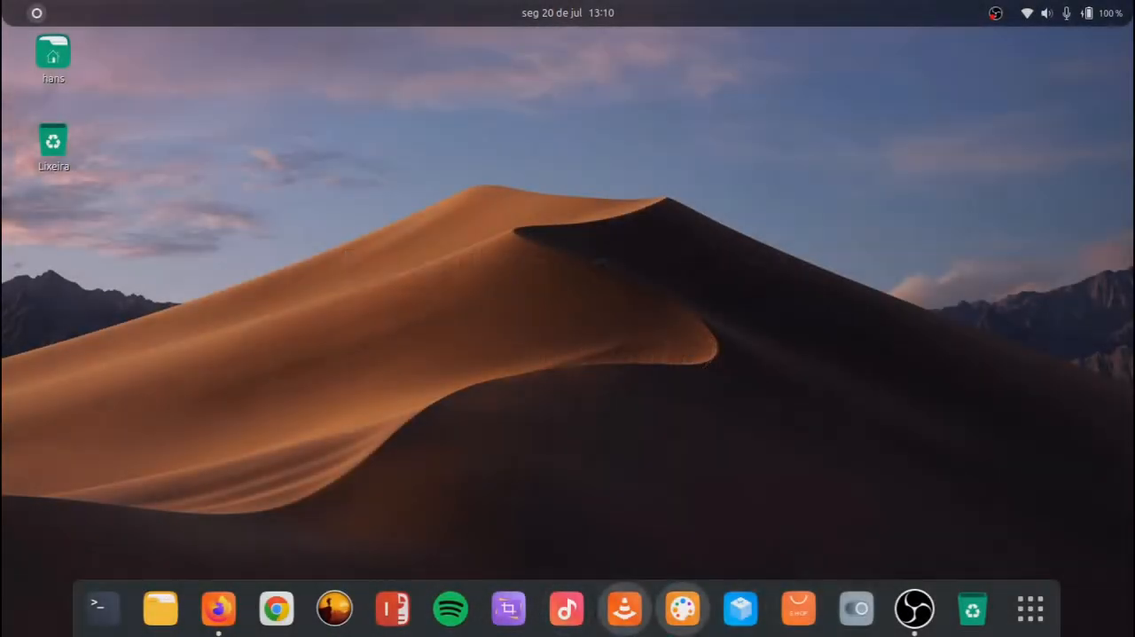
Browse the application overview and briefly open and close the file manager
click(1036, 606)
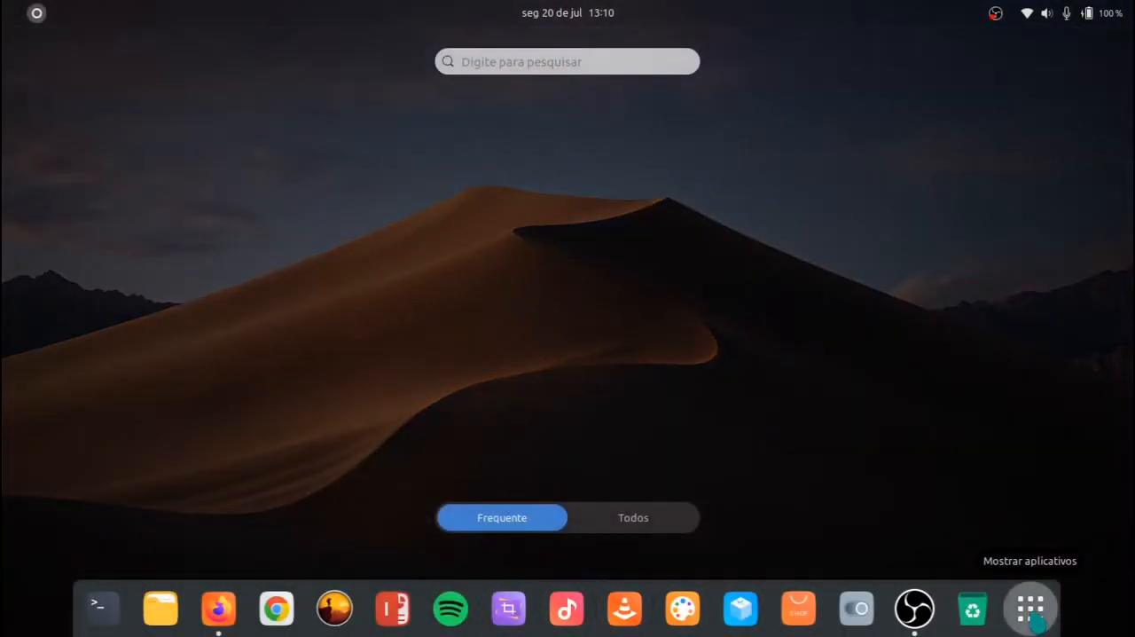
click(633, 517)
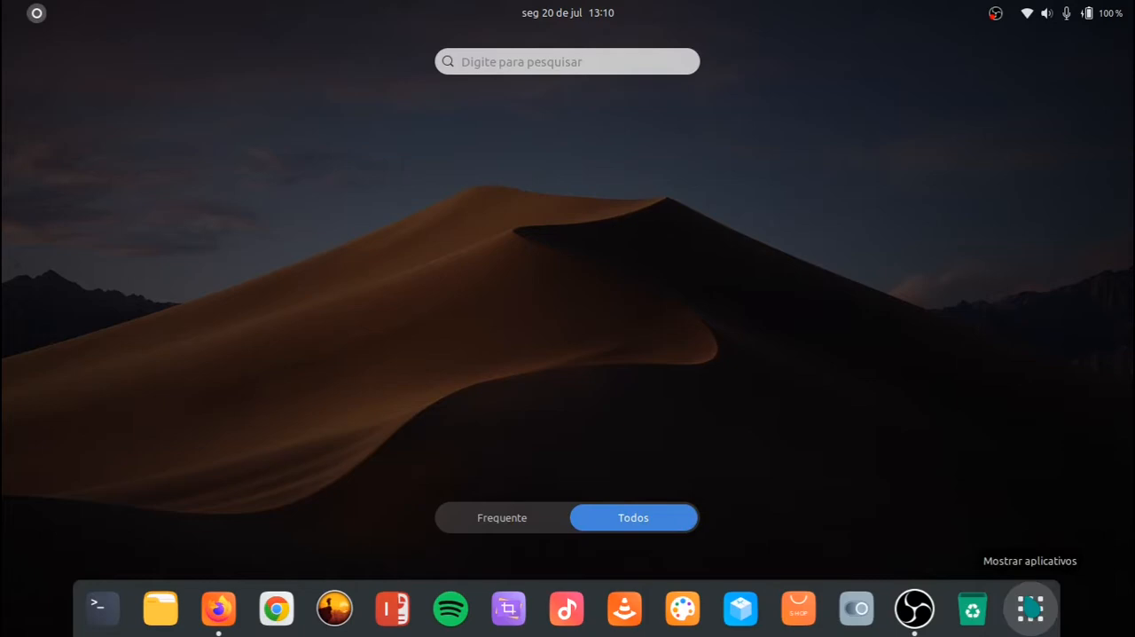
click(1033, 608)
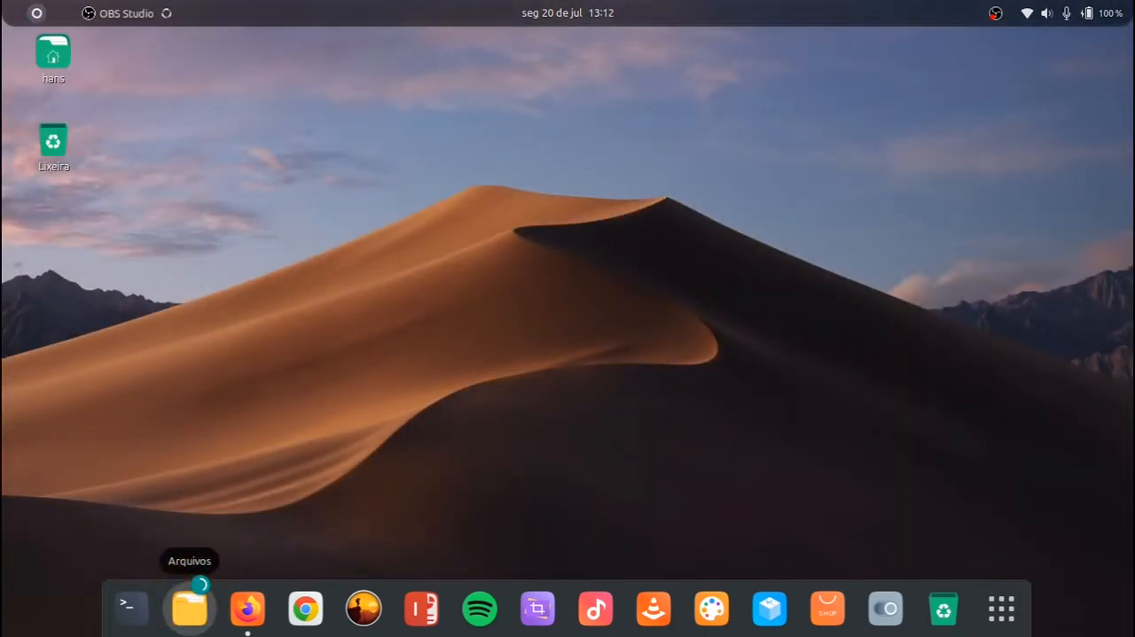
click(189, 609)
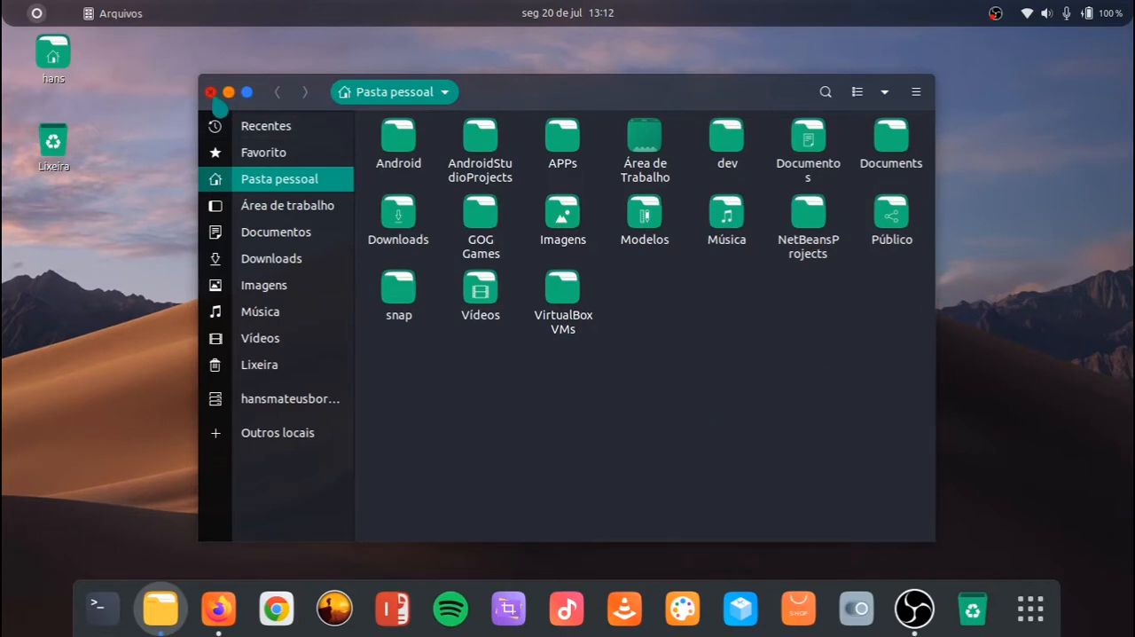
click(211, 92)
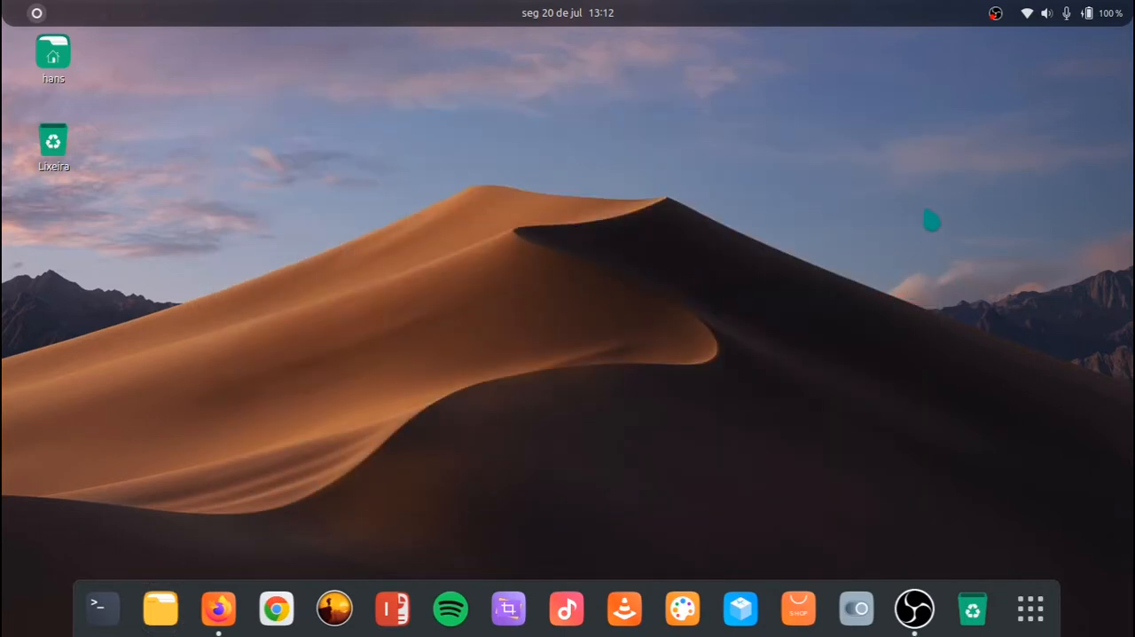
mouse_move(1007, 163)
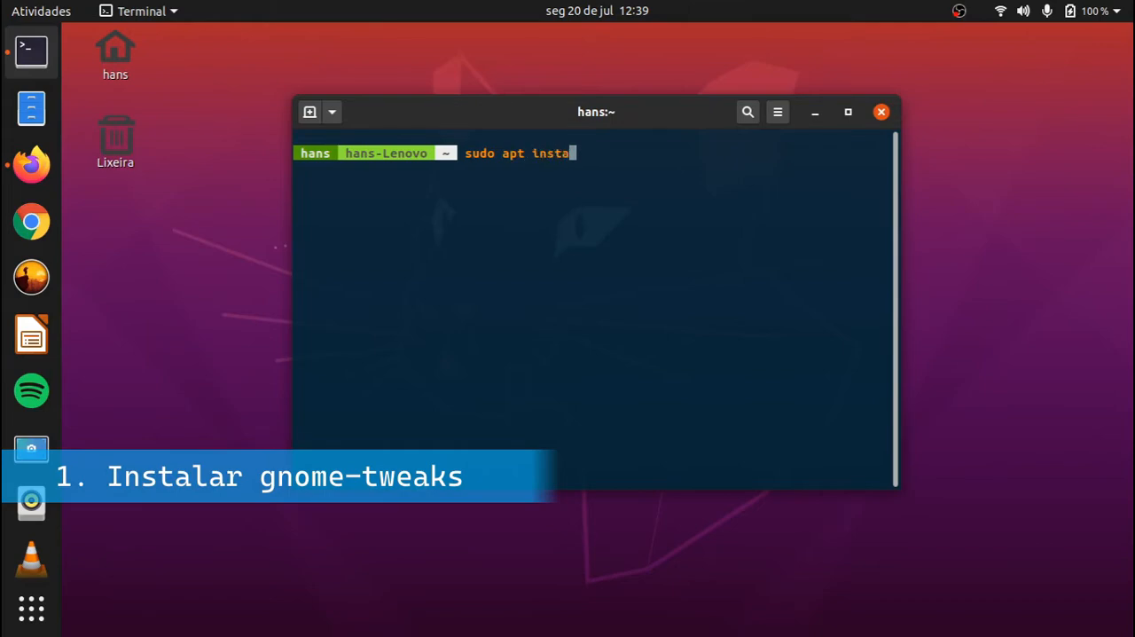
Run 'sudo apt install gnome-tweaks' in the terminal
text(ll gn)
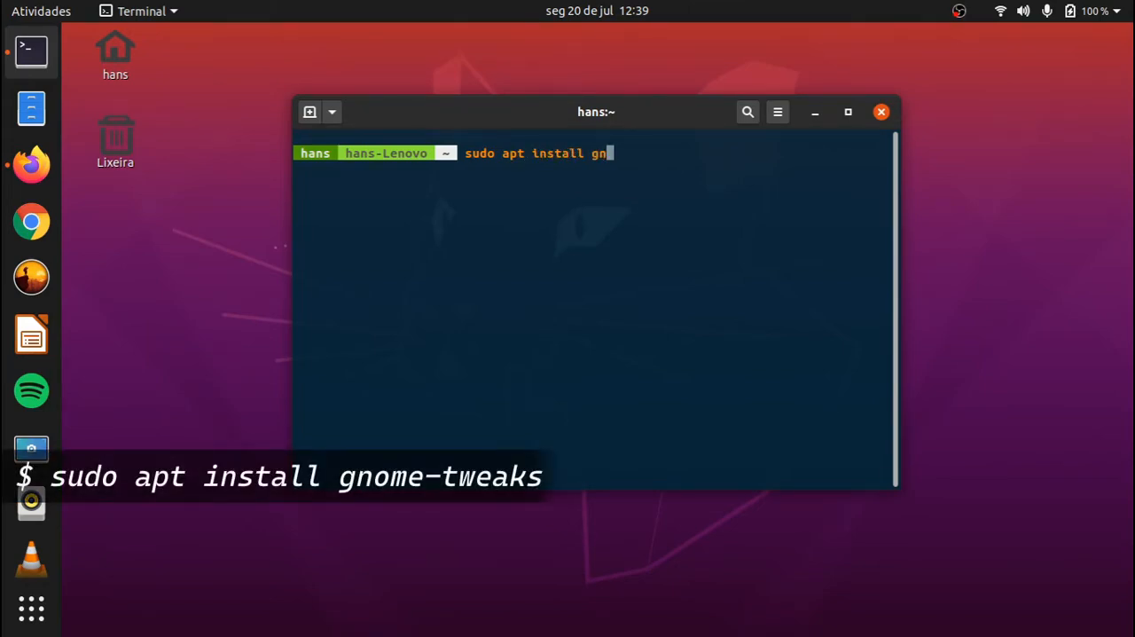
text(ome-tweaks)
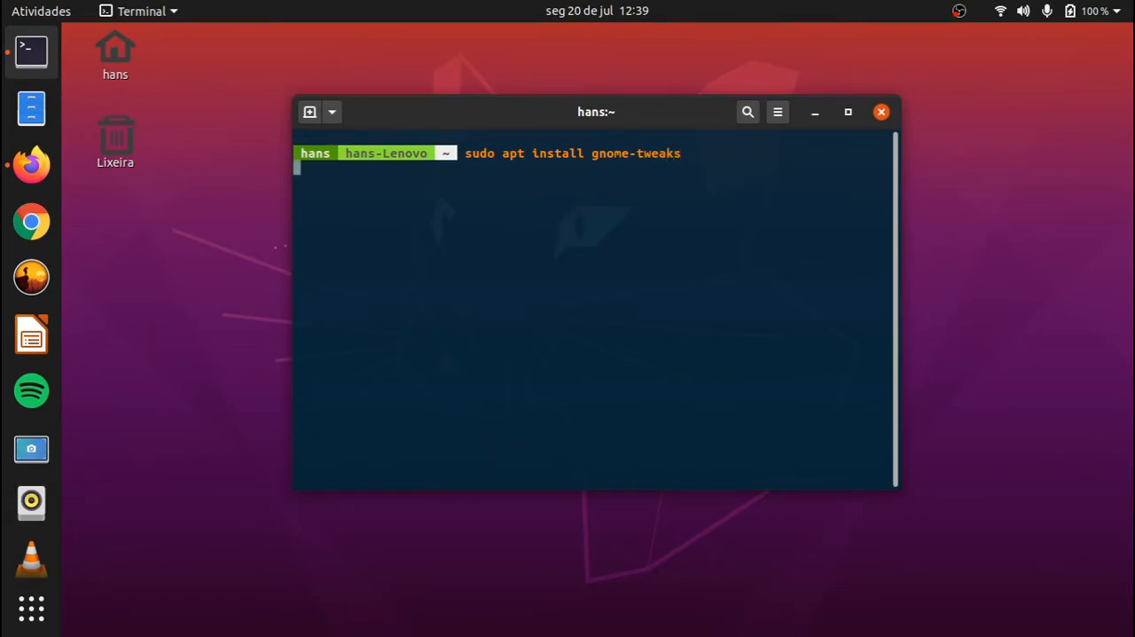
key(Return)
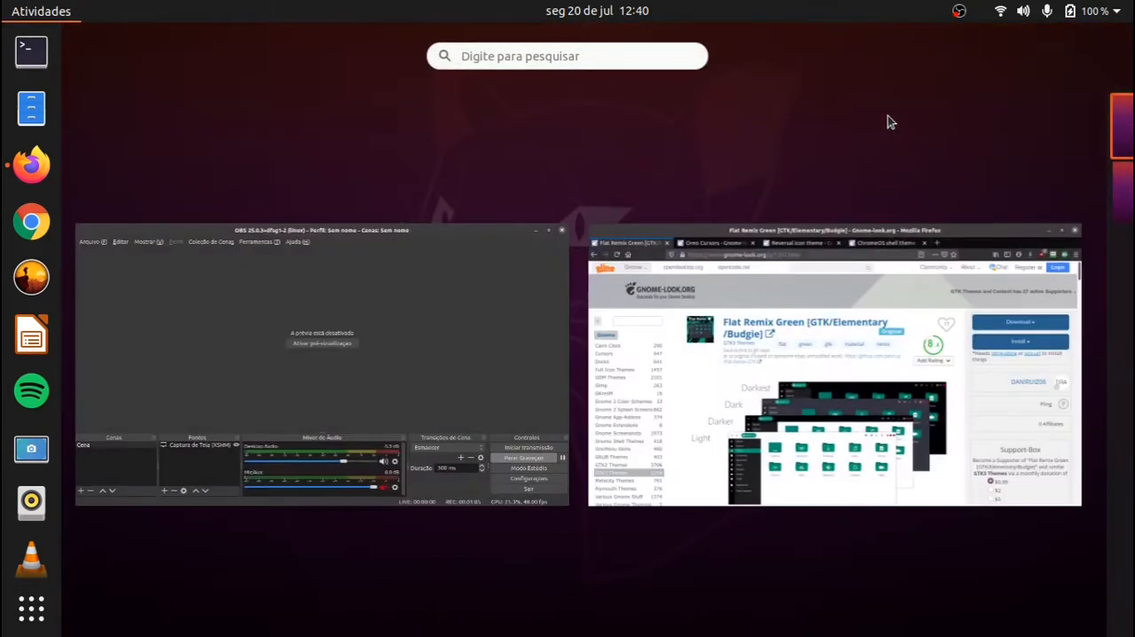
Launch Ajustes via search, visit Aparência and Extensões, enable User themes, and close Tweaks
text(aju)
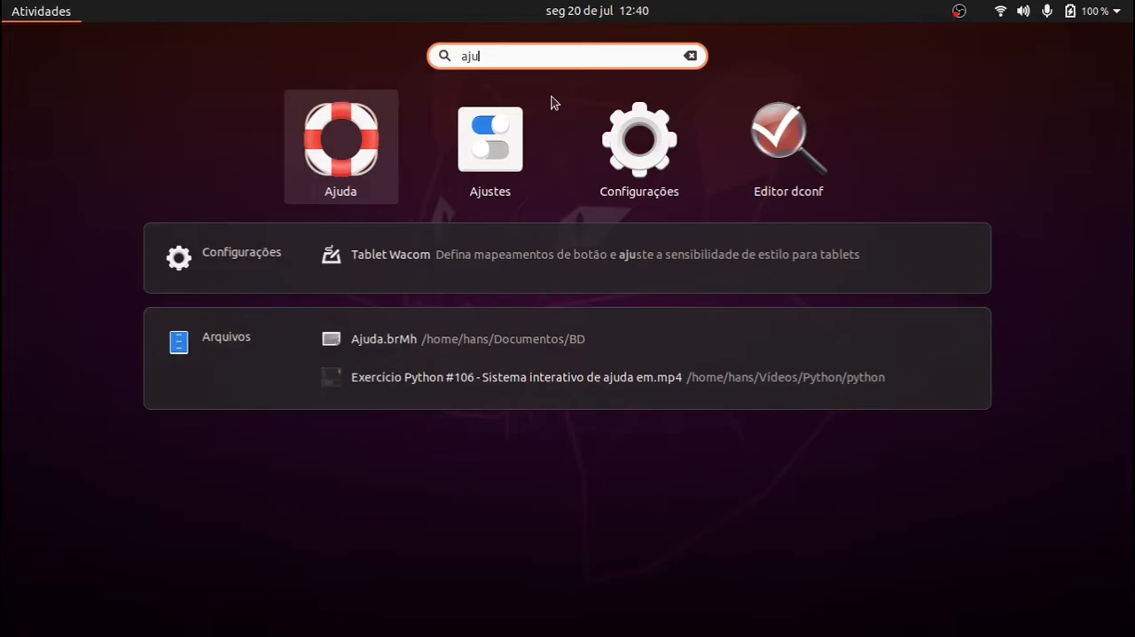
click(489, 138)
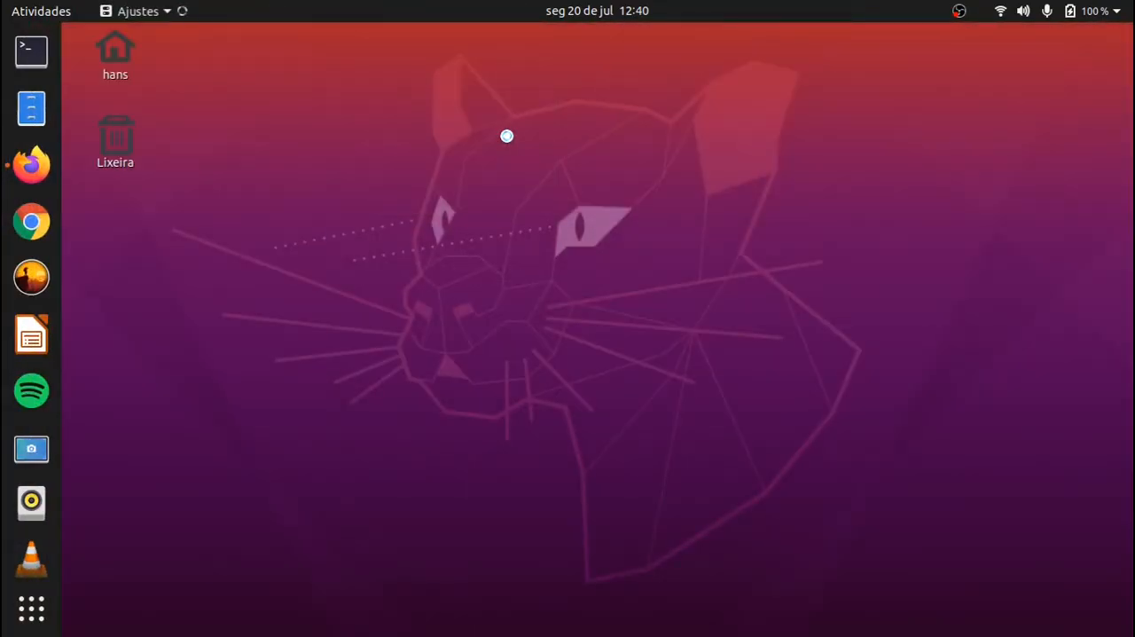
click(139, 10)
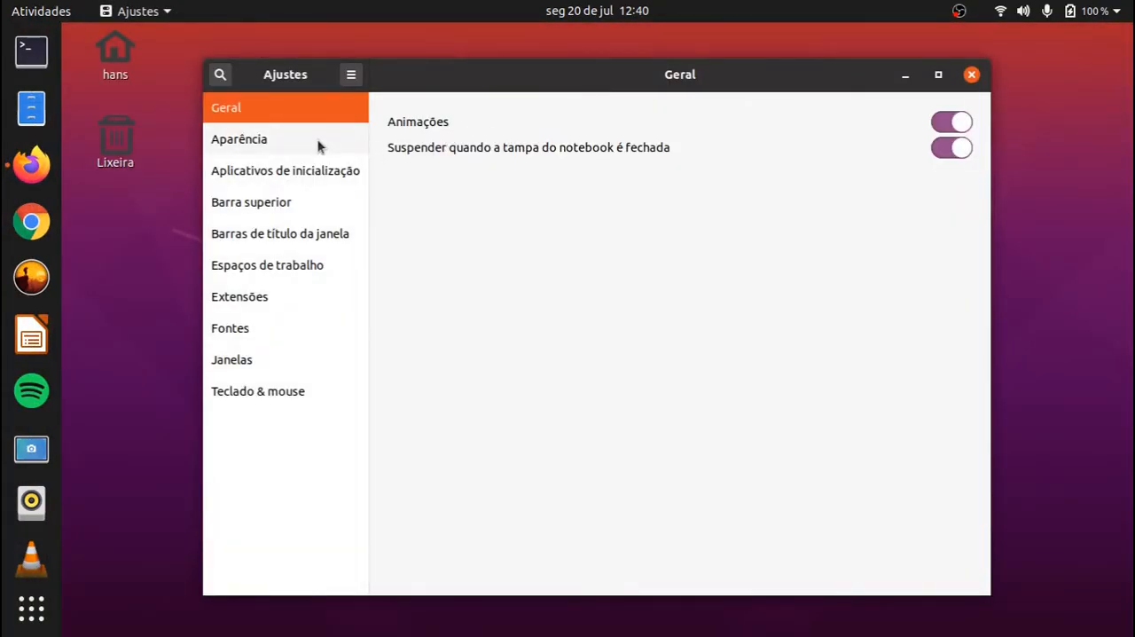
click(239, 138)
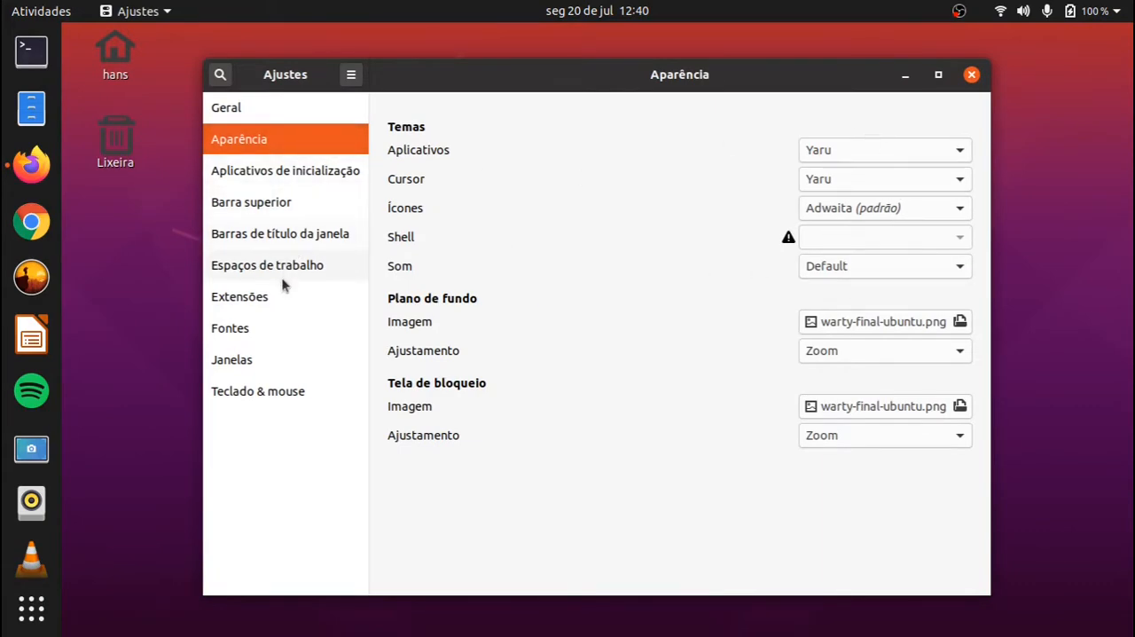
click(240, 296)
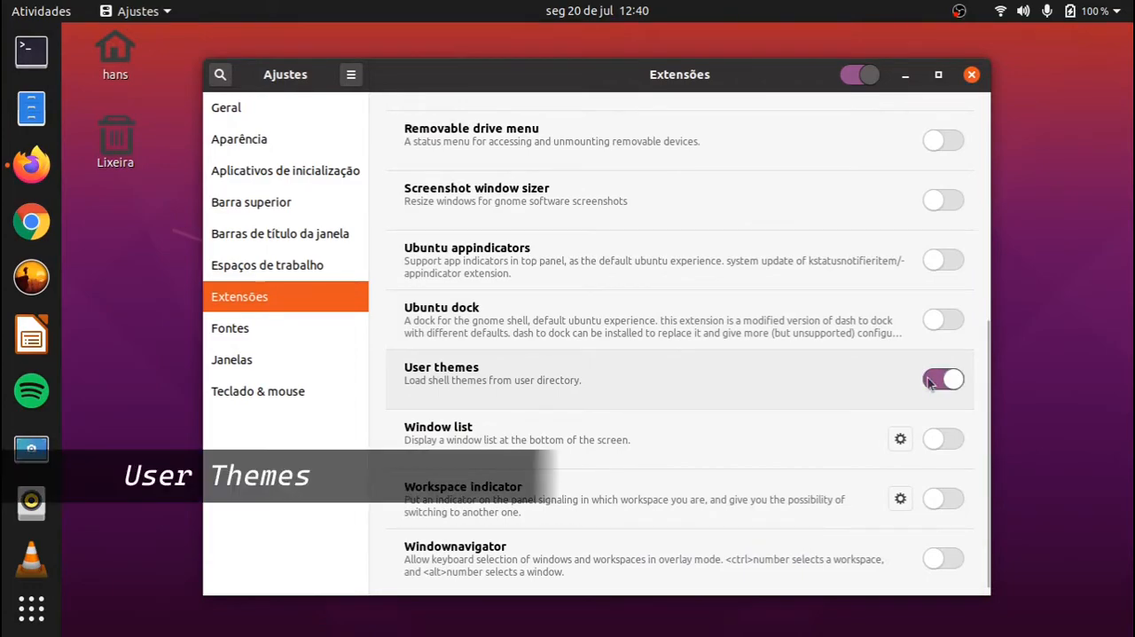
scroll(up, 3)
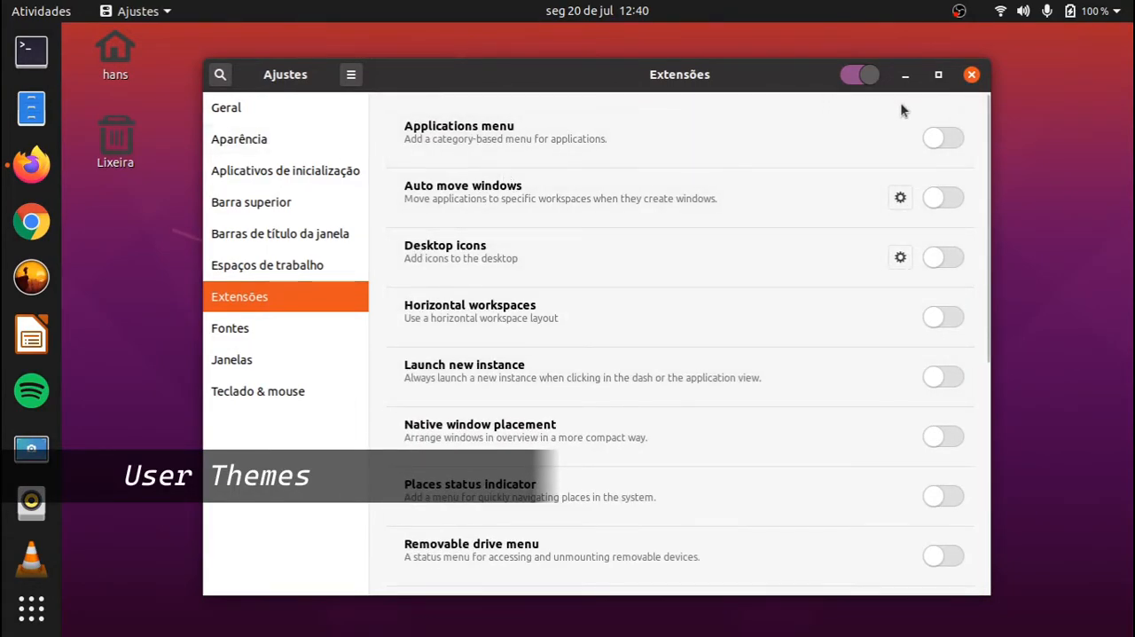
click(971, 74)
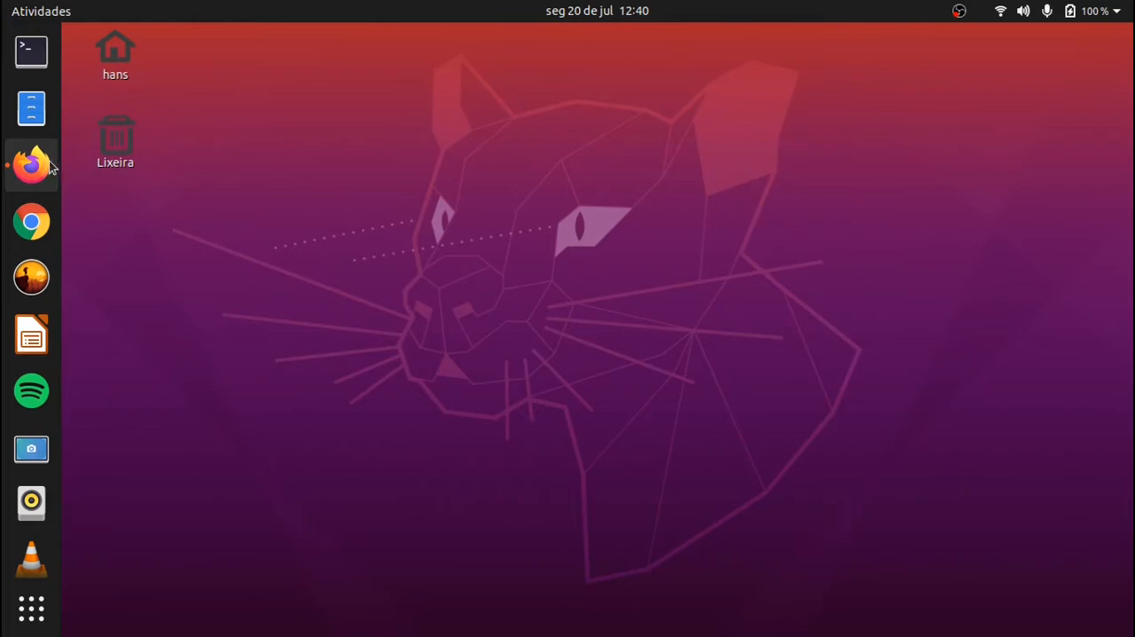
Search the web for gnome extensions in Firefox and open extensions.gnome.org
click(31, 165)
text(gnome)
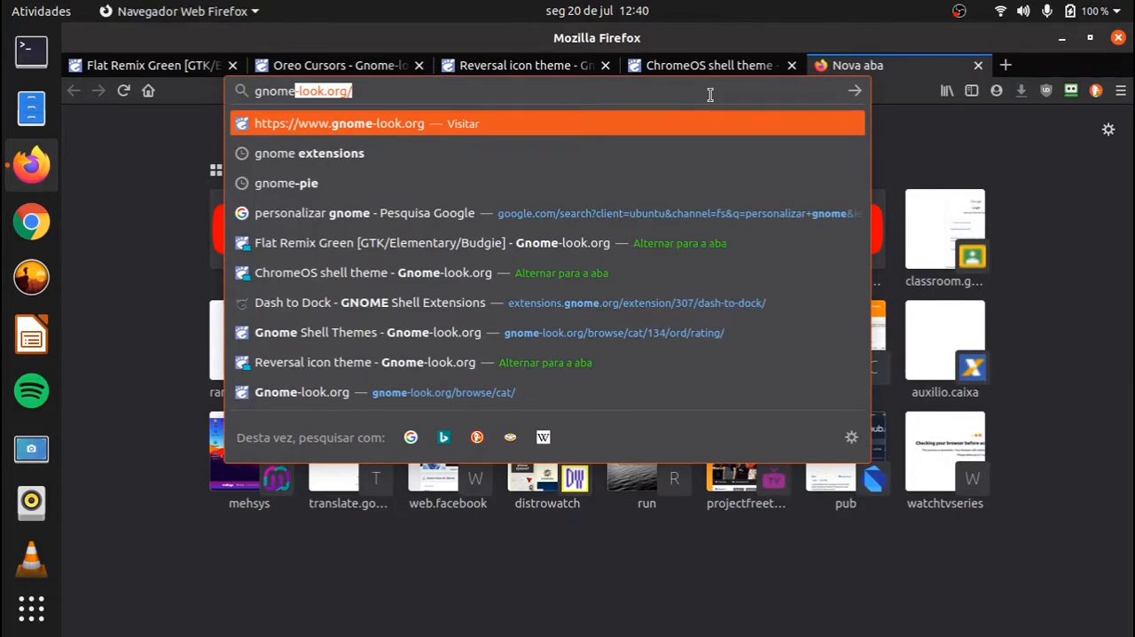
click(309, 153)
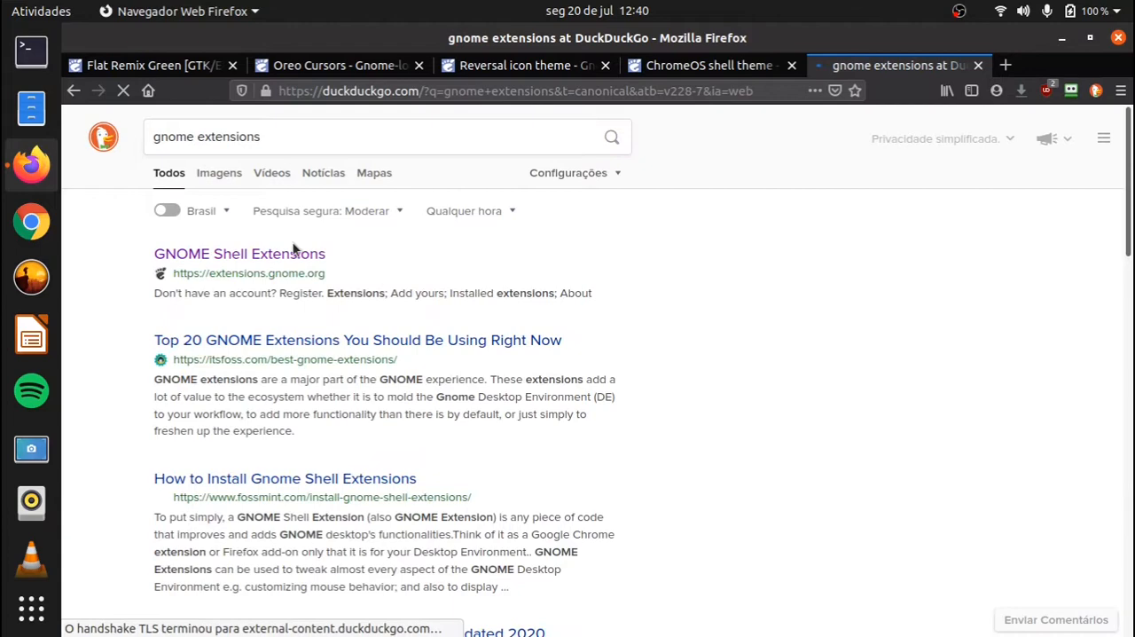
click(239, 253)
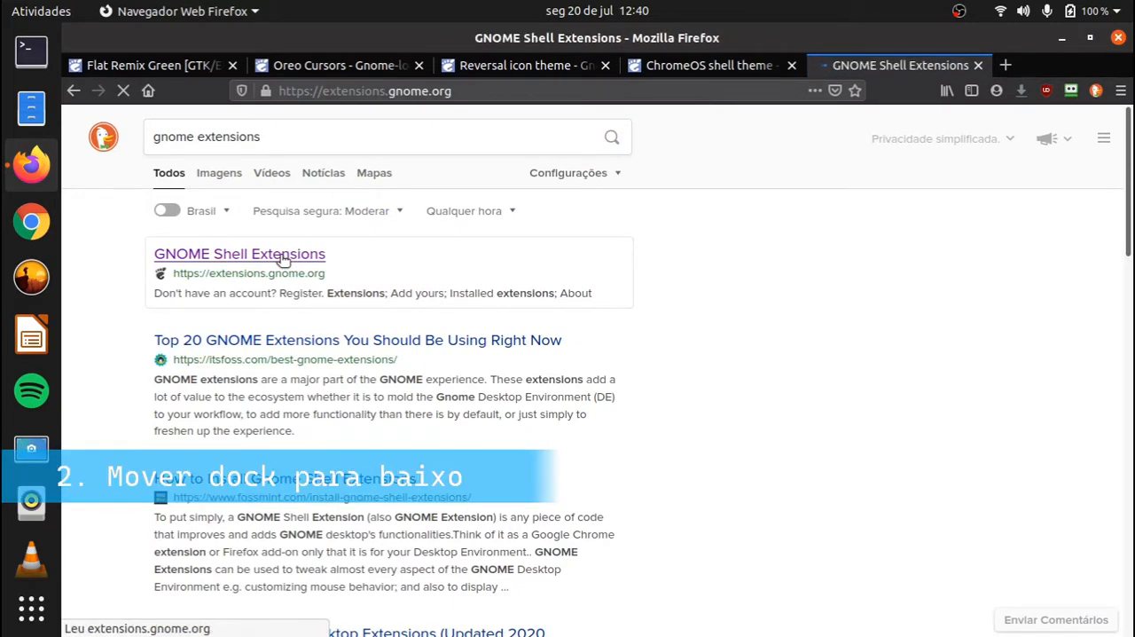
click(239, 254)
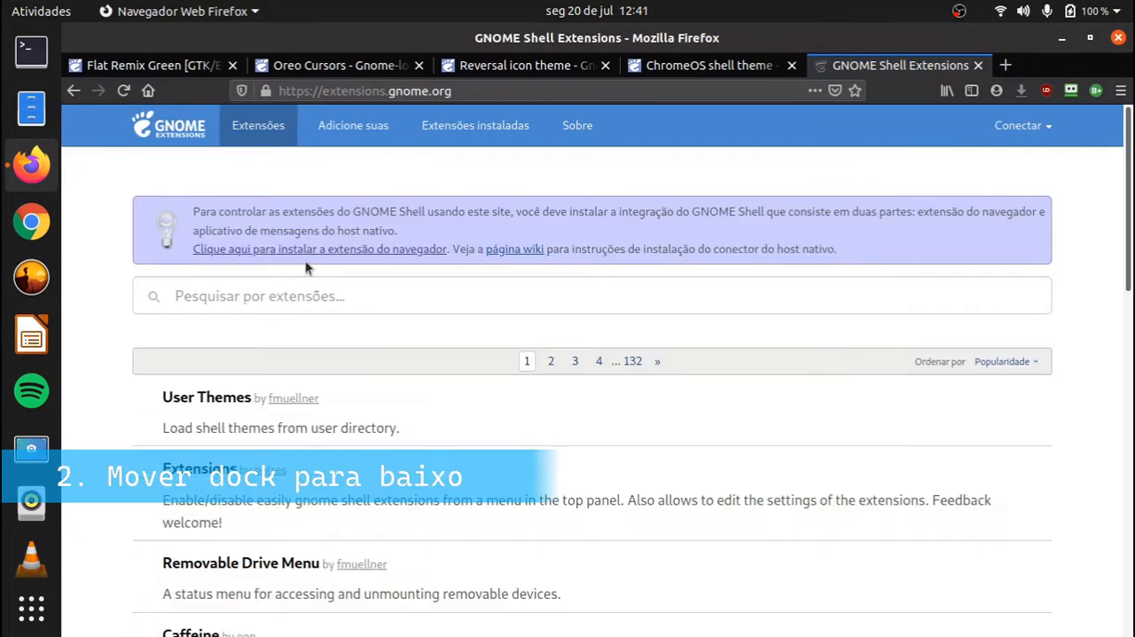
Install the GNOME Shell integration add-on (Continuar, Adicionar, OK, entendi)
click(319, 248)
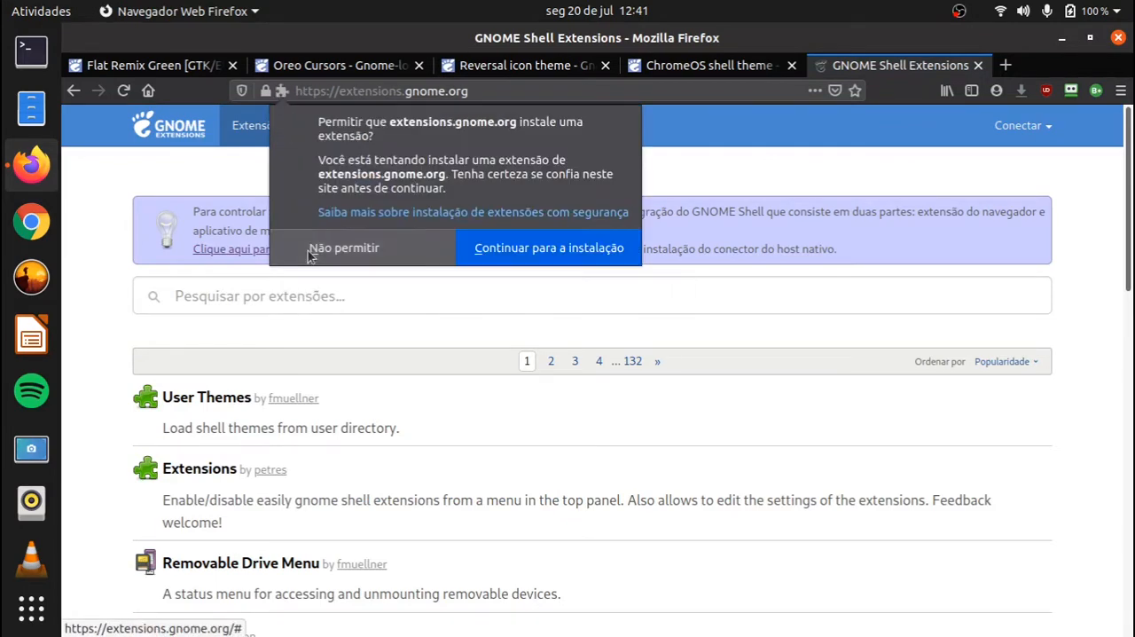
click(548, 247)
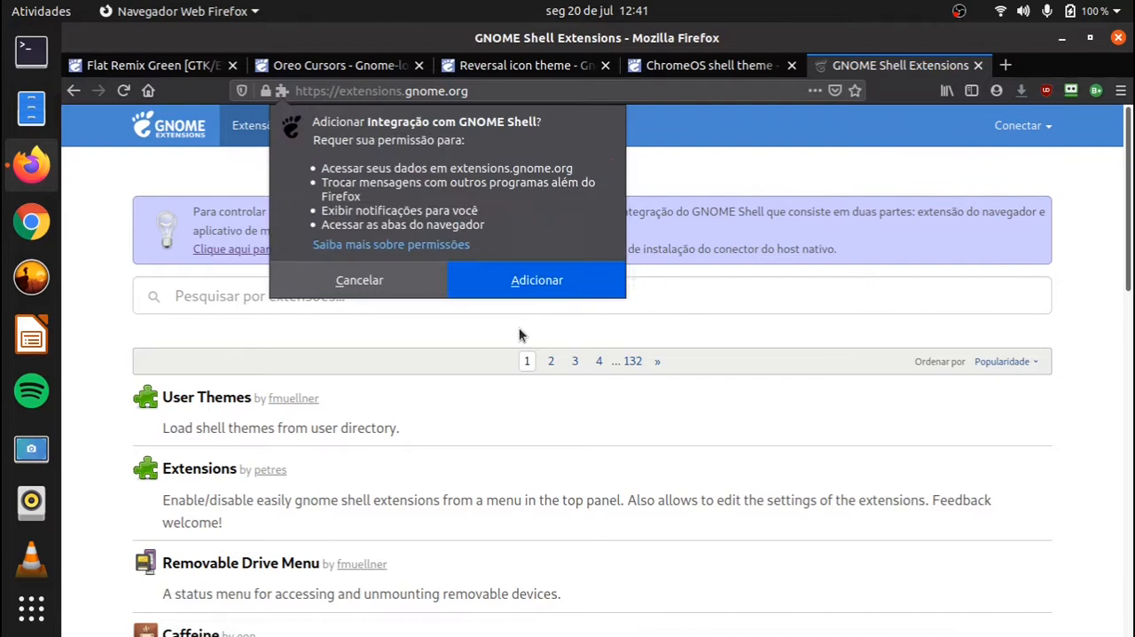
click(537, 279)
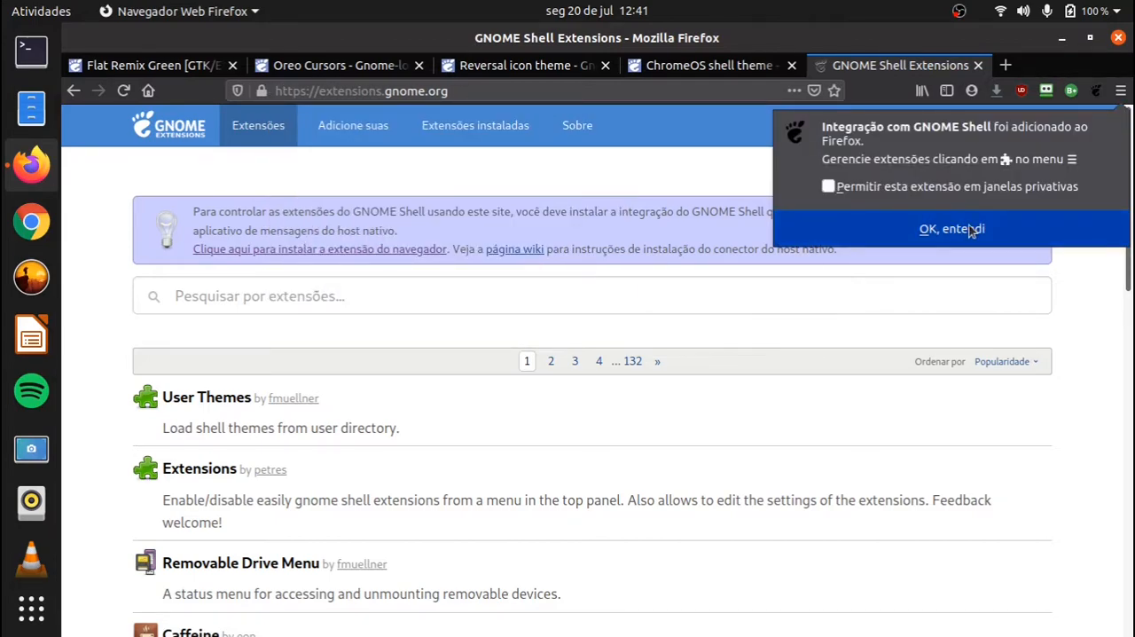
click(1006, 361)
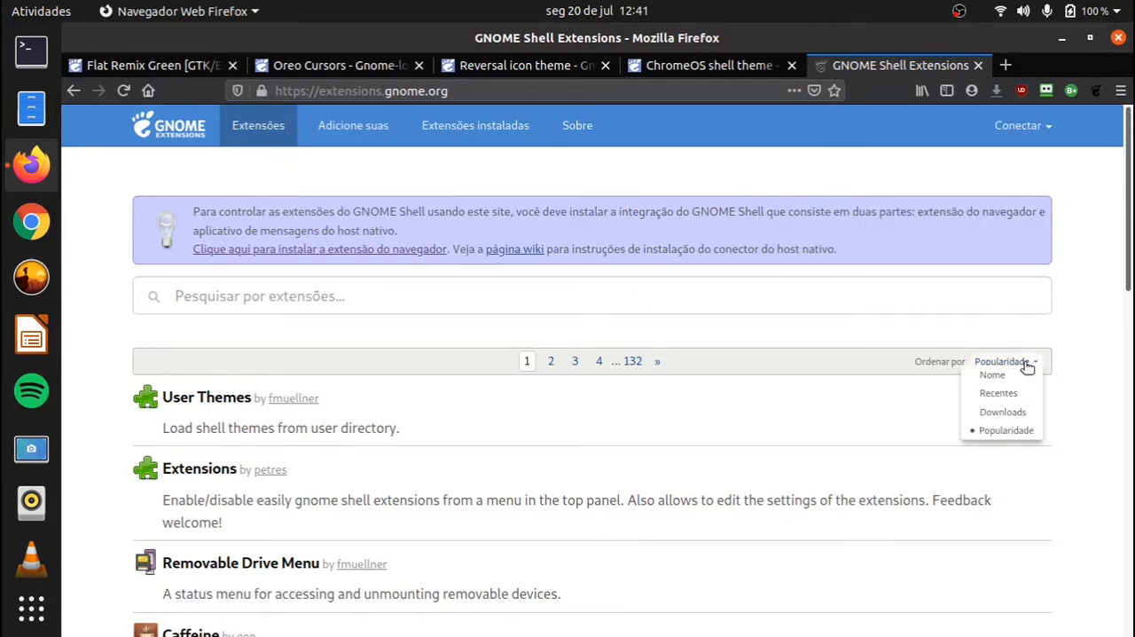
Sort extensions by Downloads, open Dash to Dock, switch it ON and confirm Instalar
click(1002, 412)
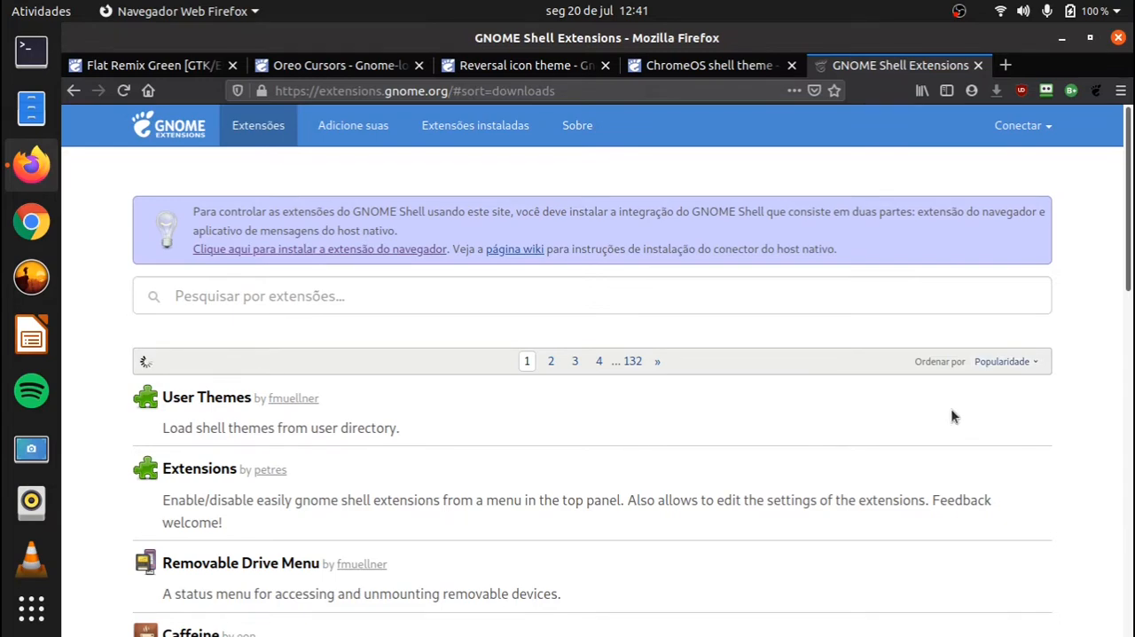
click(1006, 362)
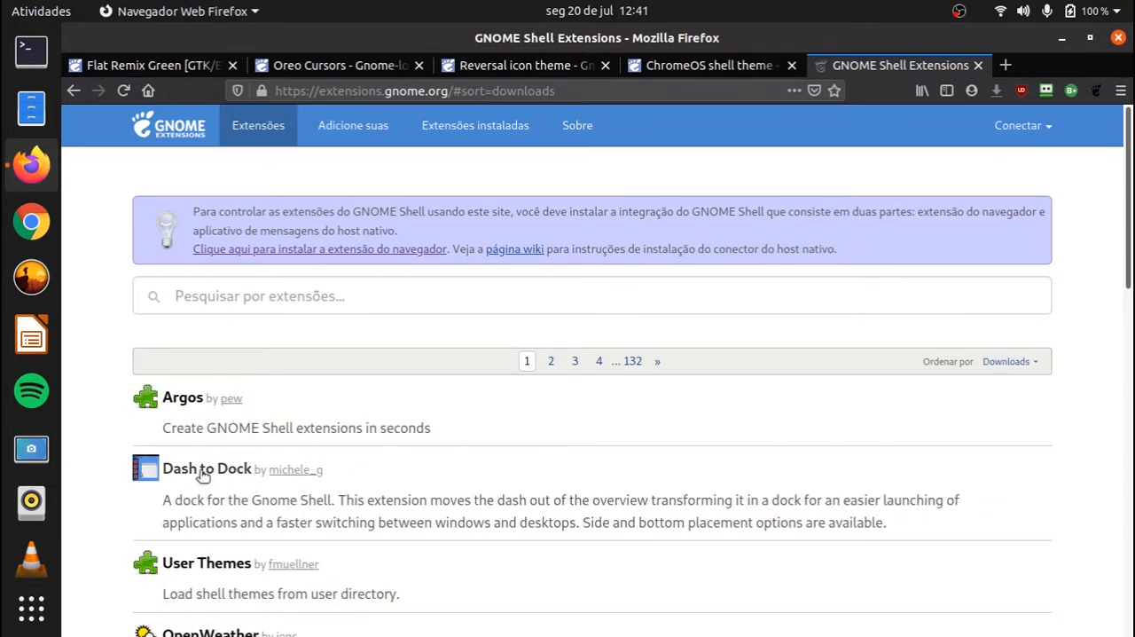
click(206, 469)
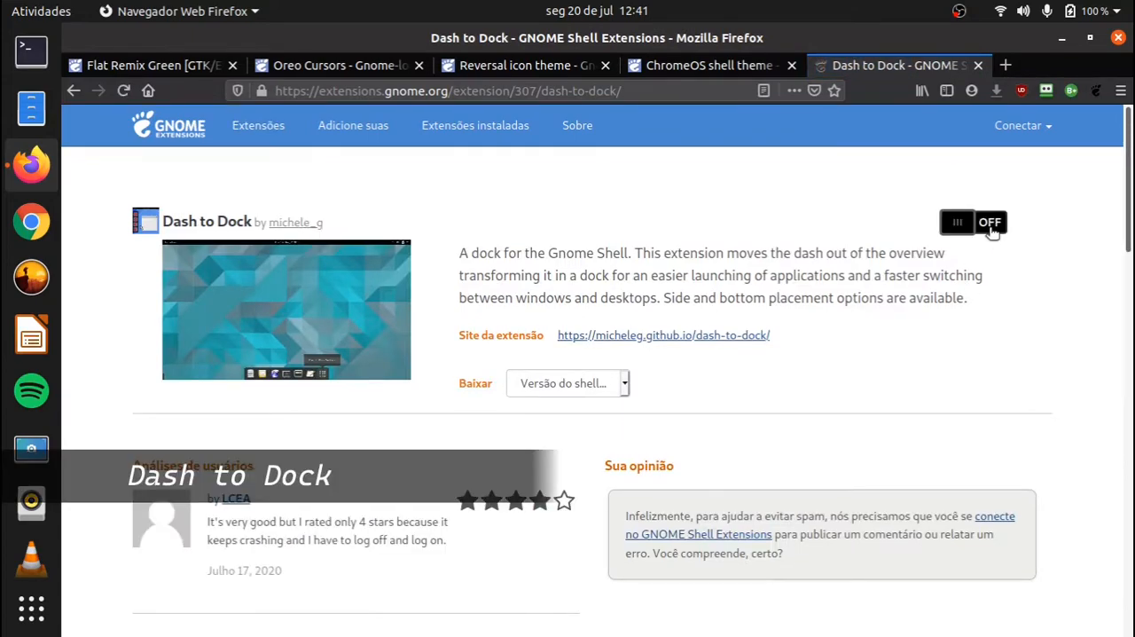
click(987, 223)
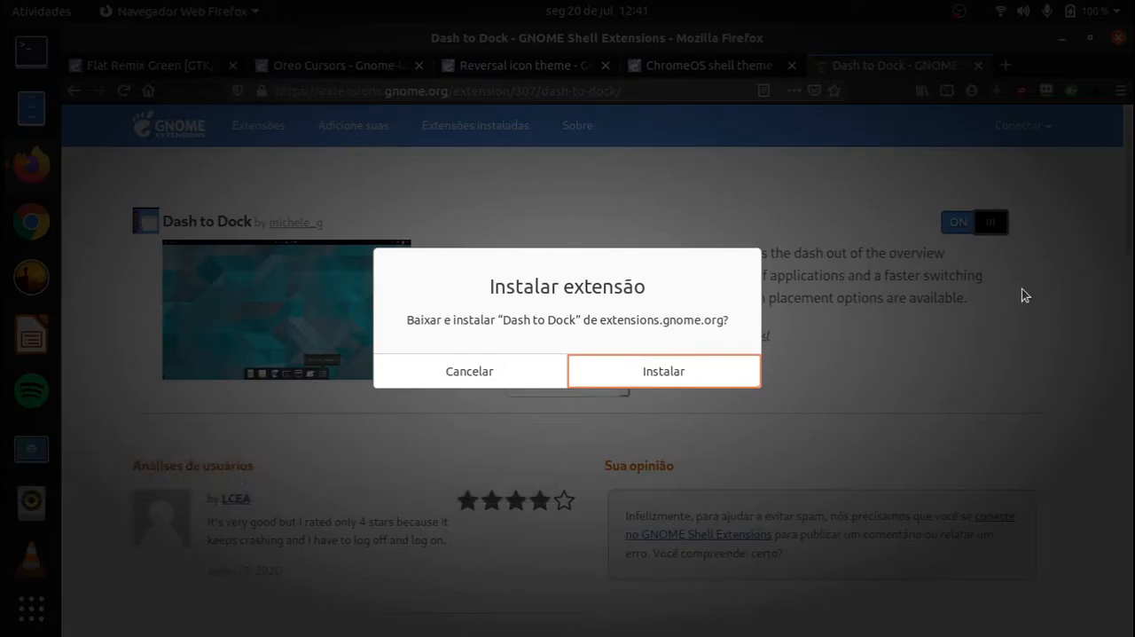
click(663, 370)
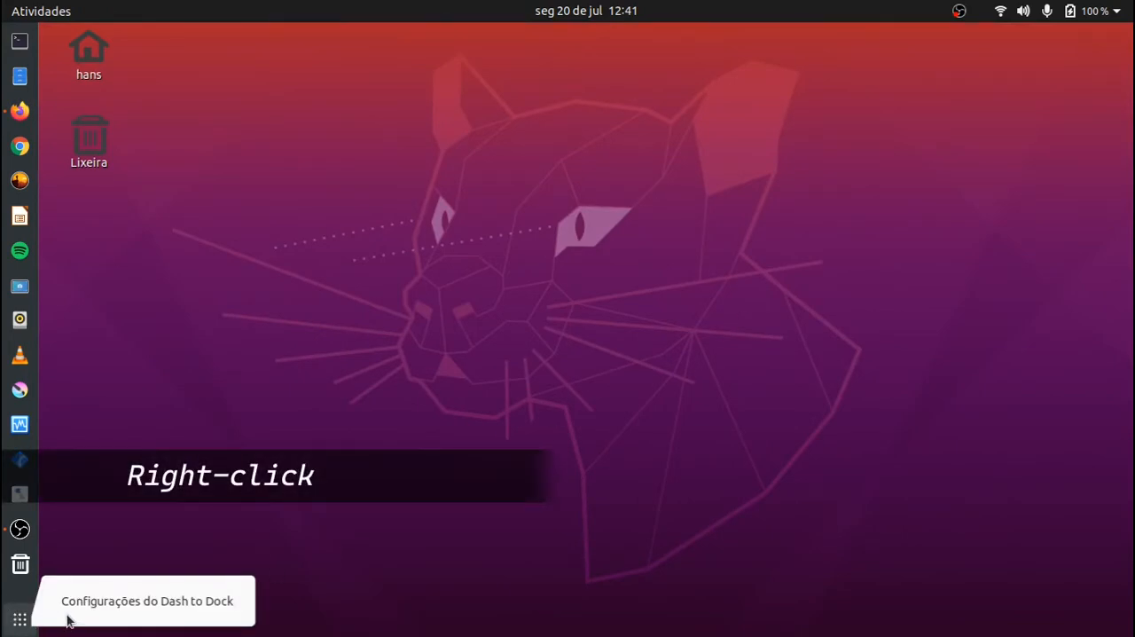
Open Dash to Dock settings, place the dock at the bottom, and browse Lançadores and Aparência
click(147, 601)
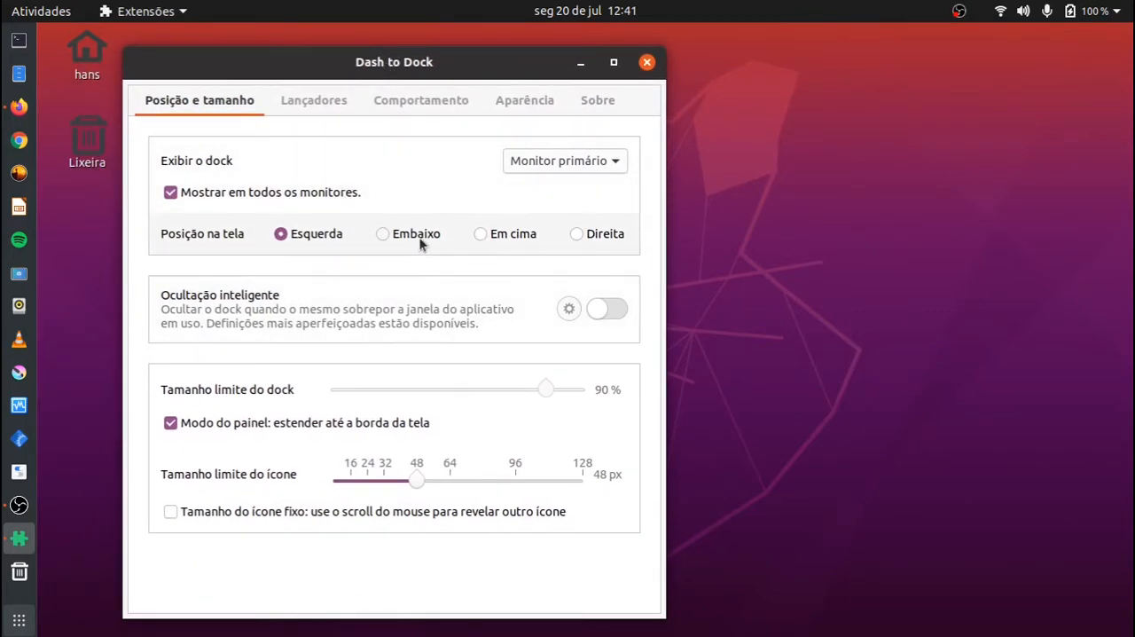
click(378, 234)
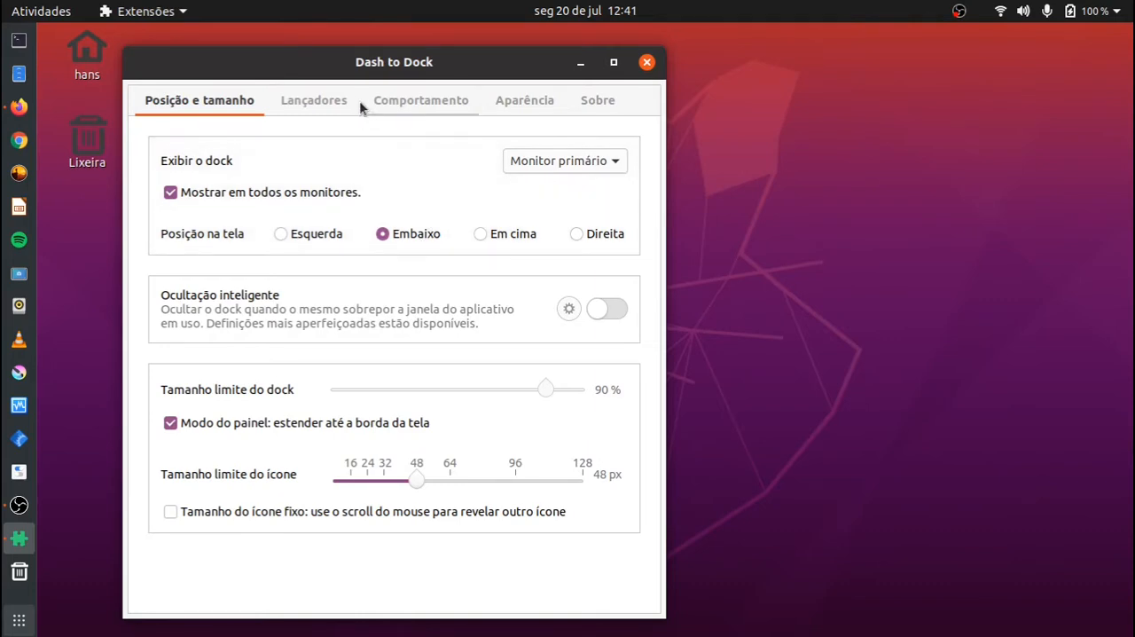
click(313, 99)
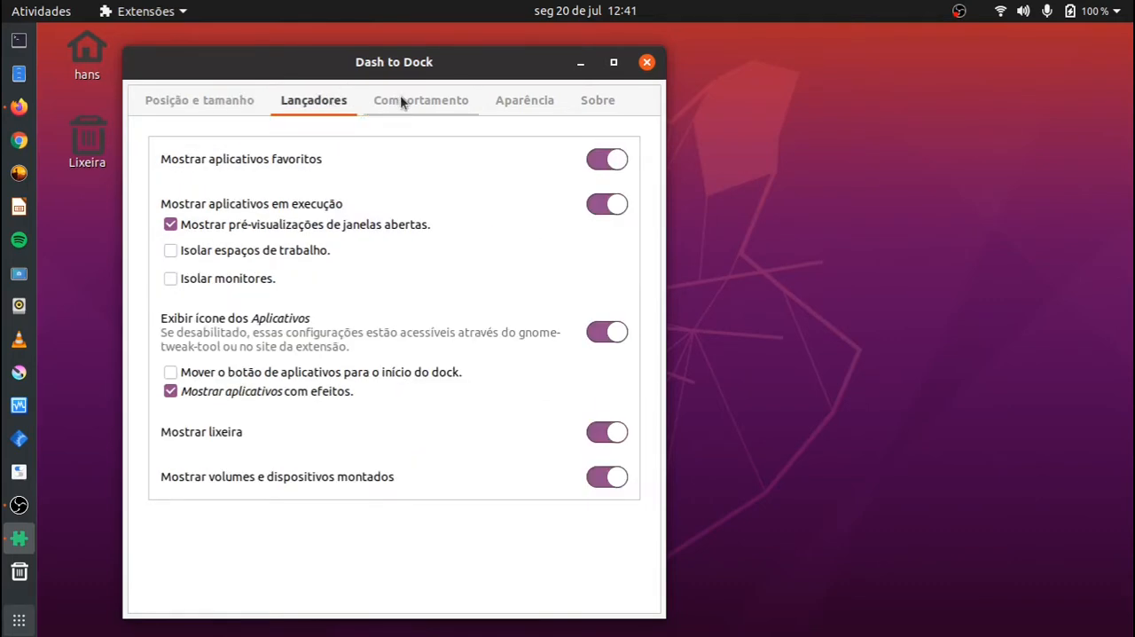
click(524, 100)
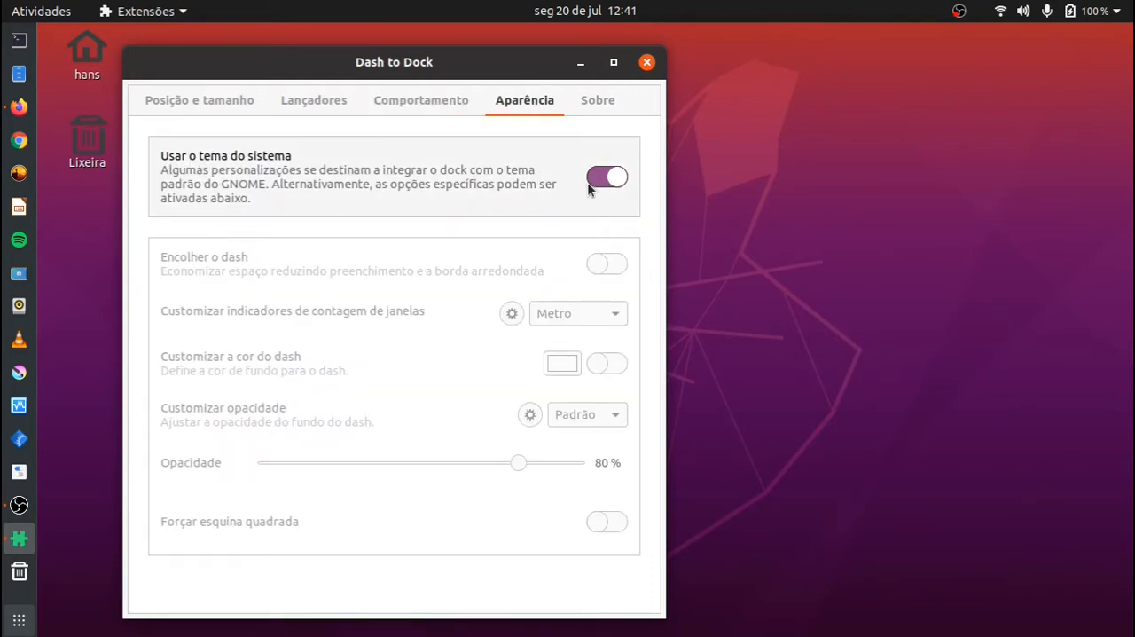
Toggle 'Usar o tema do sistema' off and on, uncheck 'Modo do painel', then close settings
click(607, 176)
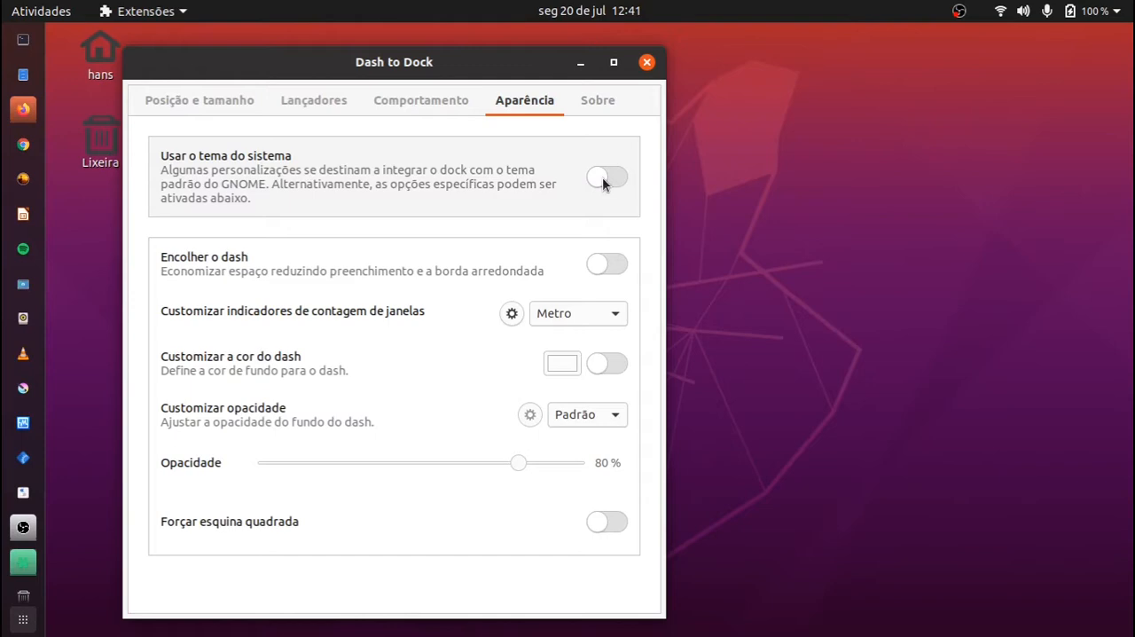
click(606, 176)
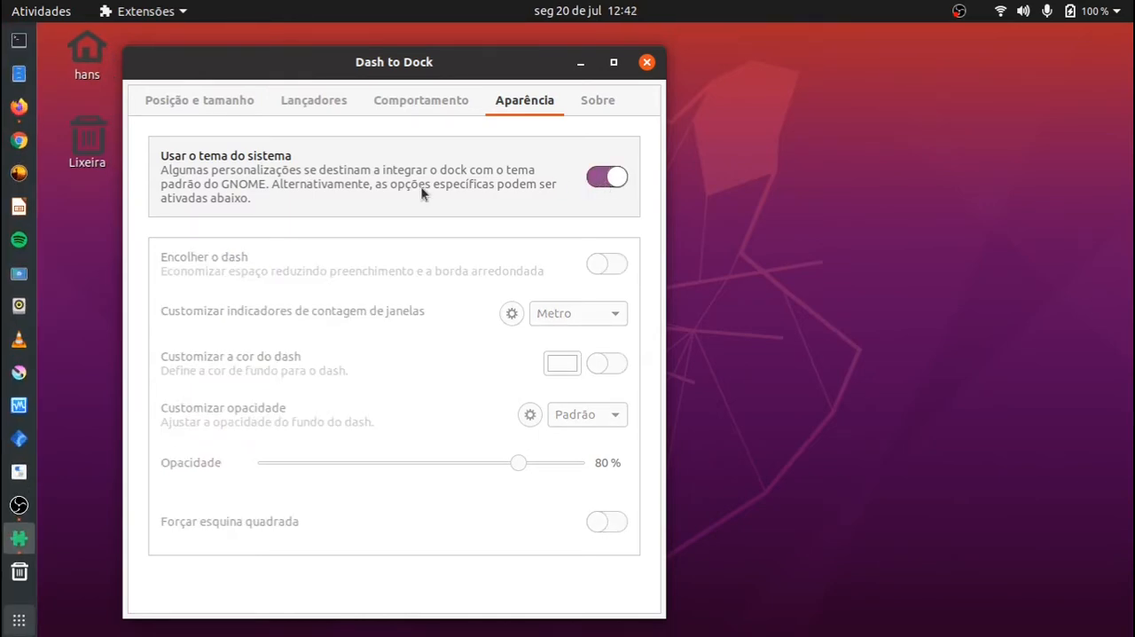
click(198, 99)
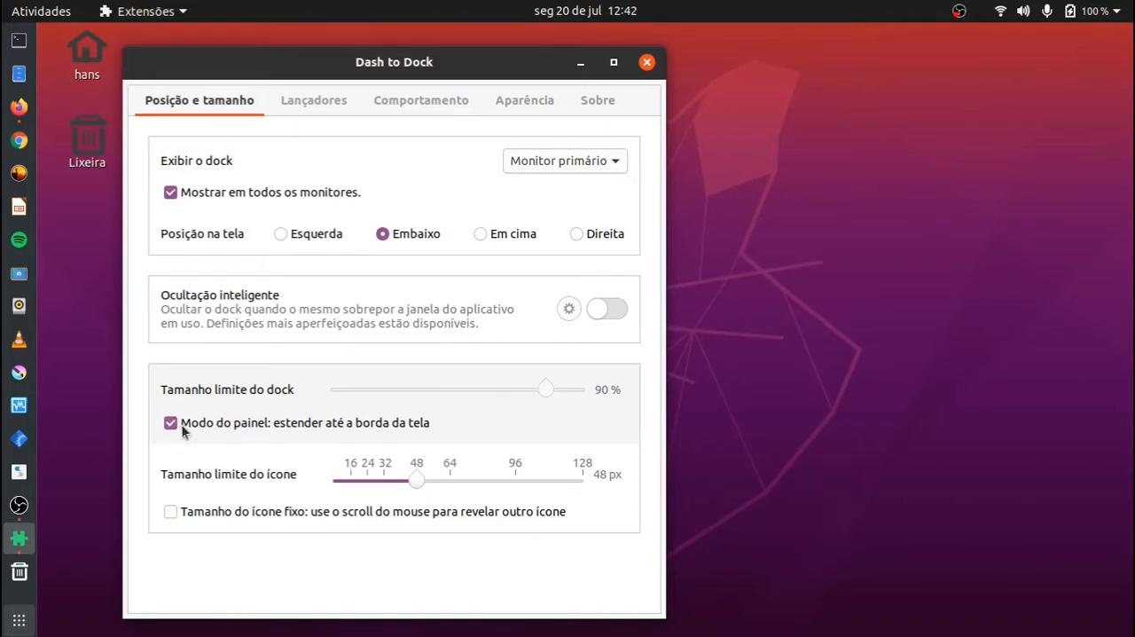
click(170, 423)
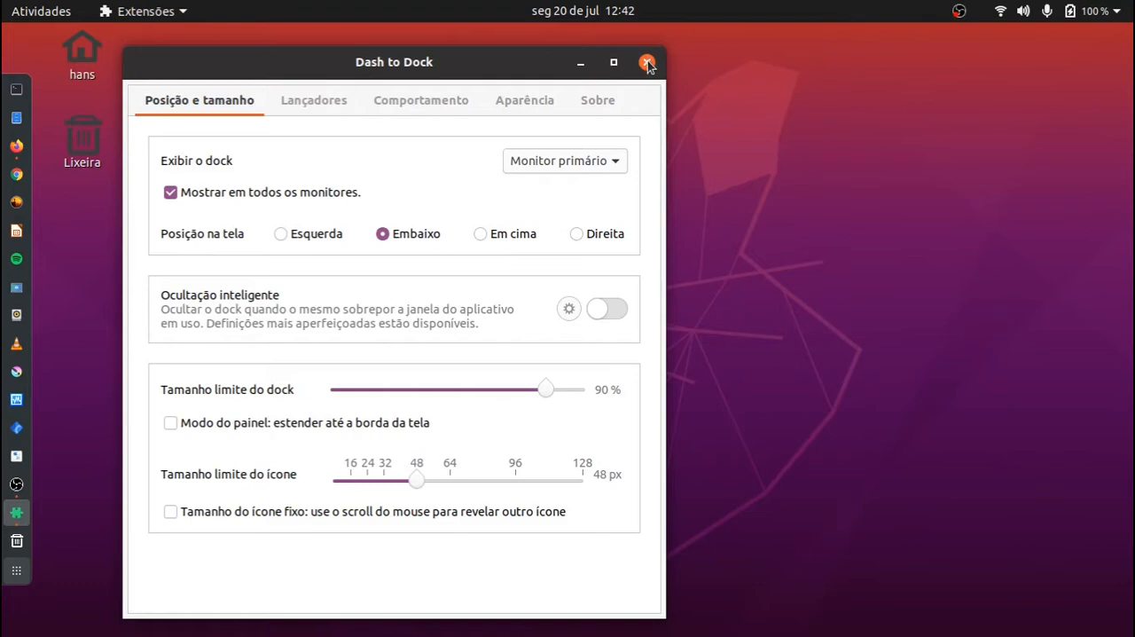
click(648, 61)
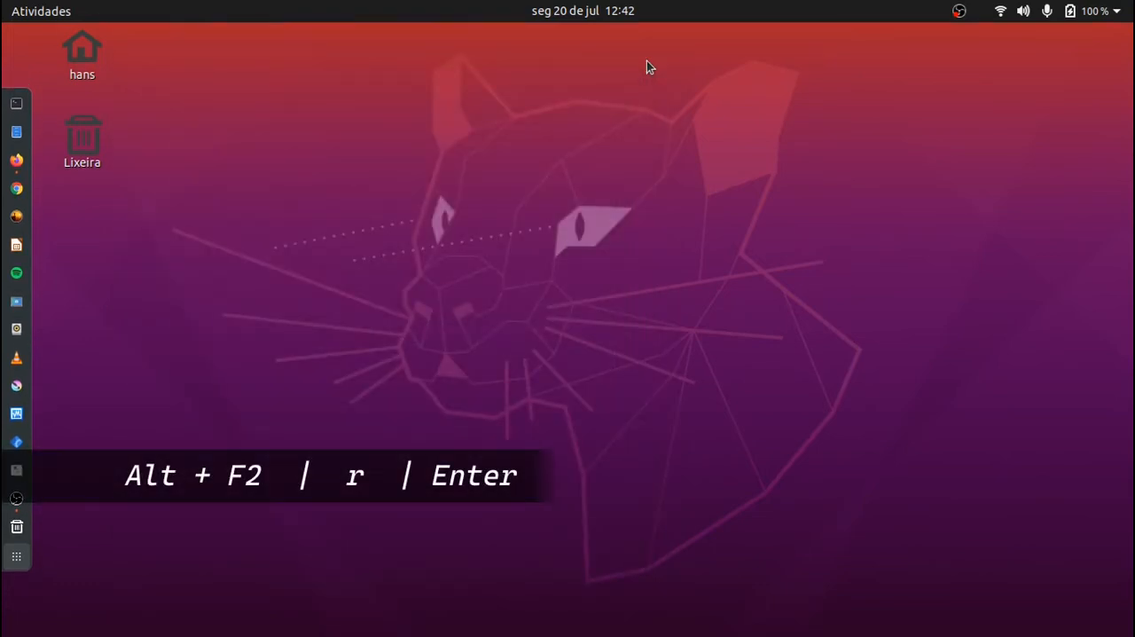
Restart GNOME Shell with Alt+F2 and the r command
key(Alt+F2)
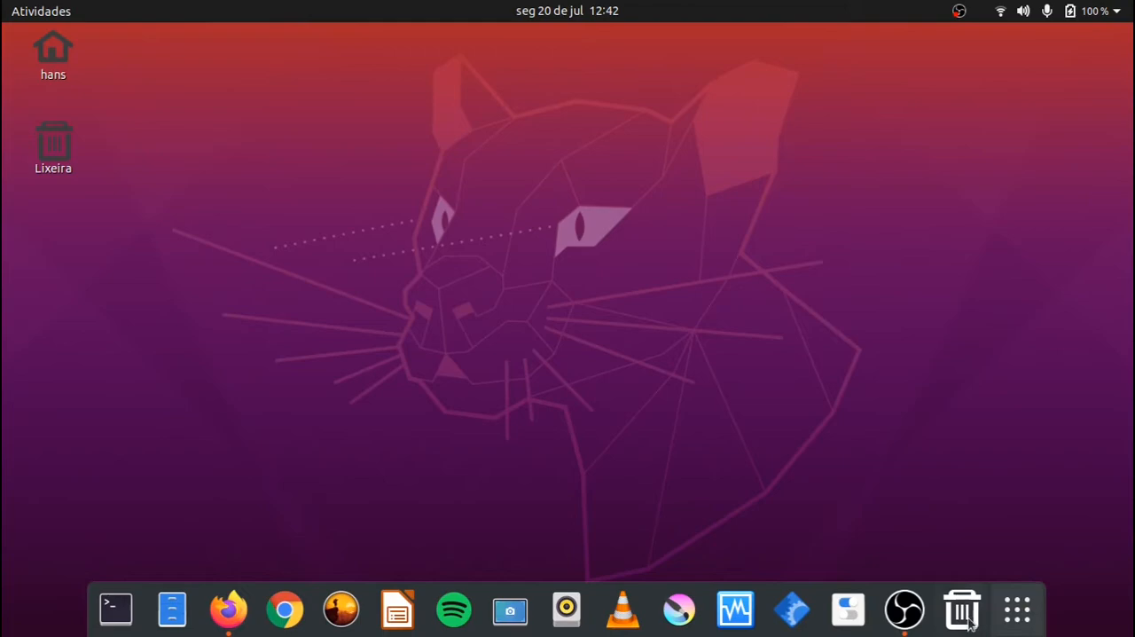
mouse_move(771, 344)
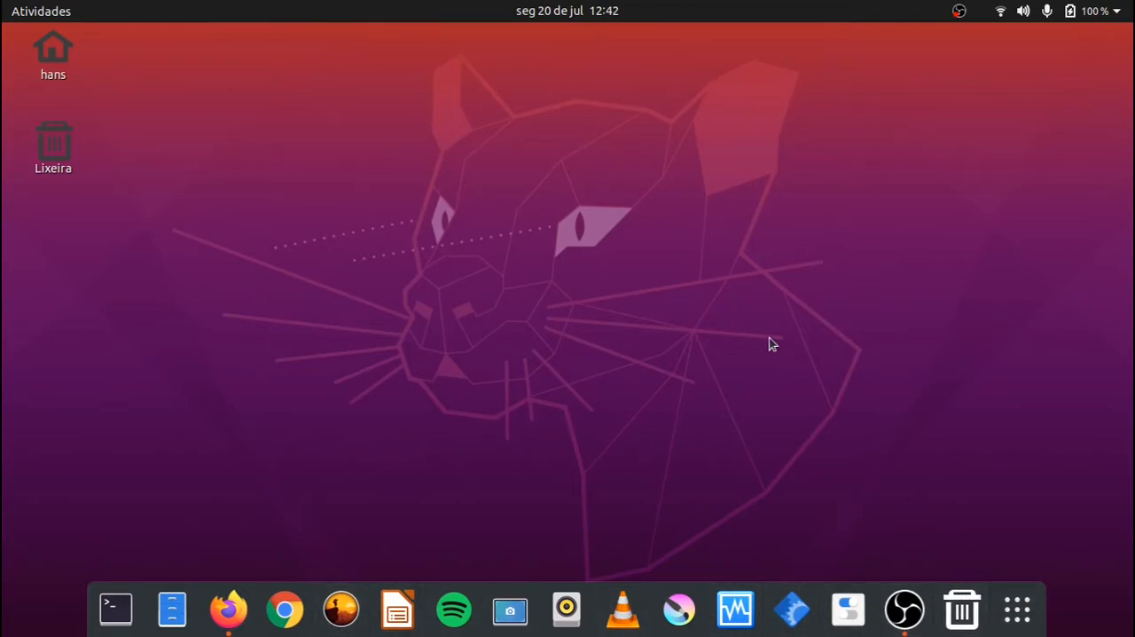
mouse_move(228, 608)
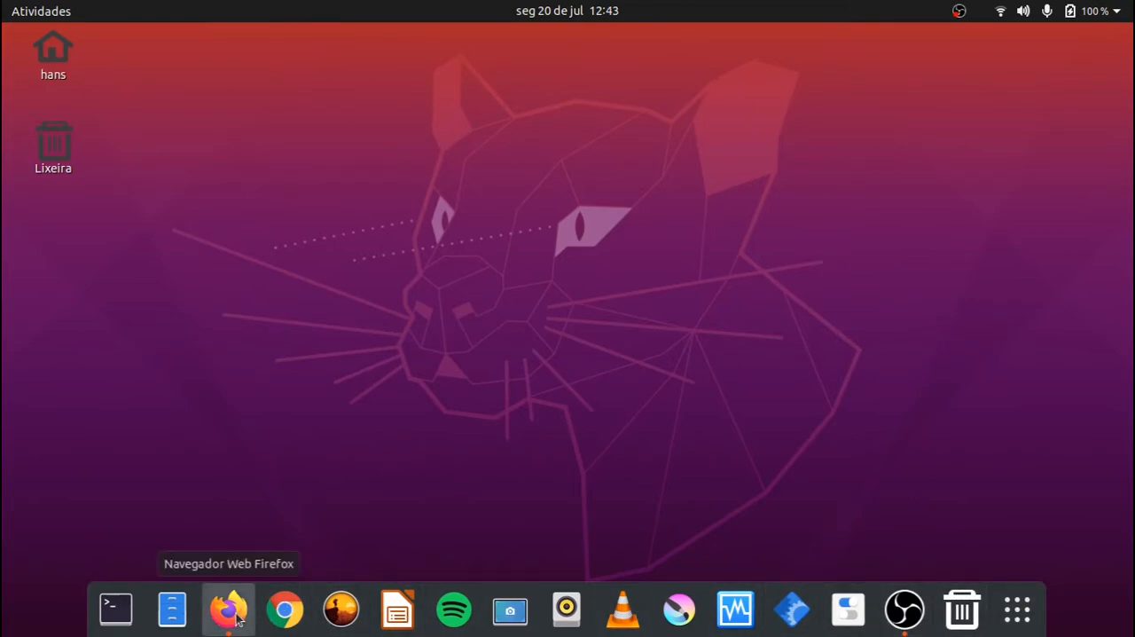
Switch on 'Ocultação inteligente' in Dash to Dock preferences and close them
click(228, 606)
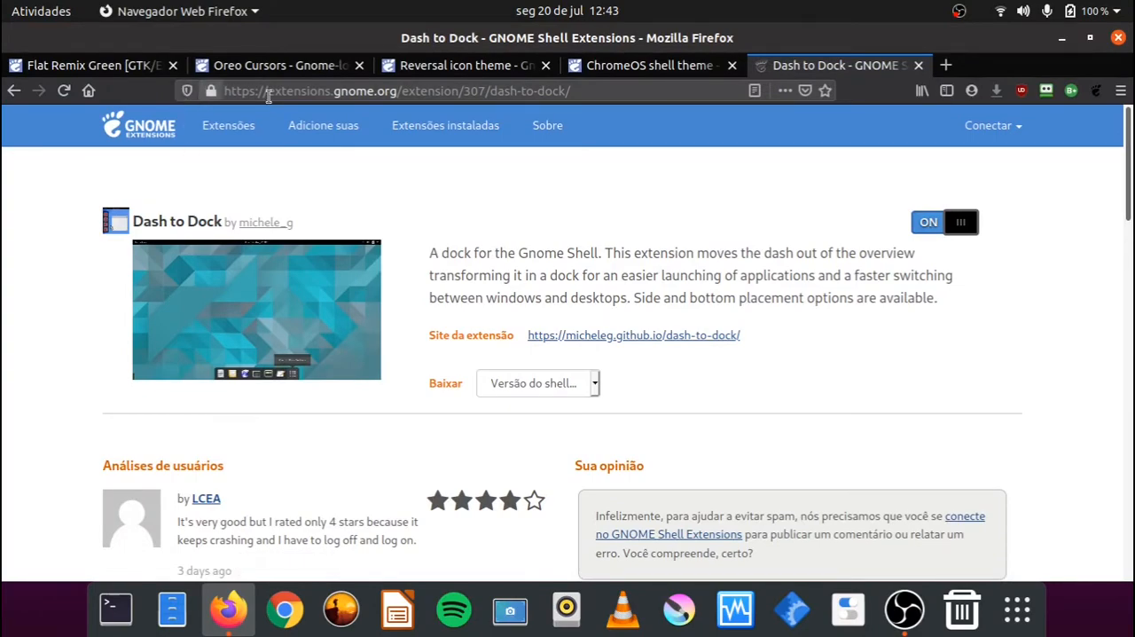
click(98, 65)
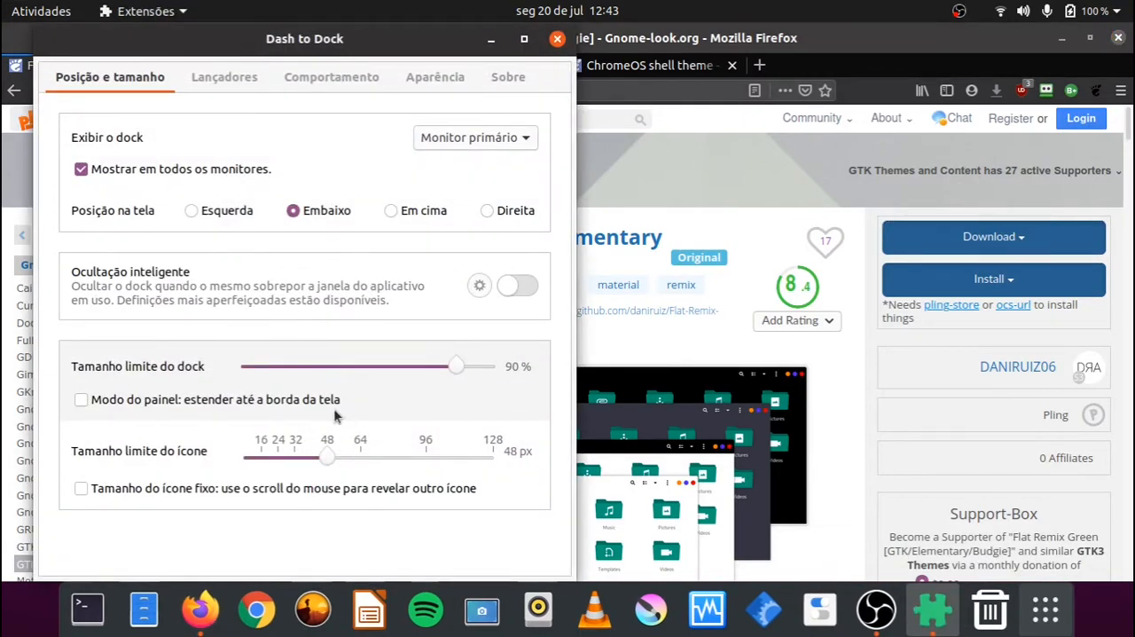
click(517, 285)
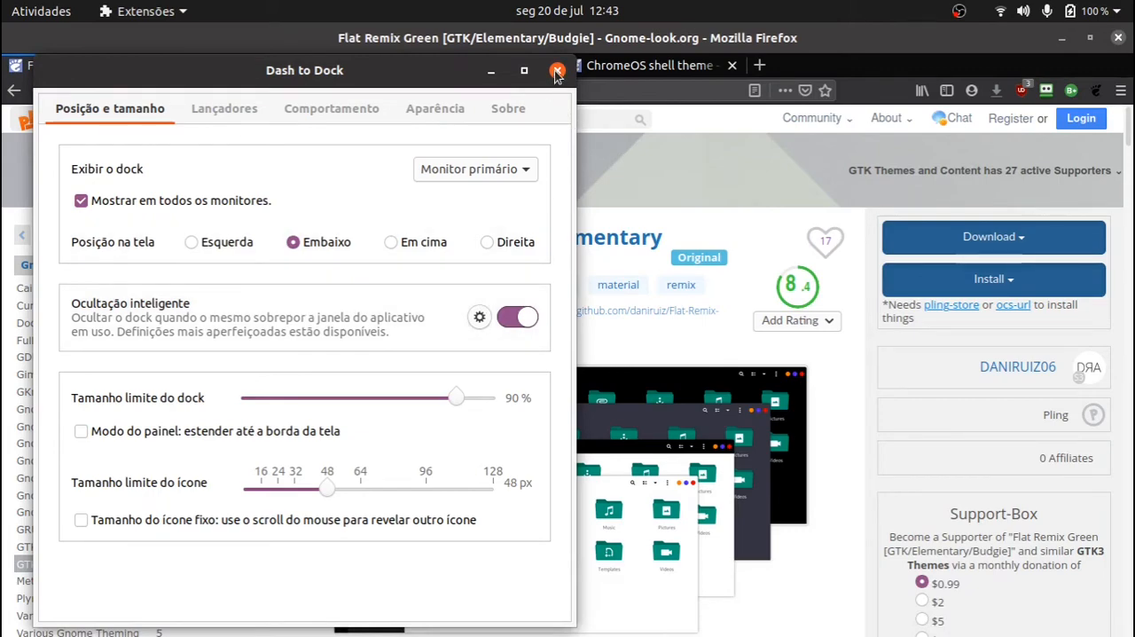
click(553, 69)
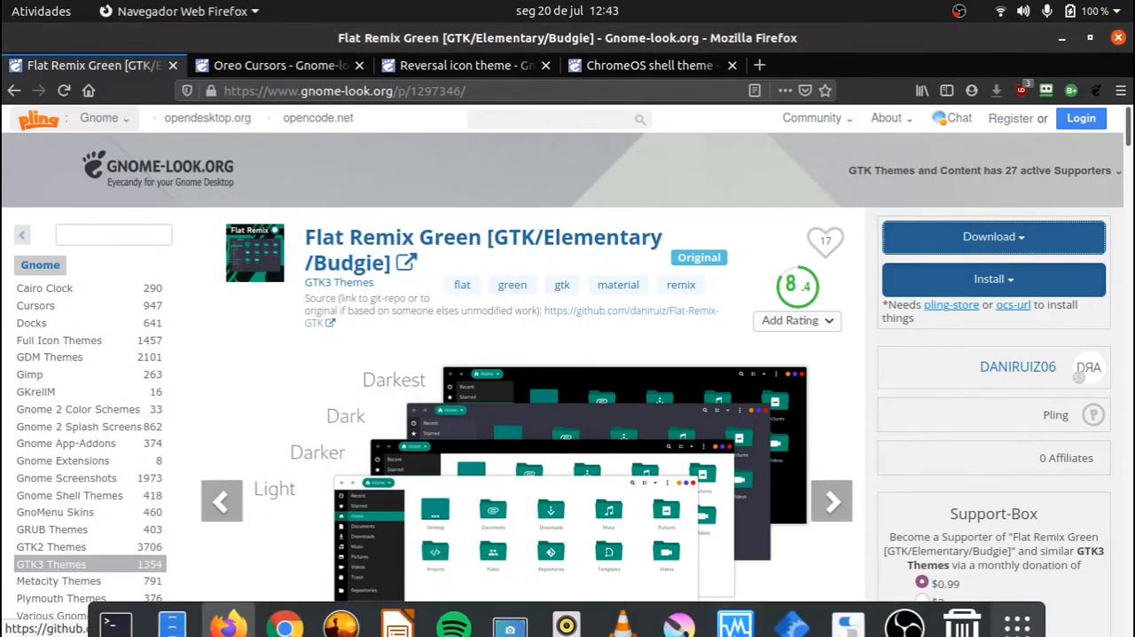
Open the theme's Files tab and scroll to 05-Flat-Remix-GTK-Green-Dark
scroll(down, 3)
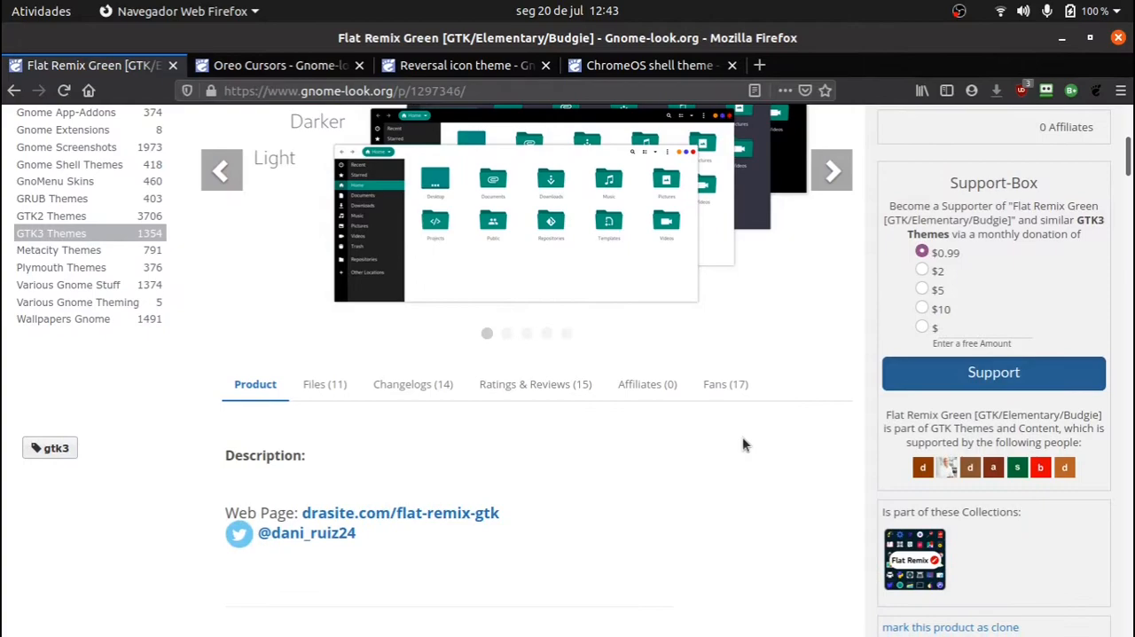
click(323, 384)
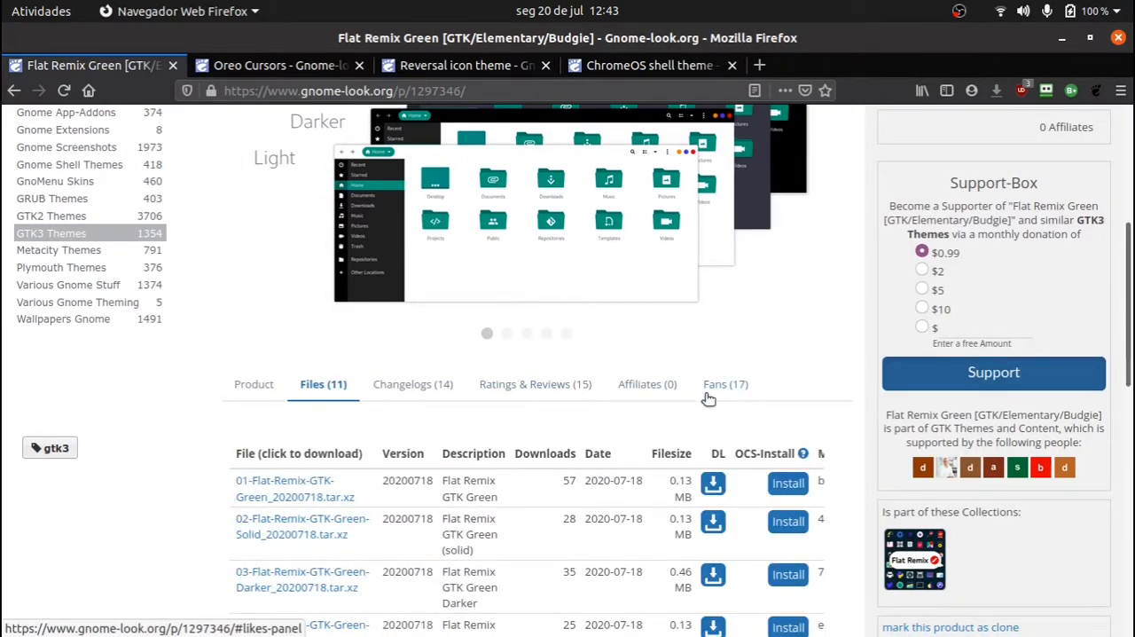
scroll(down, 3)
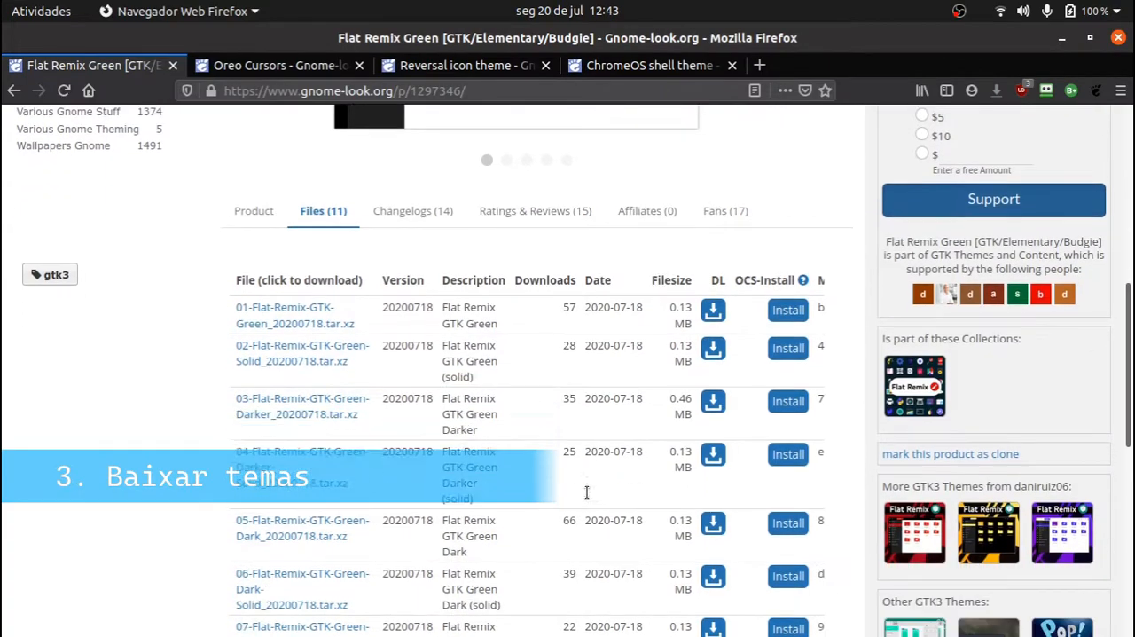
scroll(down, 3)
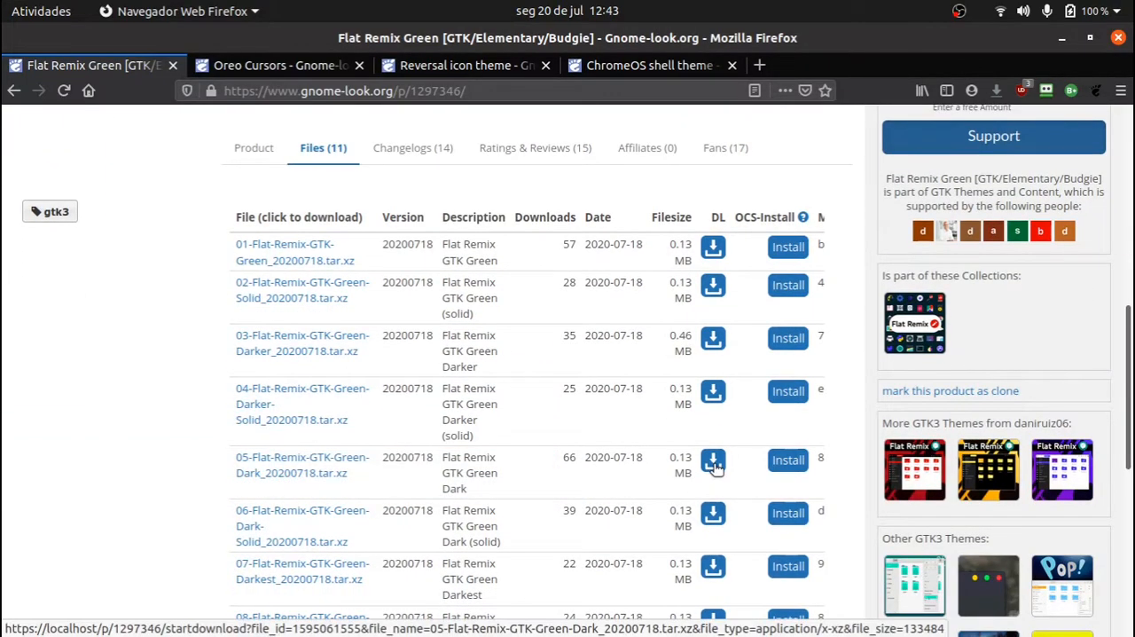
Download the Flat-Remix-GTK-Green-Dark archive, choosing Salvar arquivo and OK
click(713, 462)
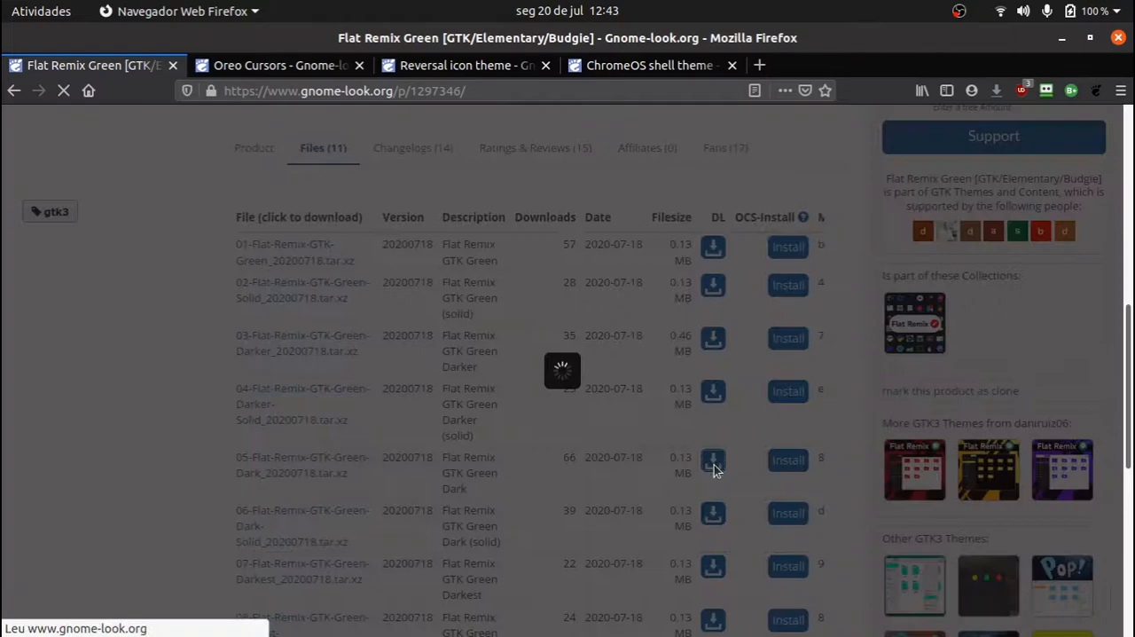
click(713, 460)
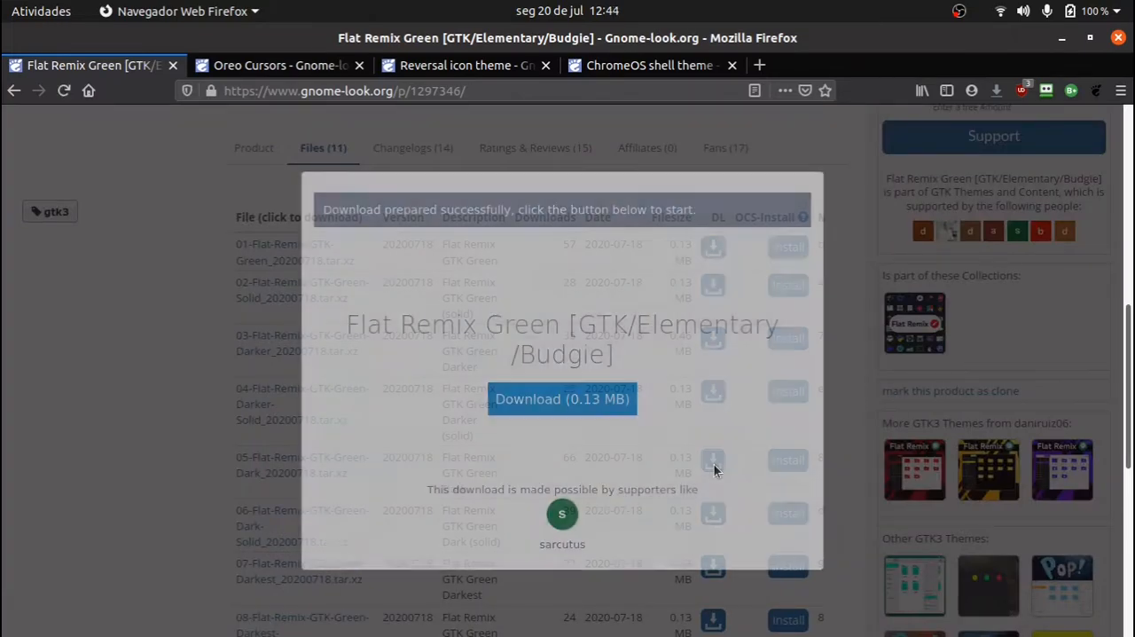
click(562, 399)
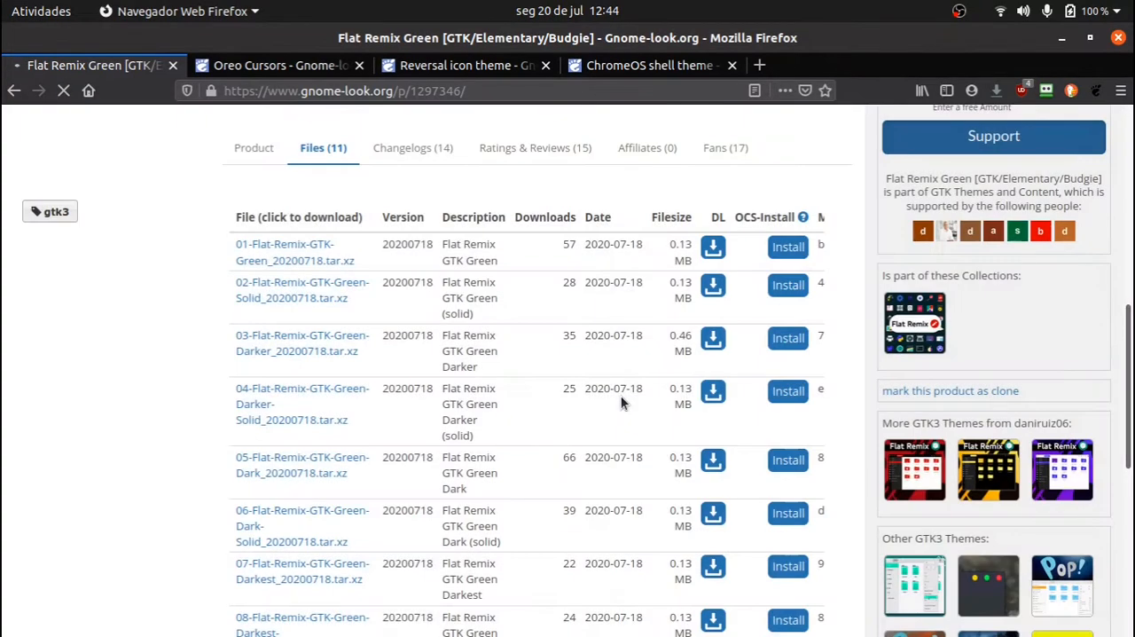
click(713, 460)
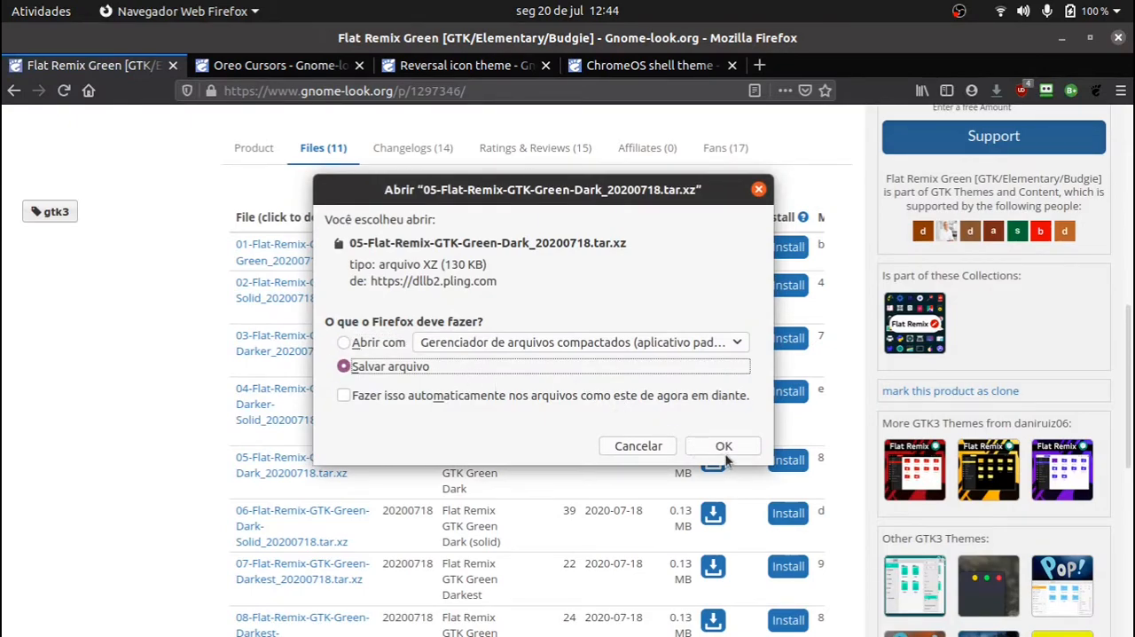
click(266, 64)
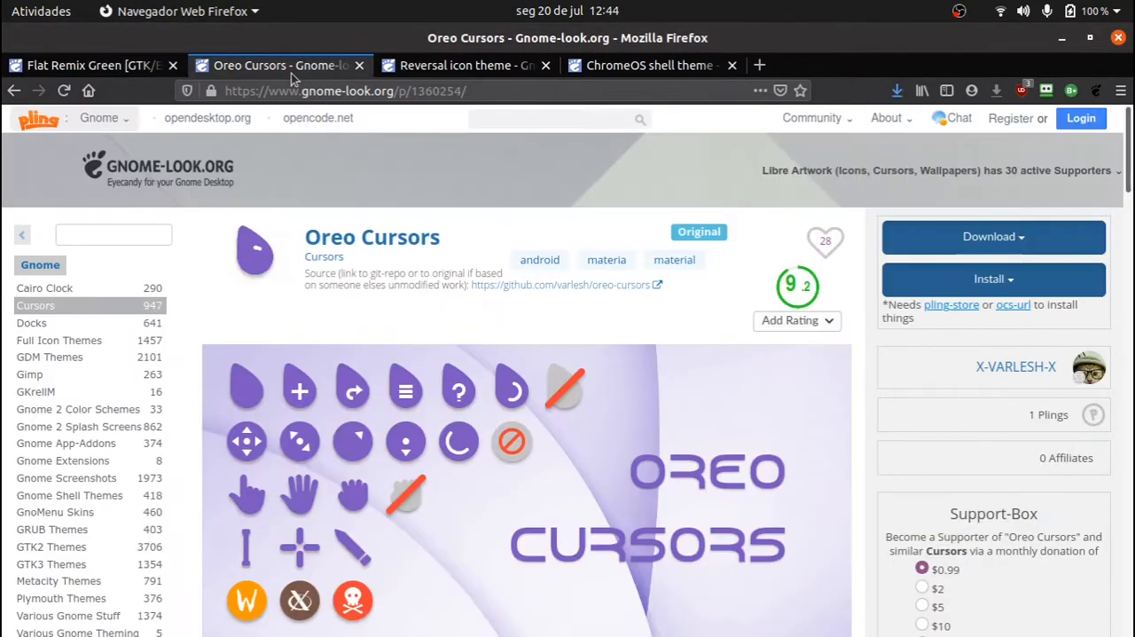
Download the Oreo teal cursors and Reversal-green icon theme archives
click(992, 236)
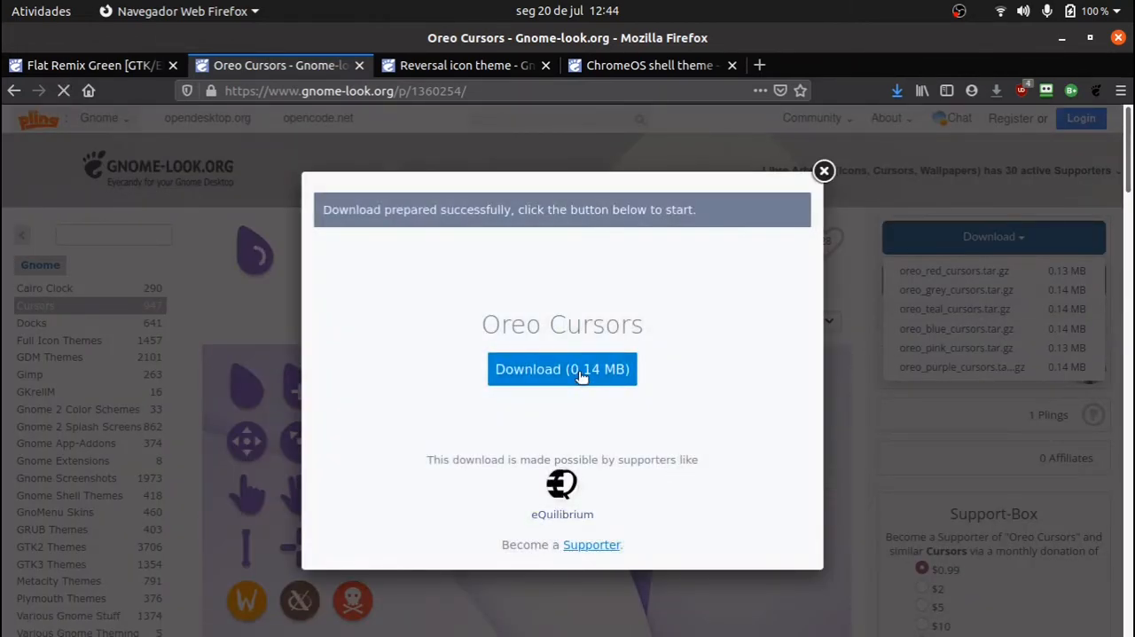
click(561, 369)
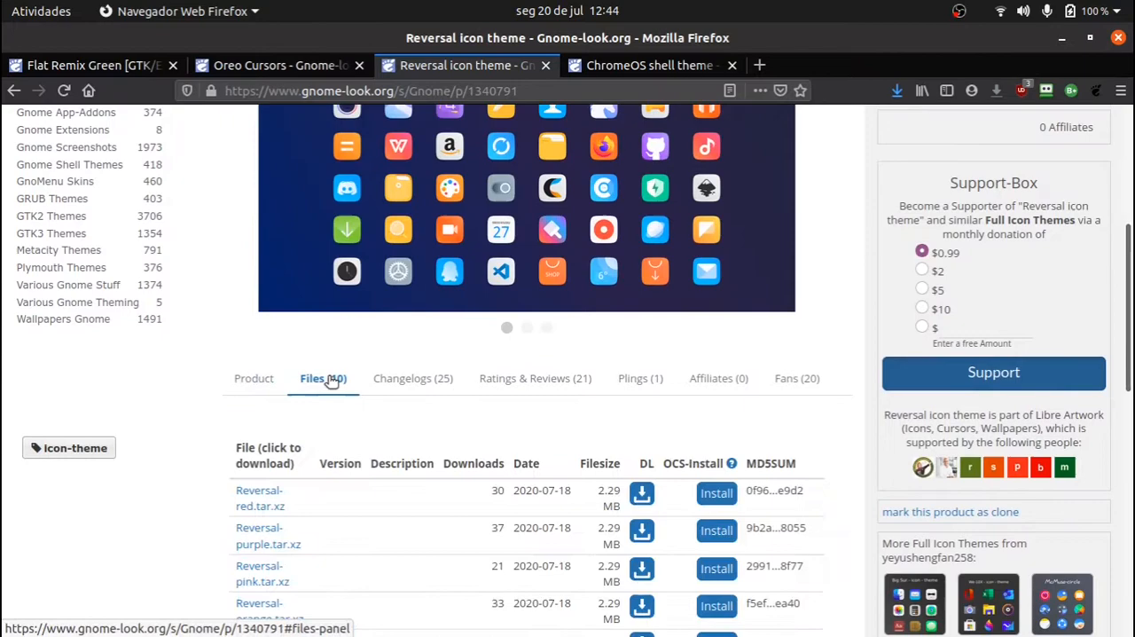
scroll(down, 3)
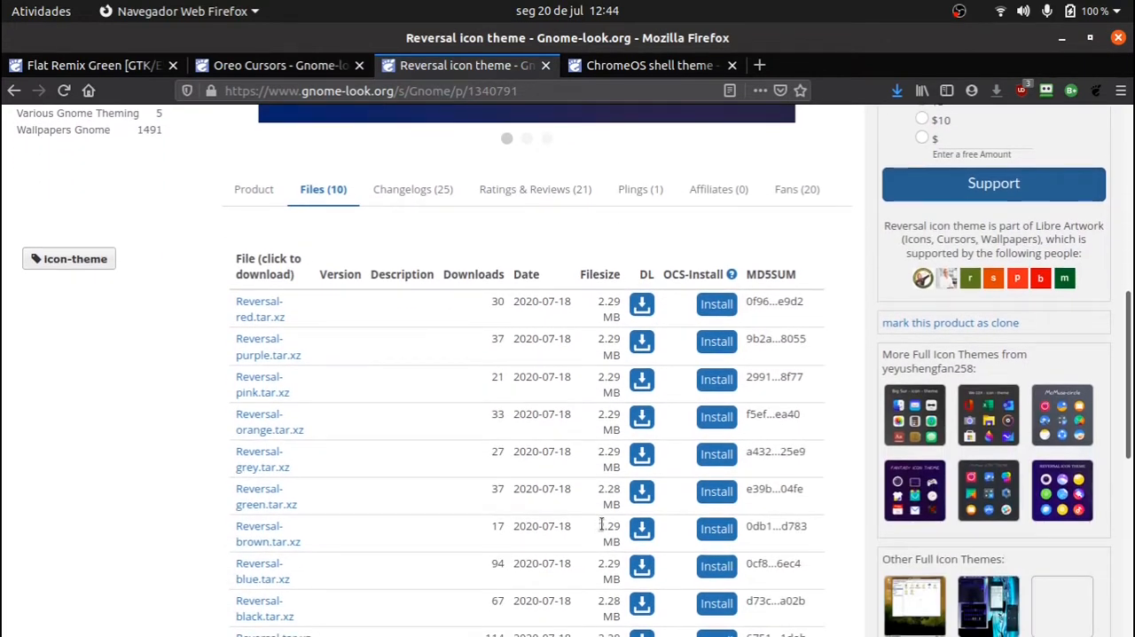
scroll(down, 3)
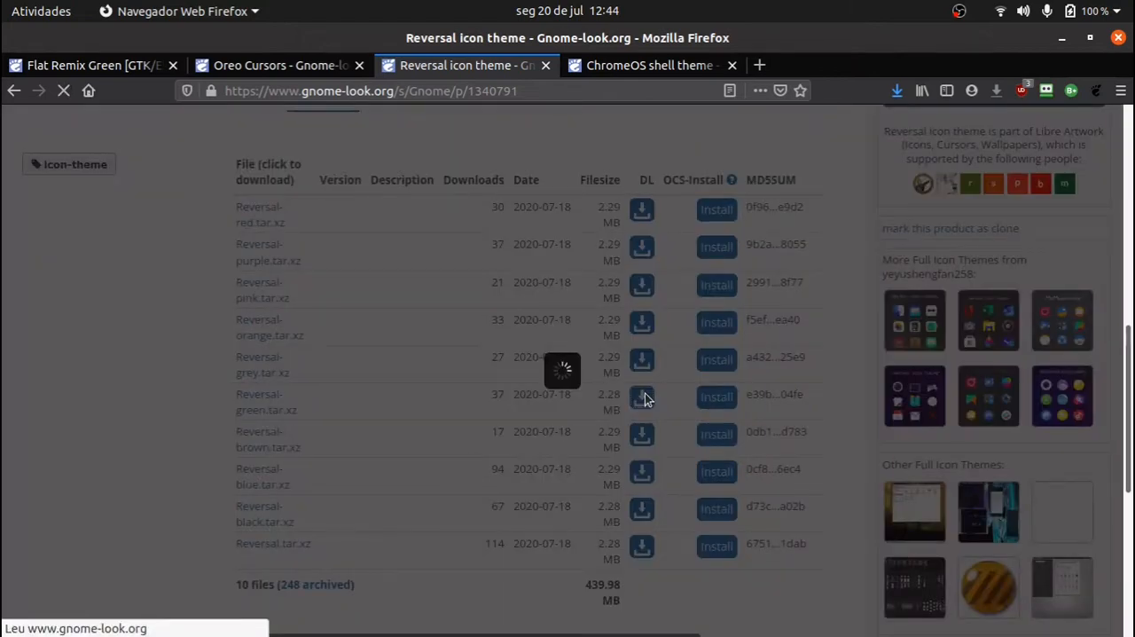
click(641, 397)
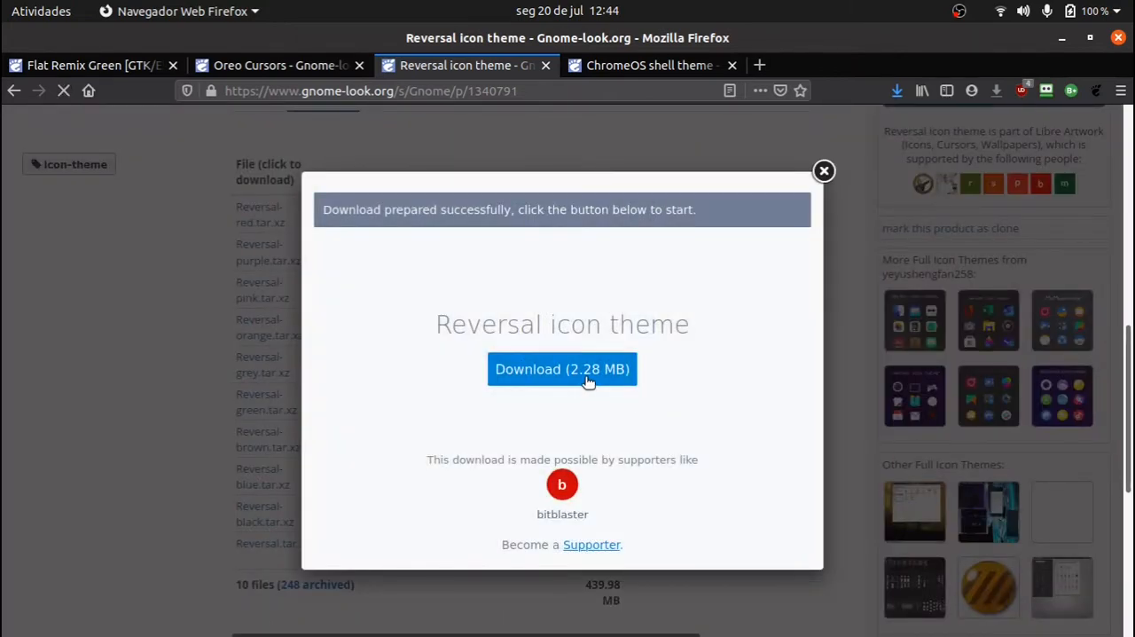
click(561, 369)
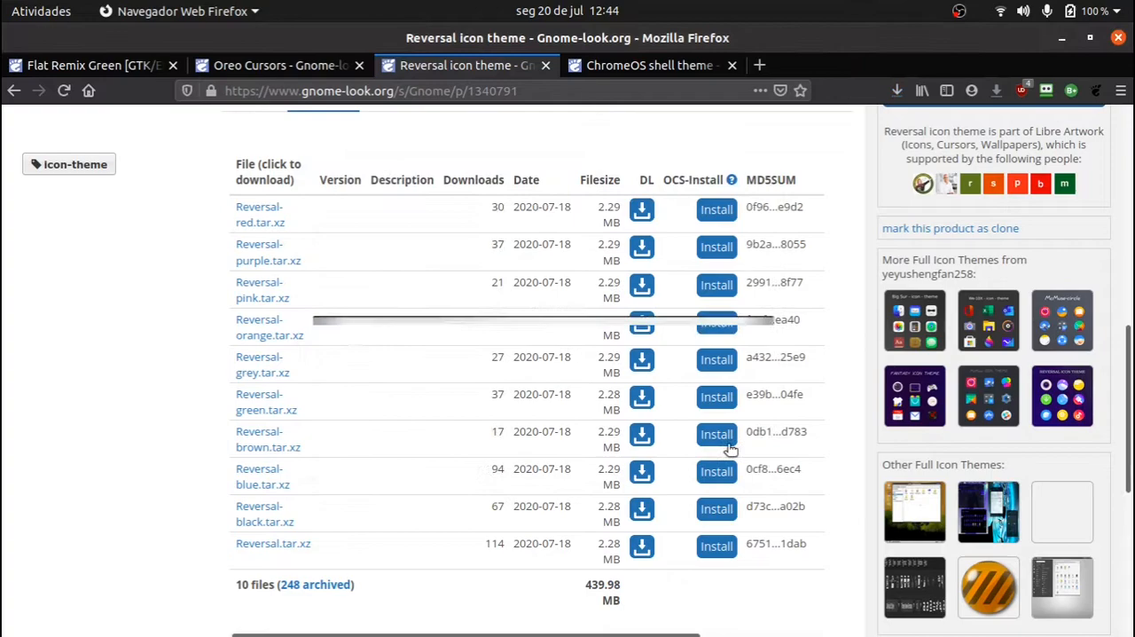
Save ChromeOS-dark-compact-shell.tar.xz from the ChromeOS shell theme page
click(645, 65)
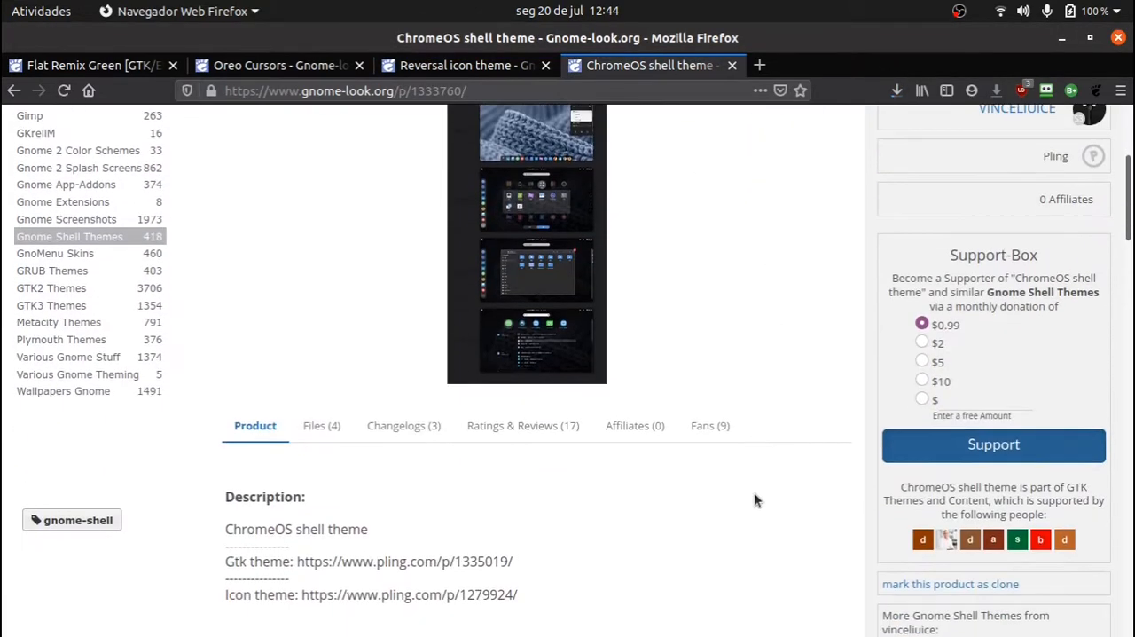
click(993, 237)
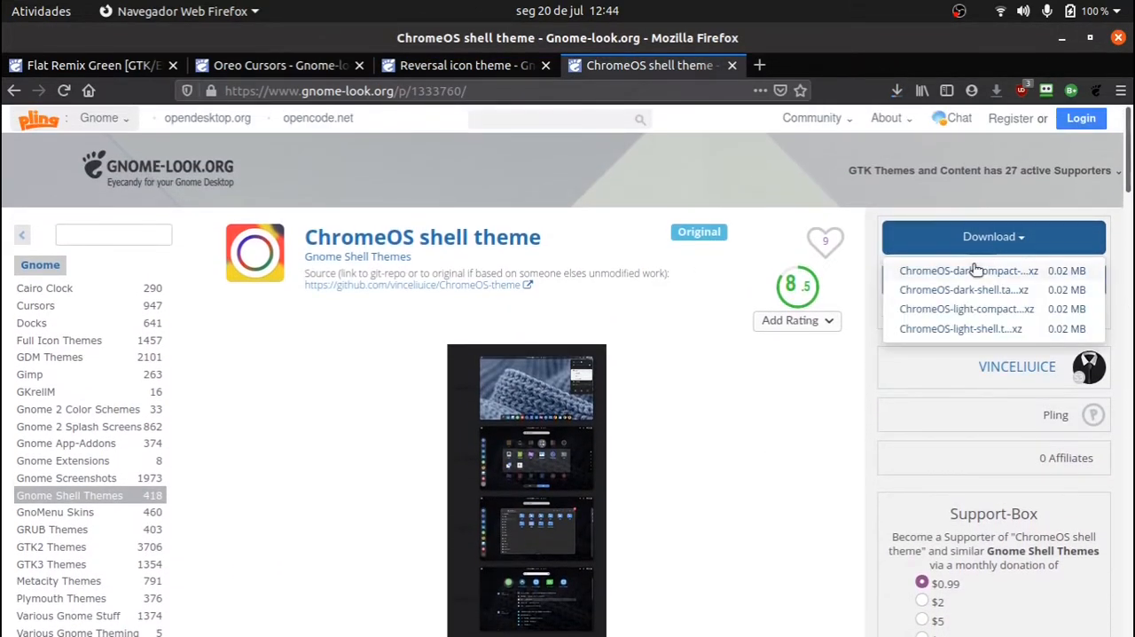
click(967, 270)
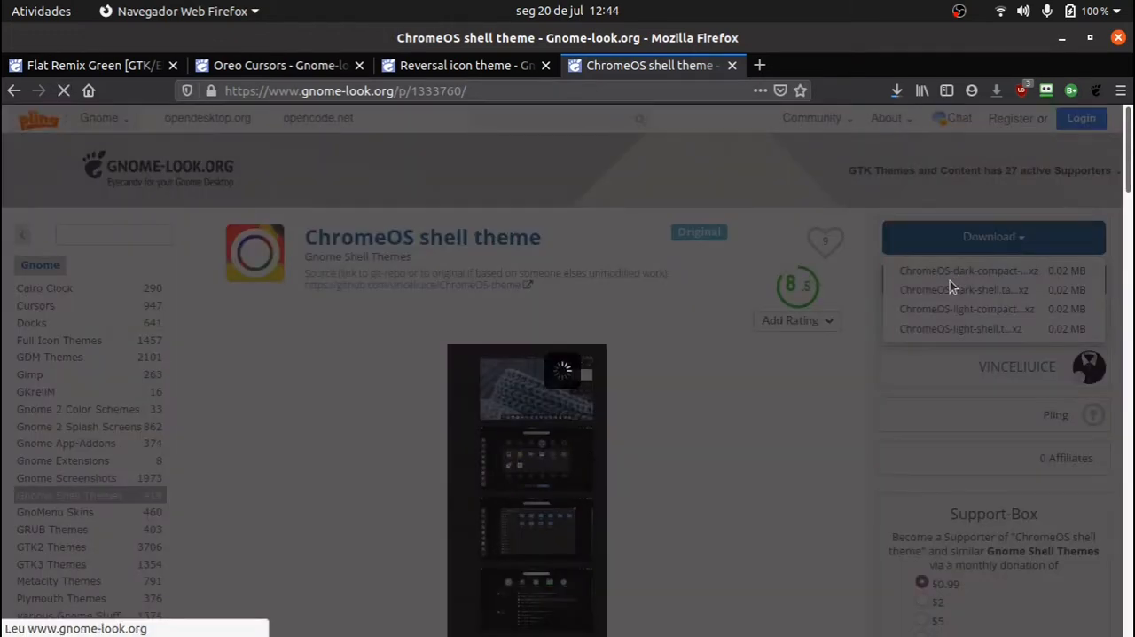
click(966, 289)
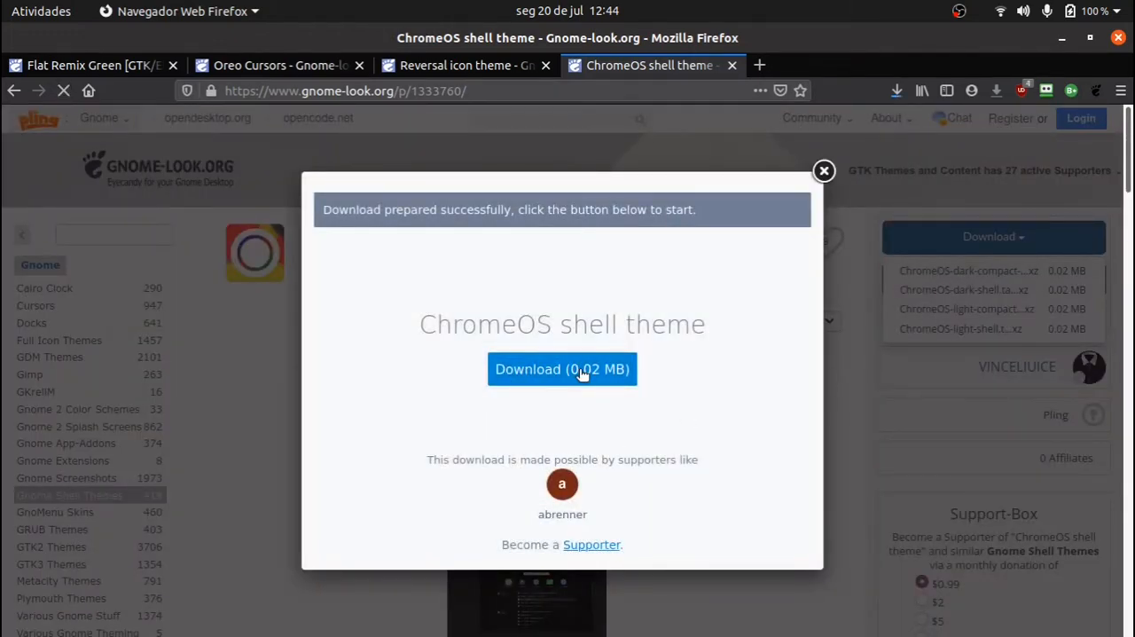
click(561, 369)
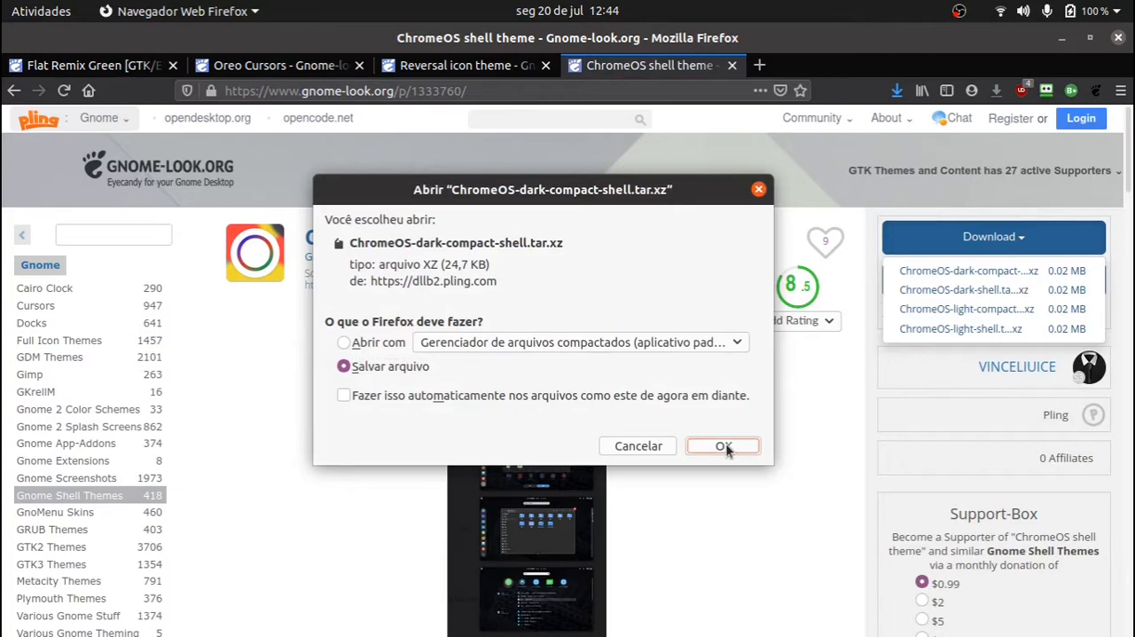
click(723, 445)
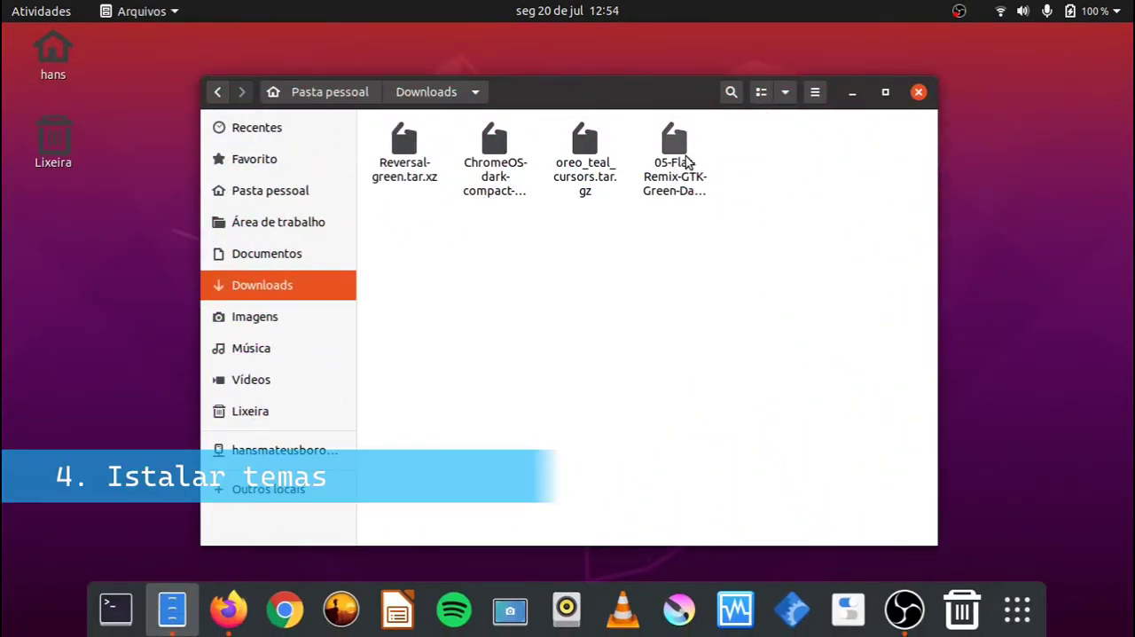
Open the Flat Remix archive for extraction and create a .themes folder in home
click(674, 147)
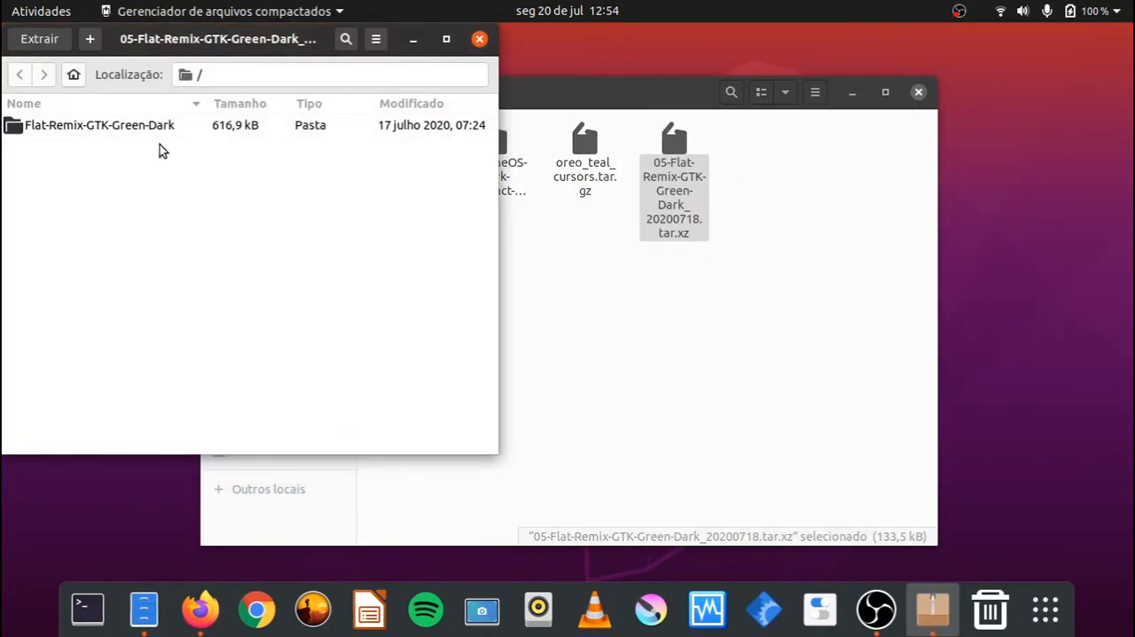
click(38, 38)
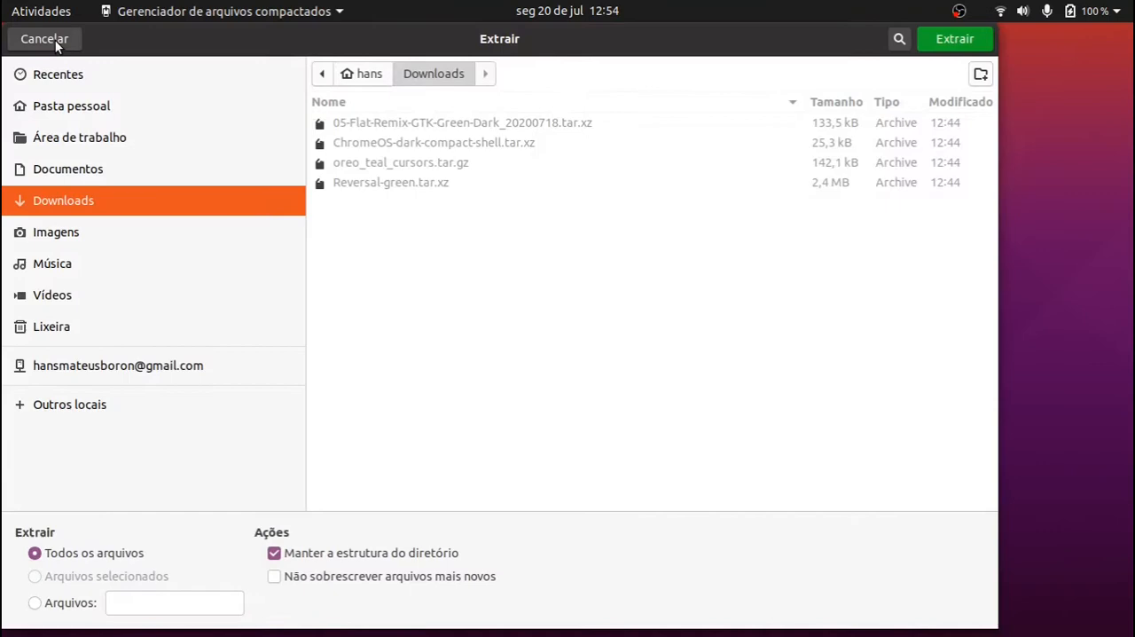
click(362, 74)
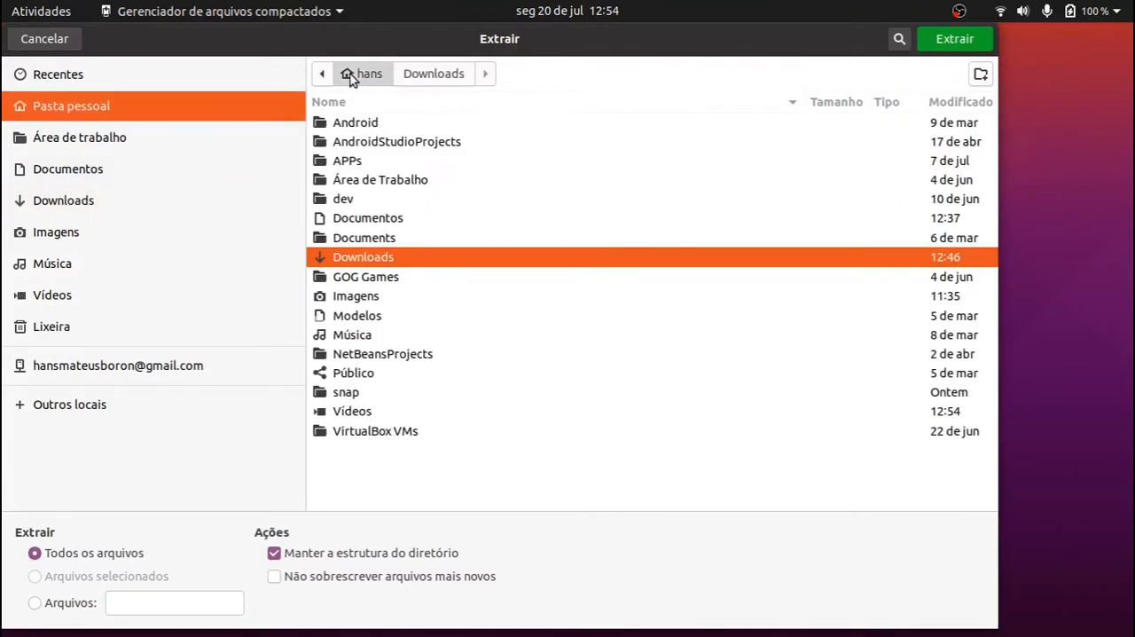
mouse_move(981, 75)
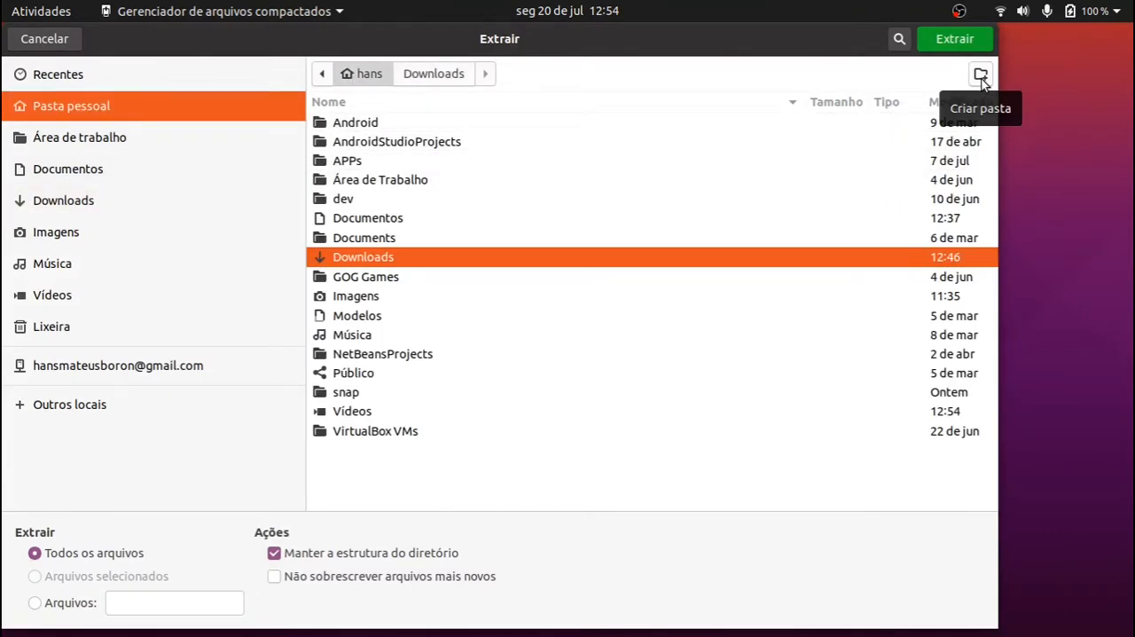
click(981, 73)
text(.themes)
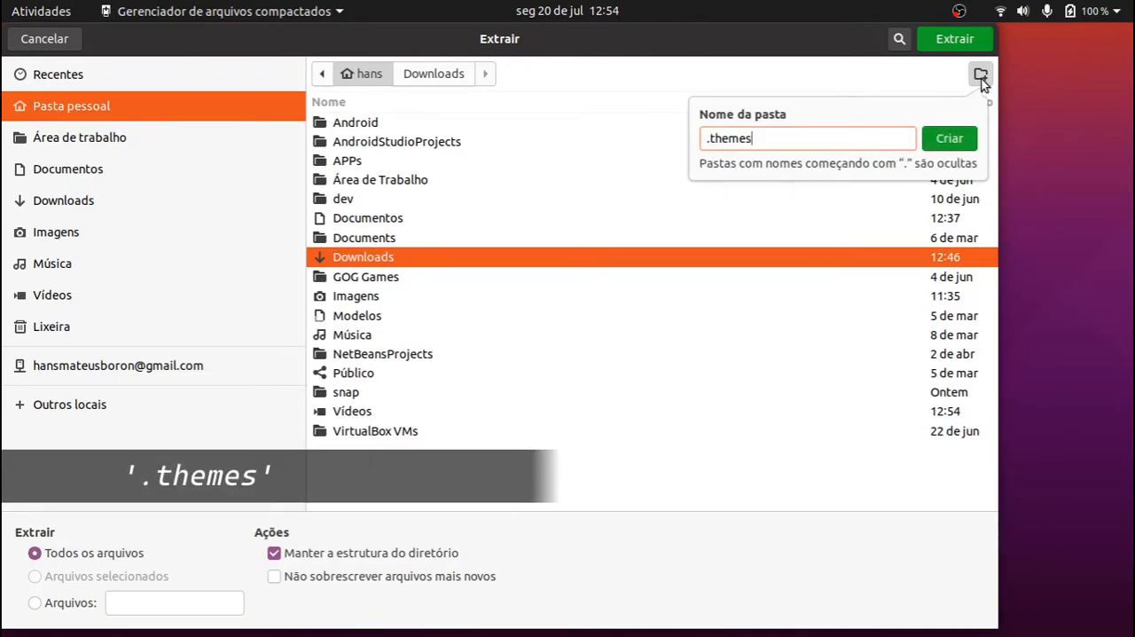
click(949, 138)
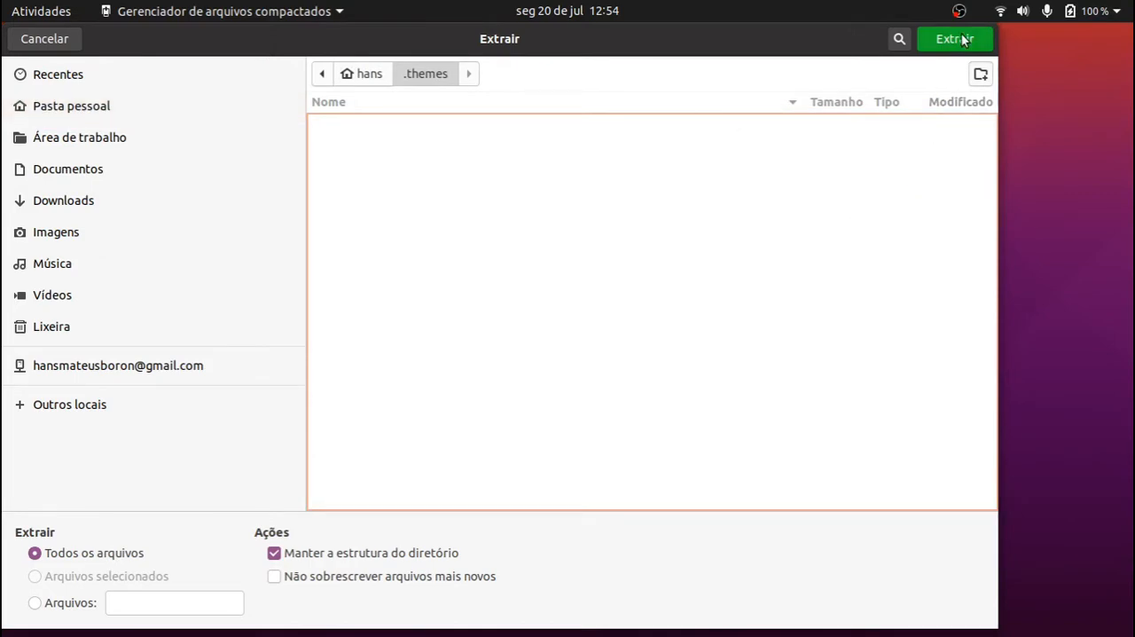
Extract the GTK theme into .themes, dismiss the success message and close the archive
click(954, 38)
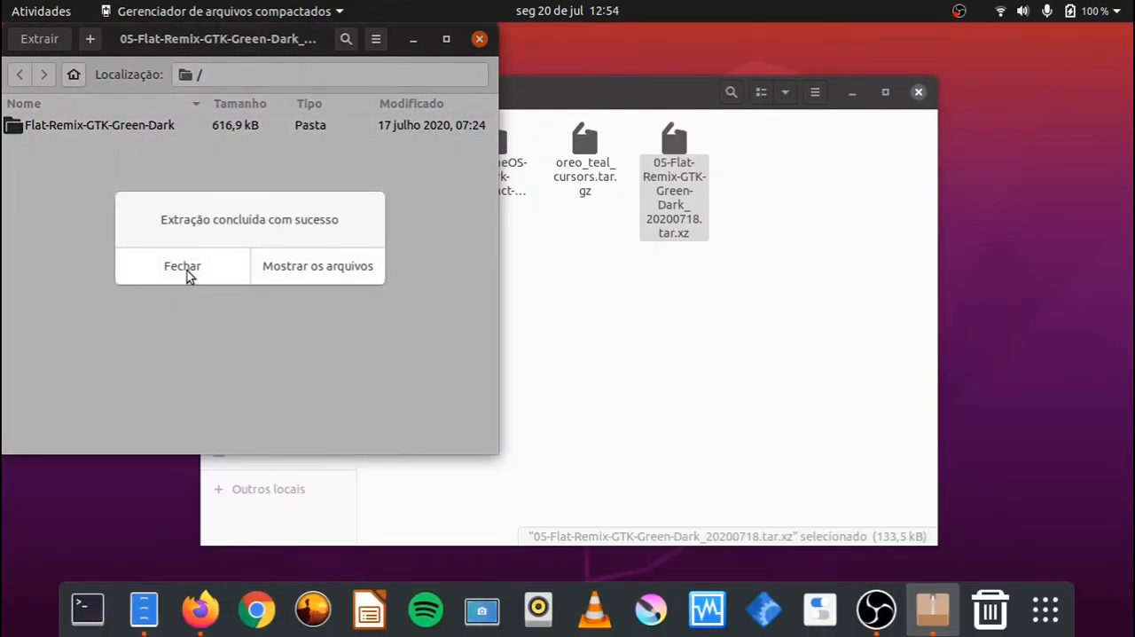
click(182, 265)
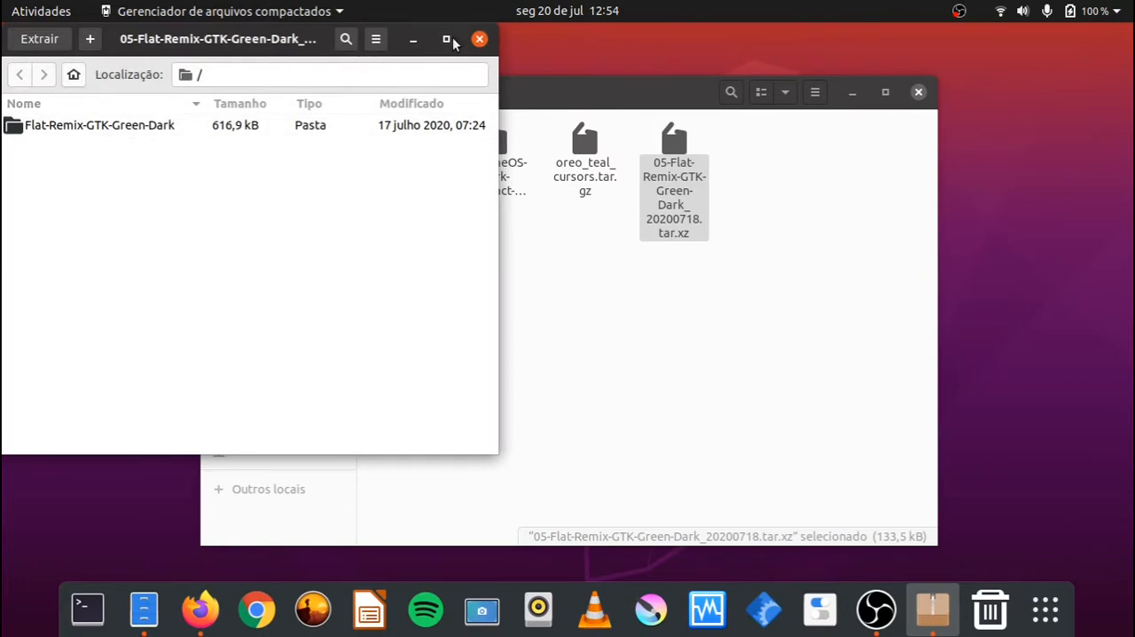
click(478, 39)
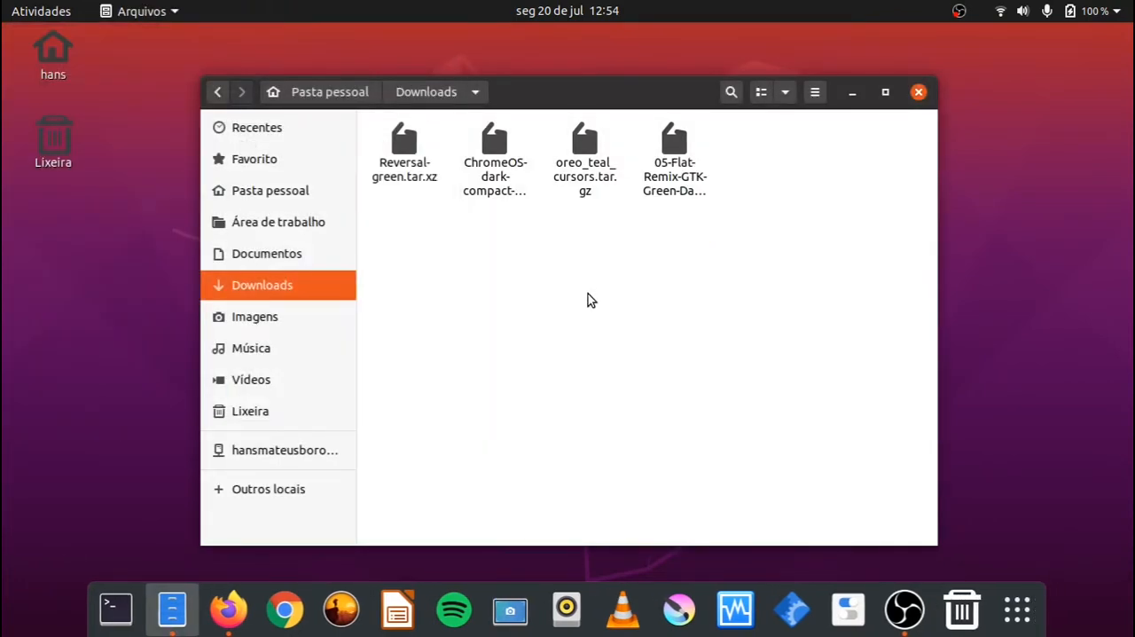
Extract the ChromeOS-dark-compact-shell archive with Archive Manager into the hidden ~/.themes folder
right_click(494, 146)
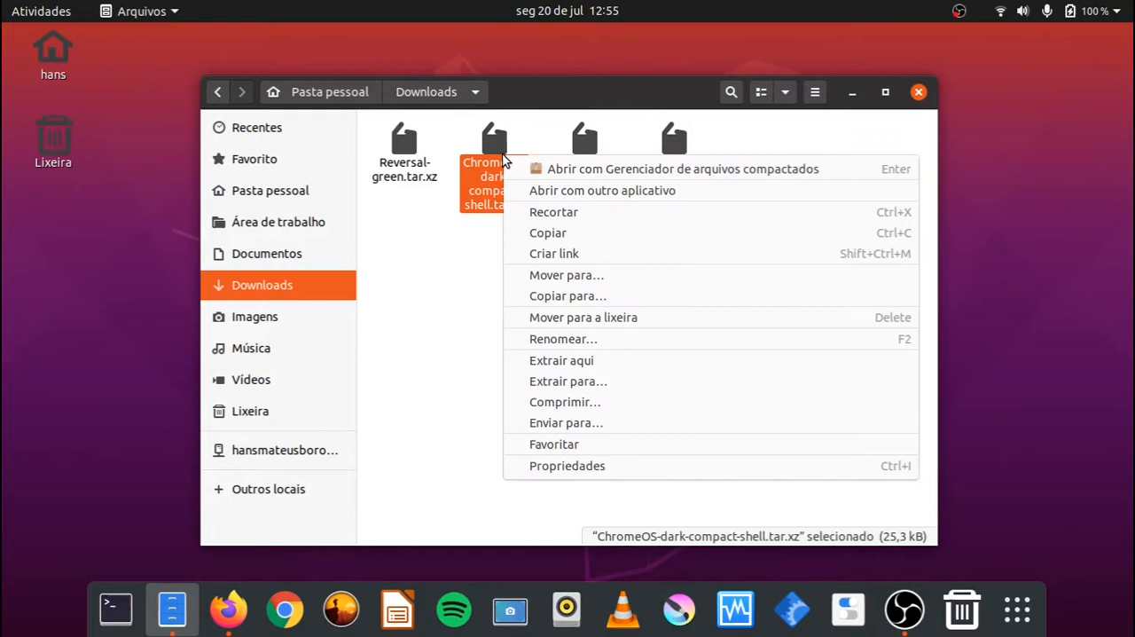
click(682, 169)
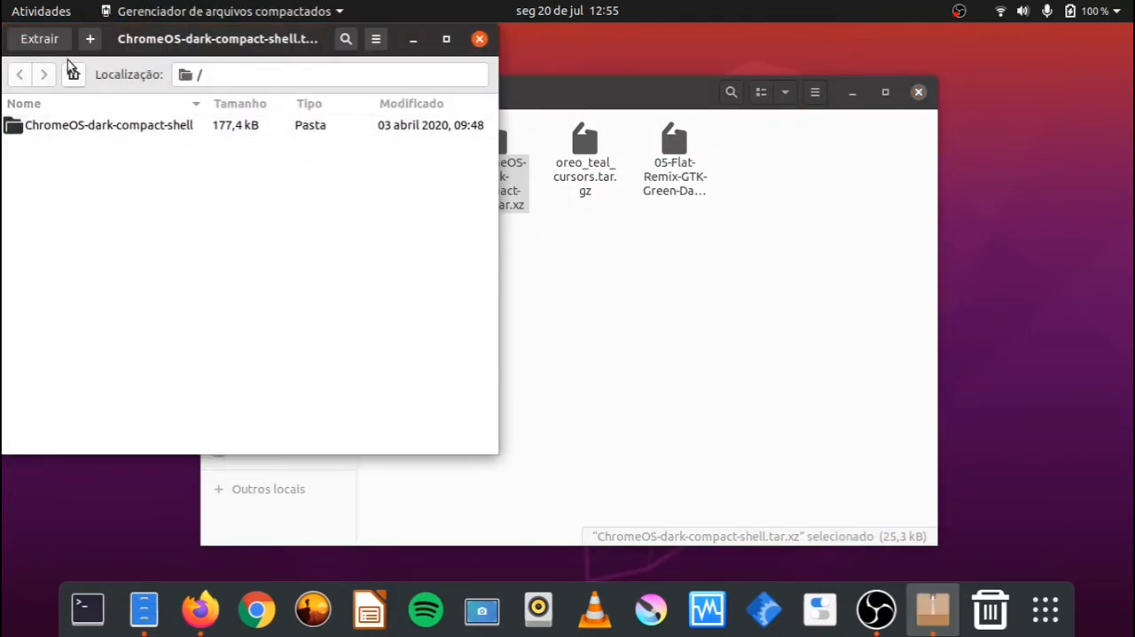
click(36, 39)
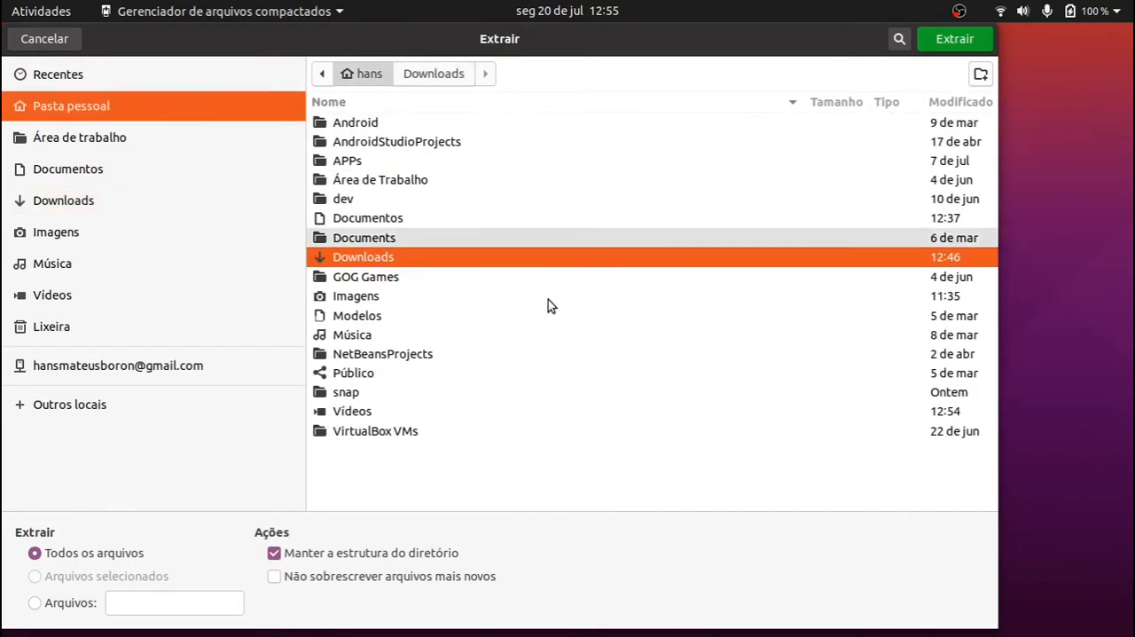
key(ctrl+h)
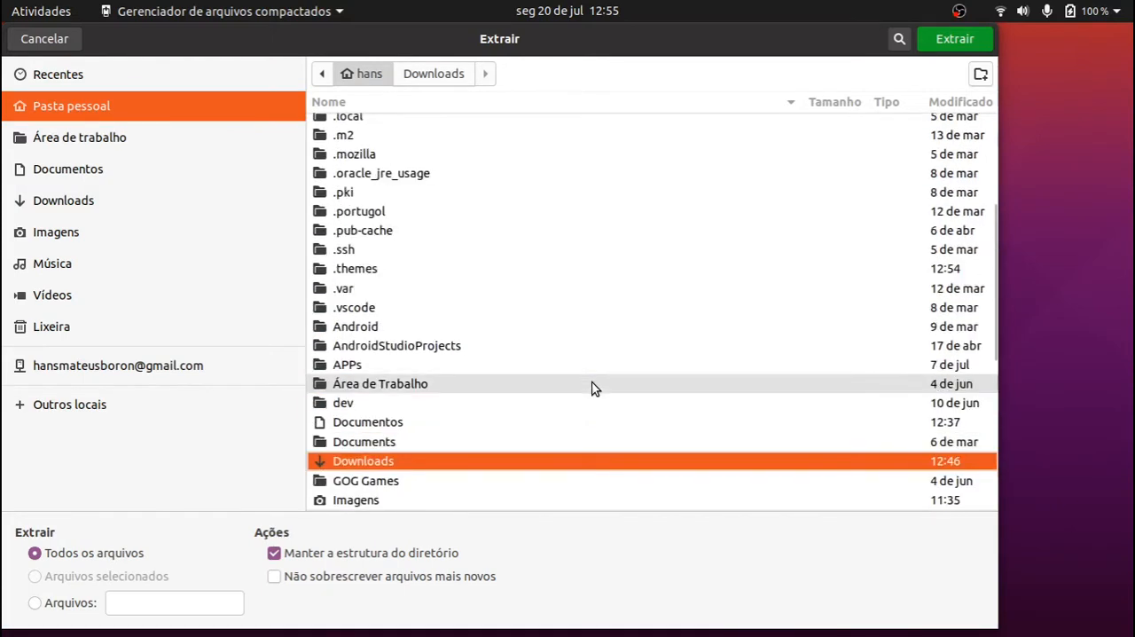
double_click(357, 268)
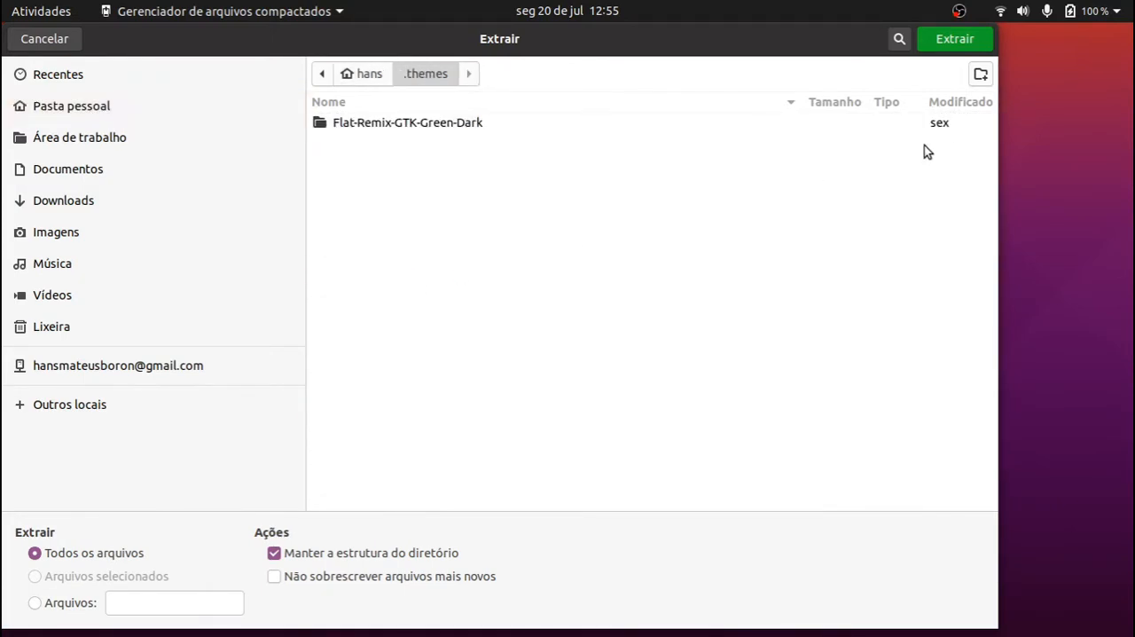
click(955, 38)
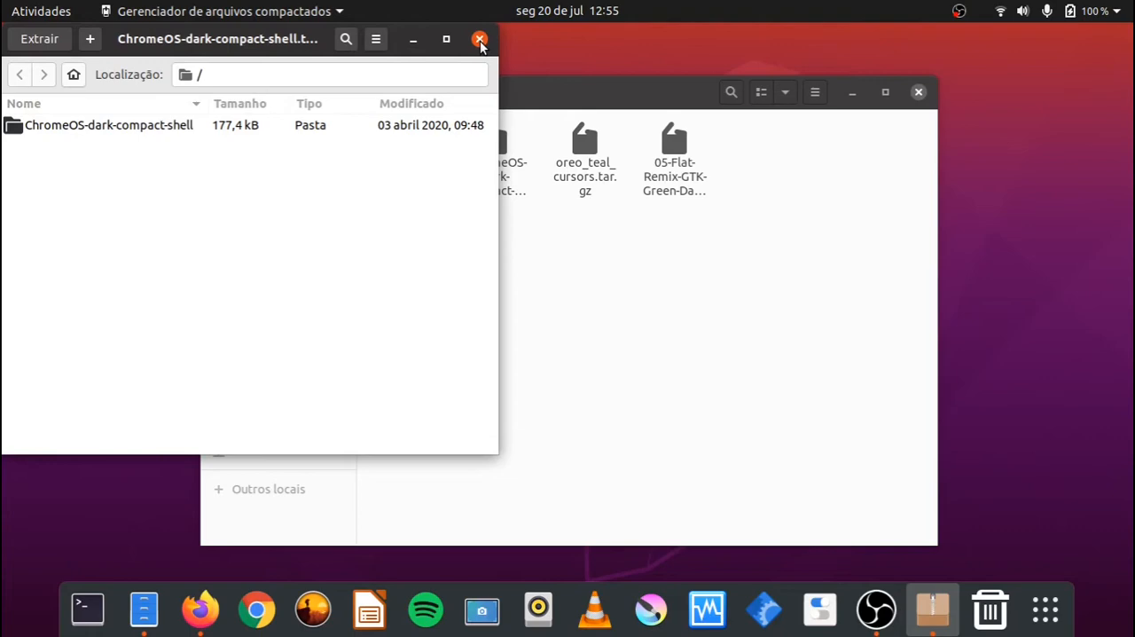
Open Reversal-green.tar.xz and create a hidden .icons folder in home as destination
click(479, 39)
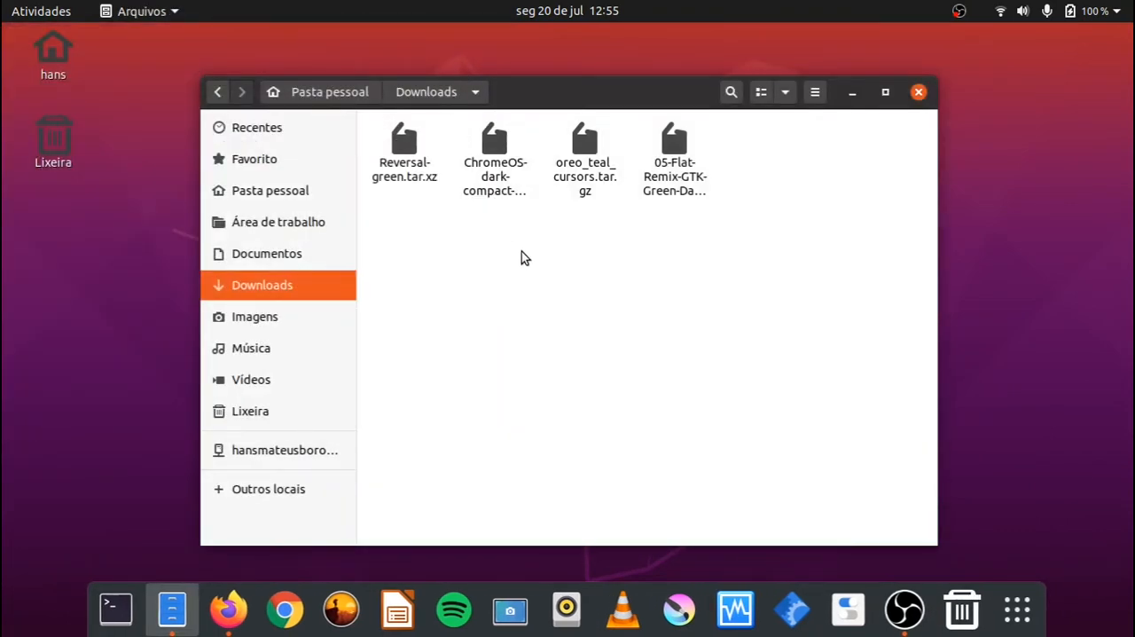
mouse_move(415, 158)
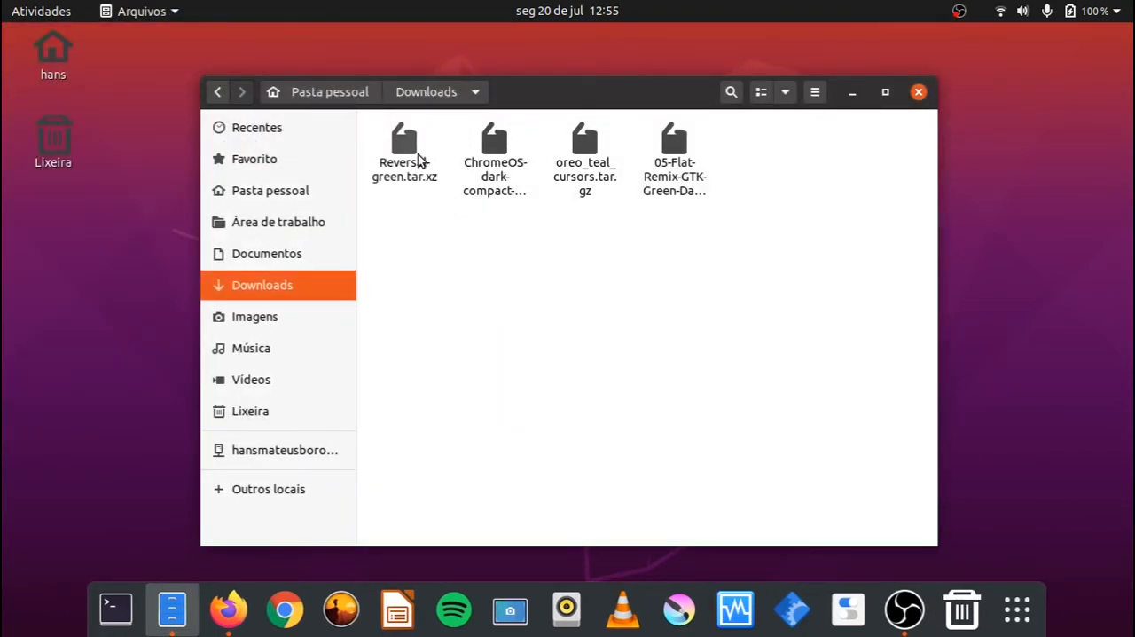
double_click(404, 142)
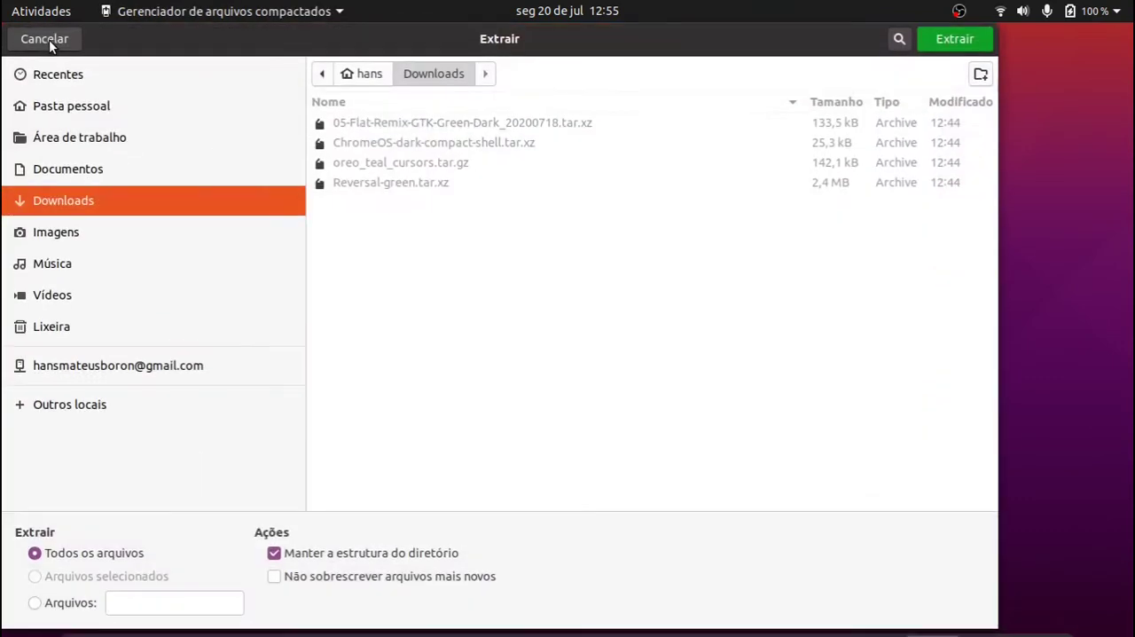
click(363, 73)
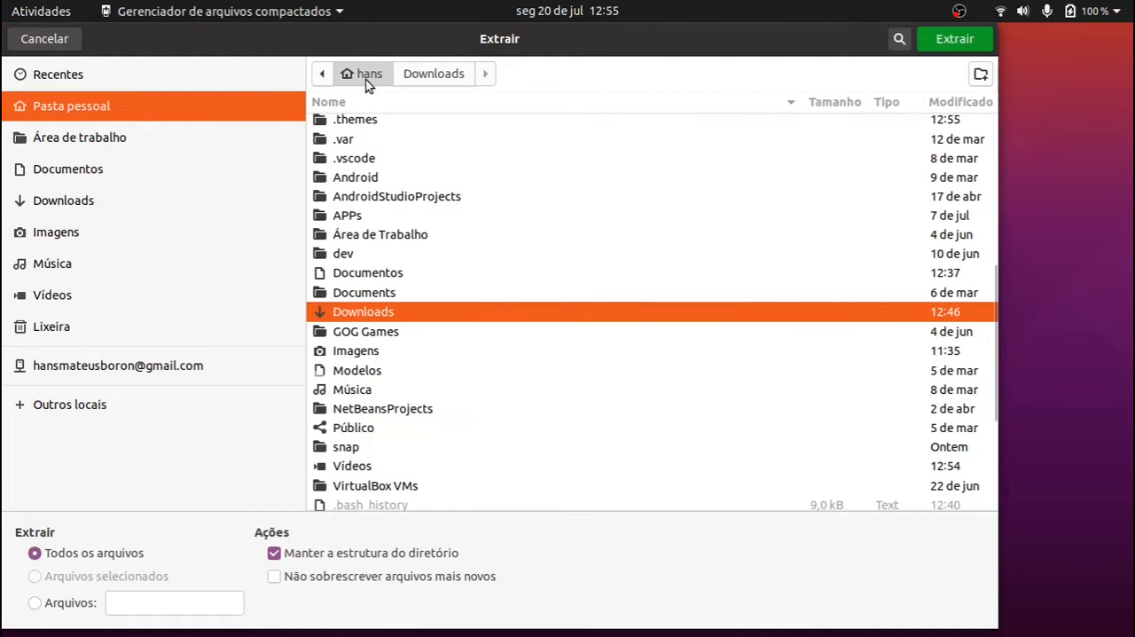
click(980, 72)
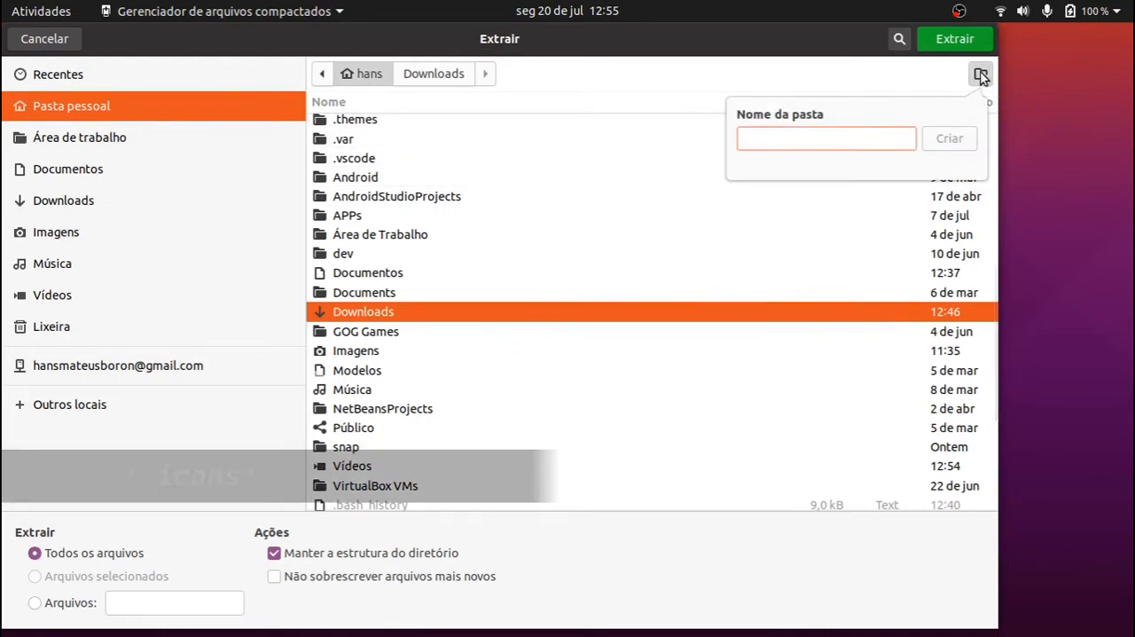
text(.icons)
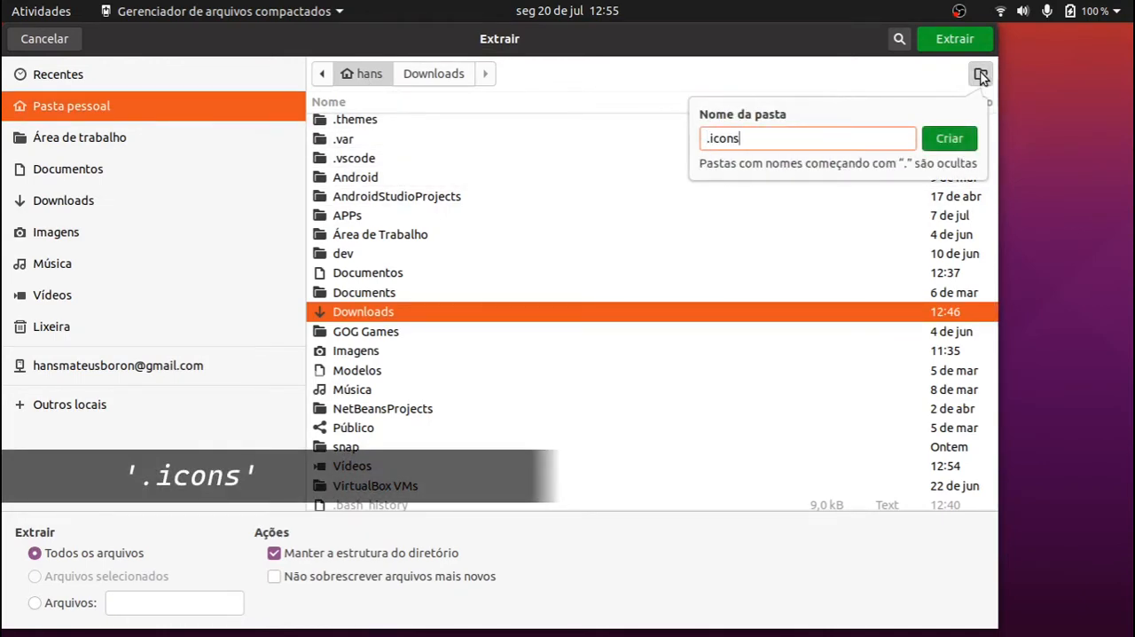
click(949, 138)
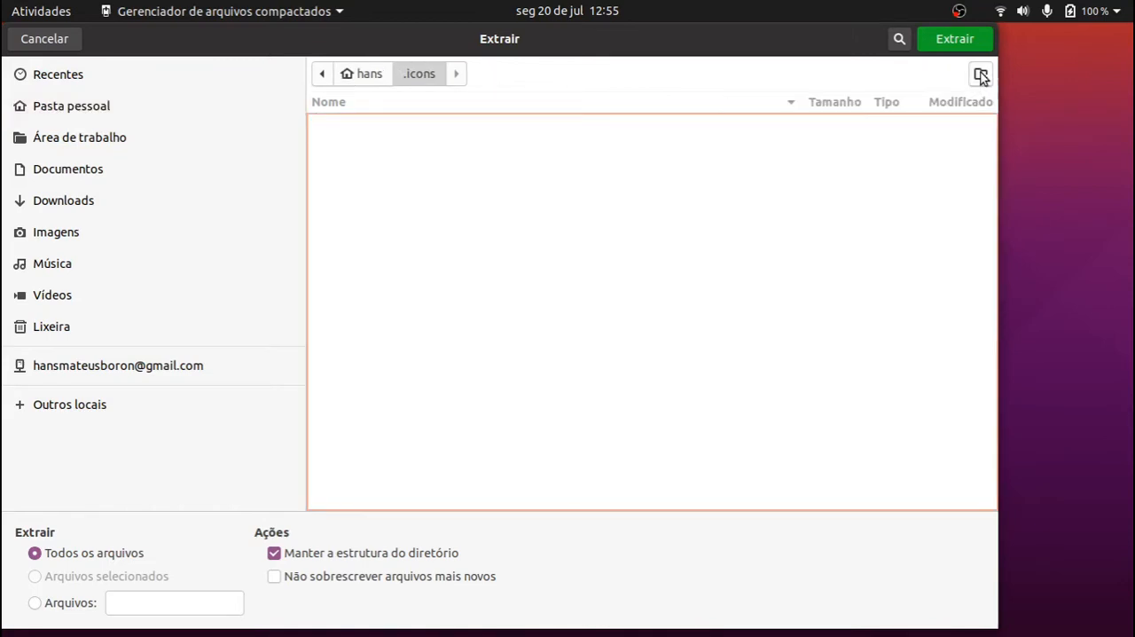
mouse_move(949, 175)
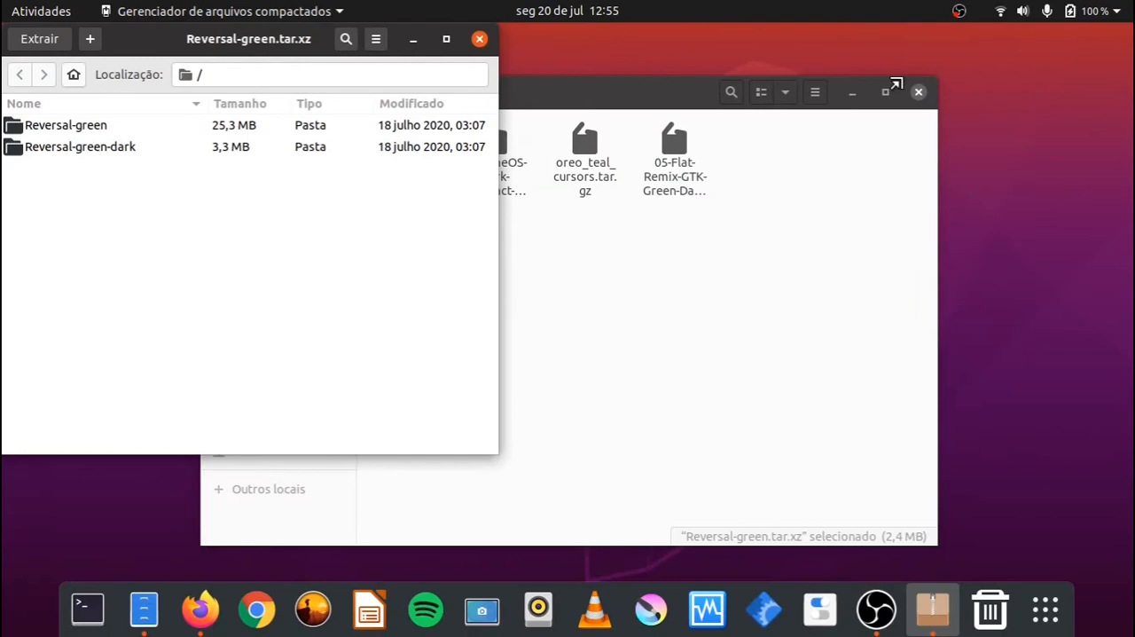
Extract the Reversal-green icon themes into the ~/.icons folder
click(38, 38)
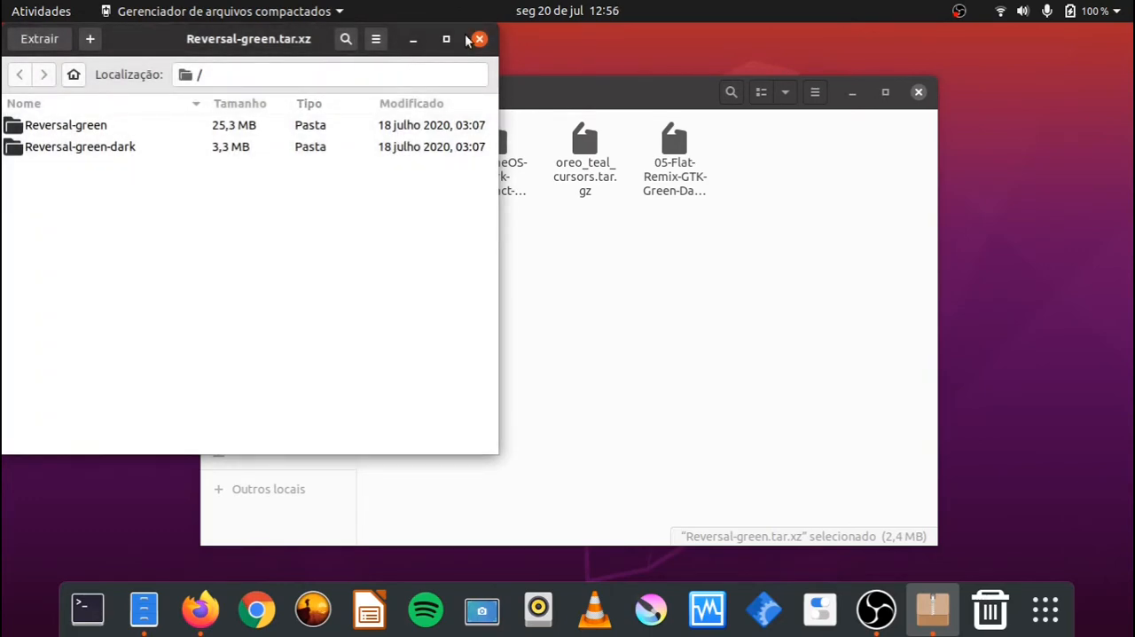
click(479, 39)
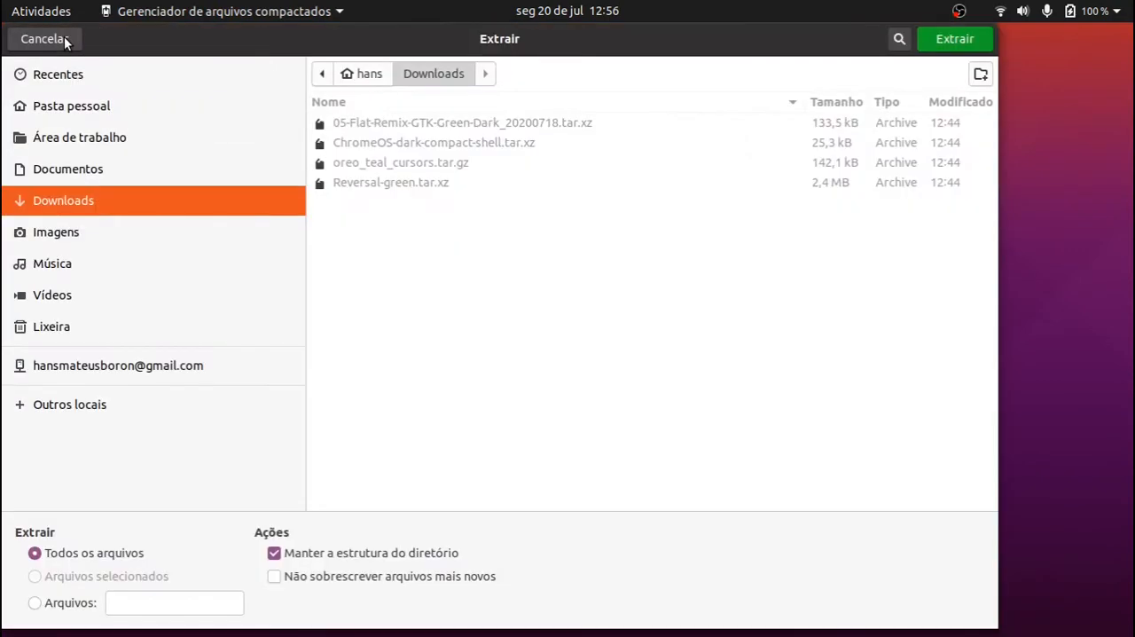
click(362, 74)
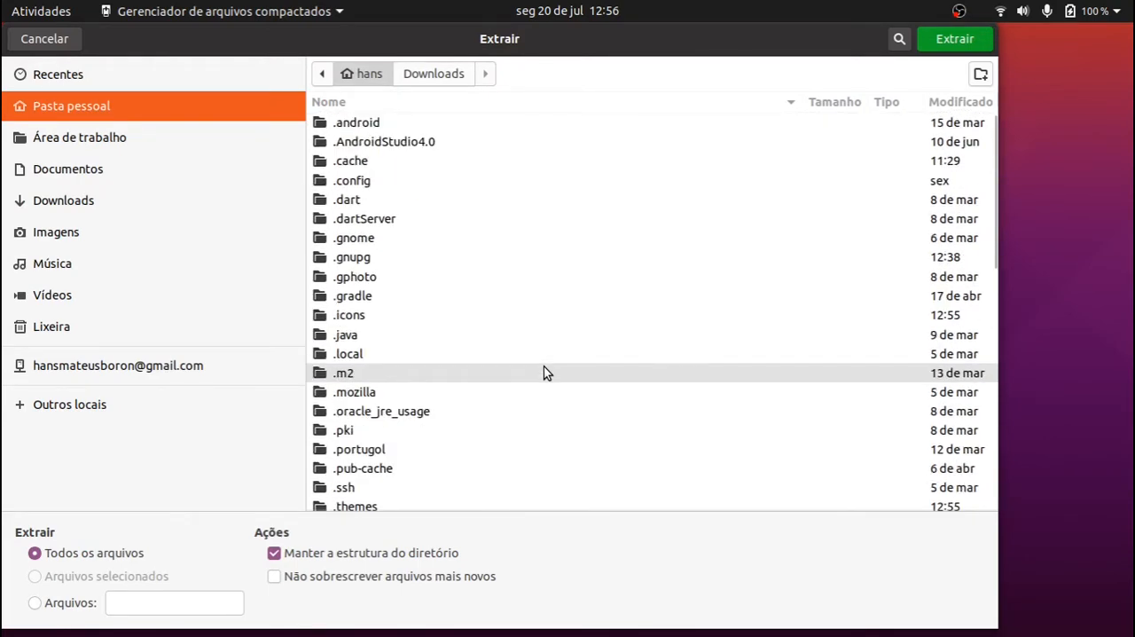
double_click(347, 315)
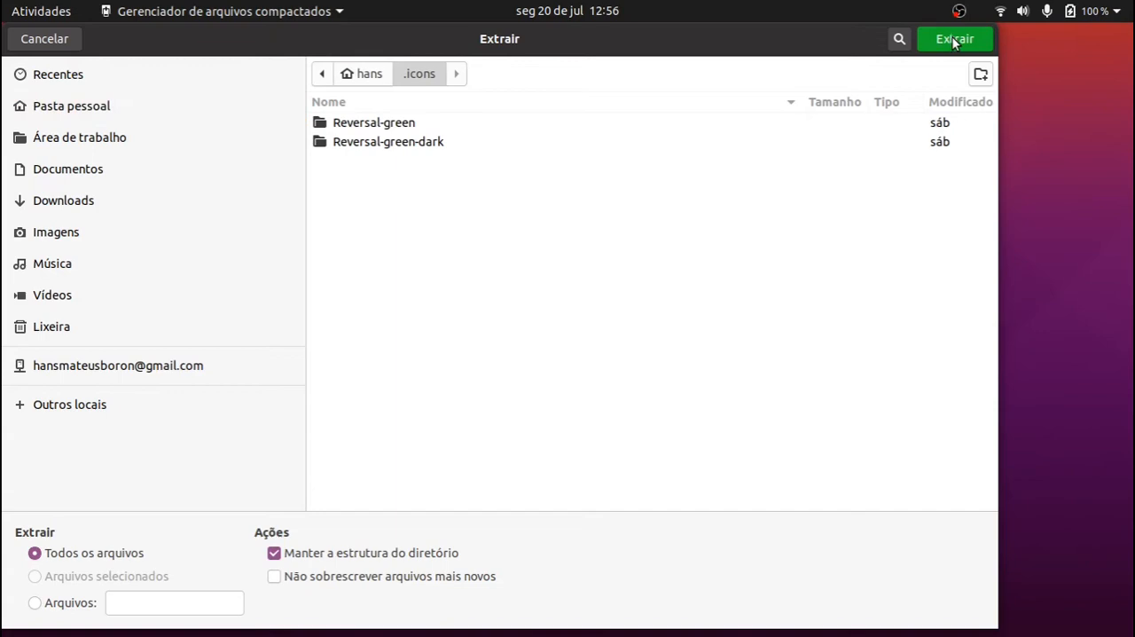
click(956, 38)
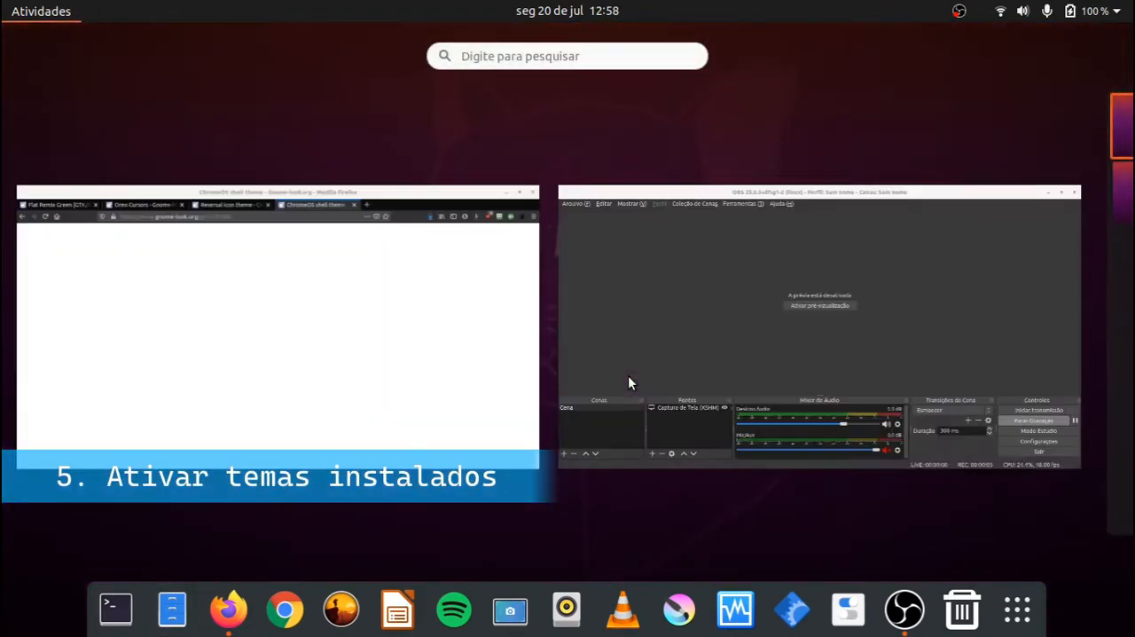
In Tweaks Appearance, choose Flat-Remix-GTK-Green-Dark, Oreo_teal_cursors and Reversal-green-dark icons
text(aju)
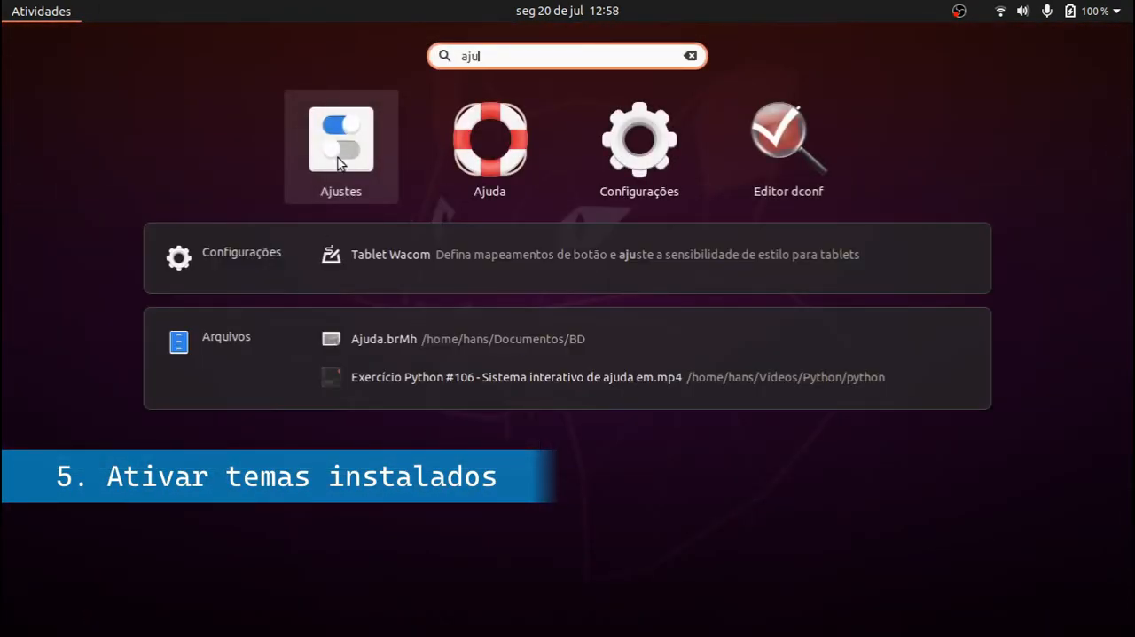
click(340, 138)
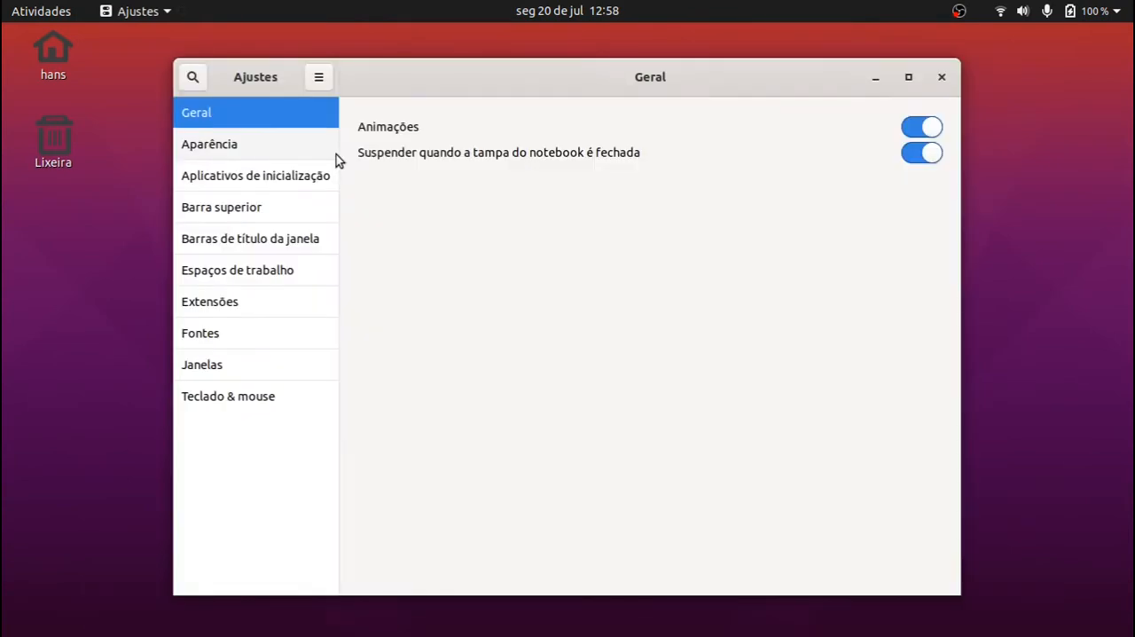
click(210, 144)
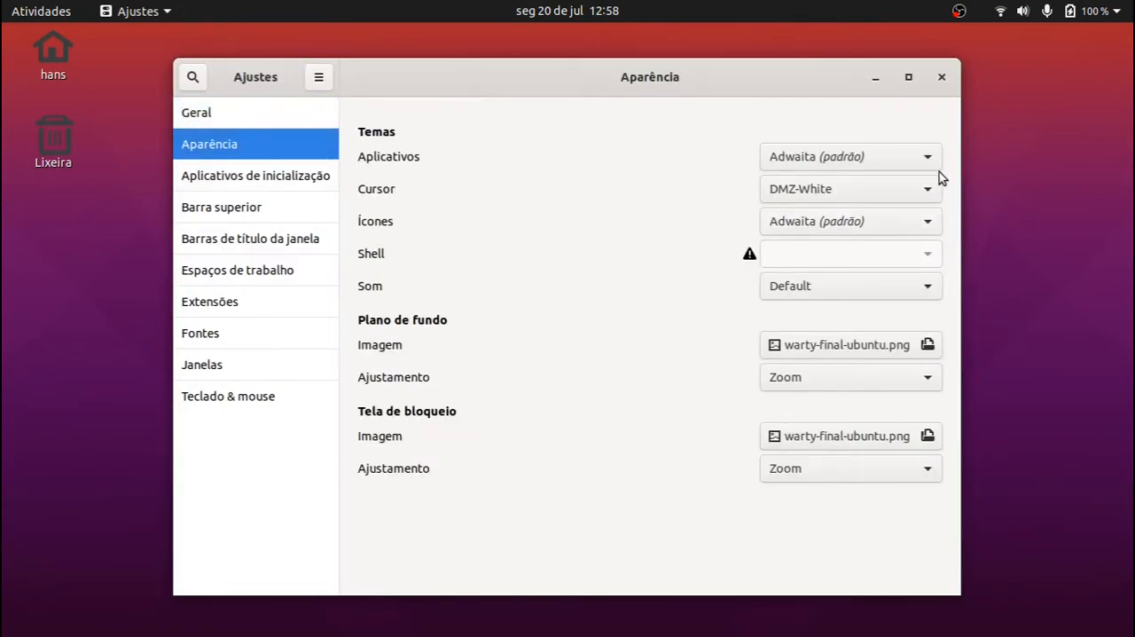
click(850, 156)
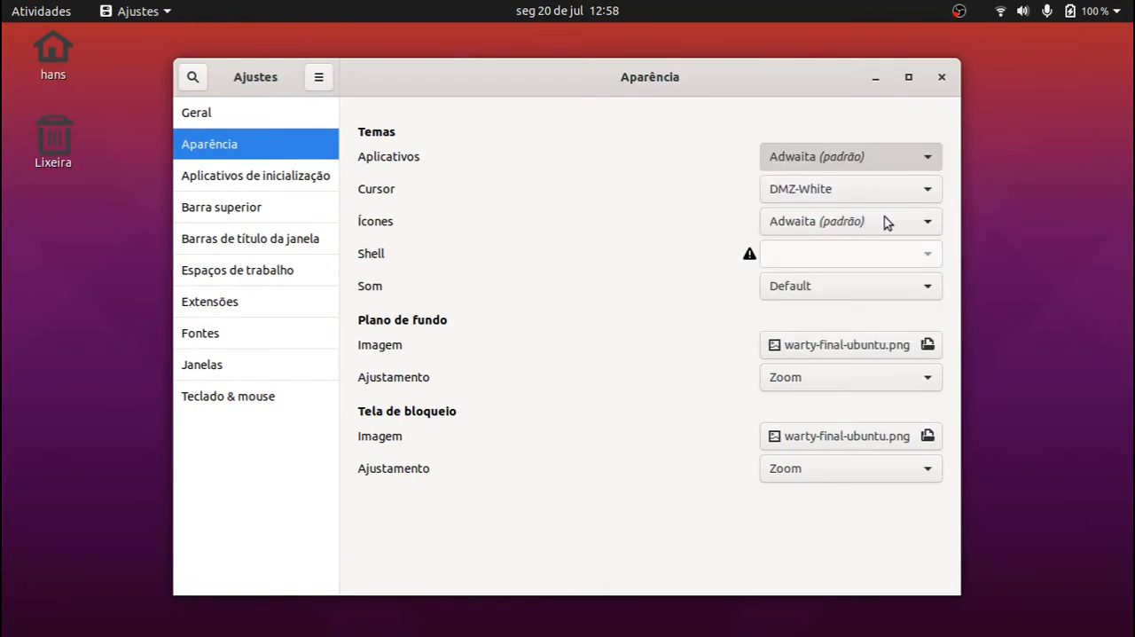
click(849, 188)
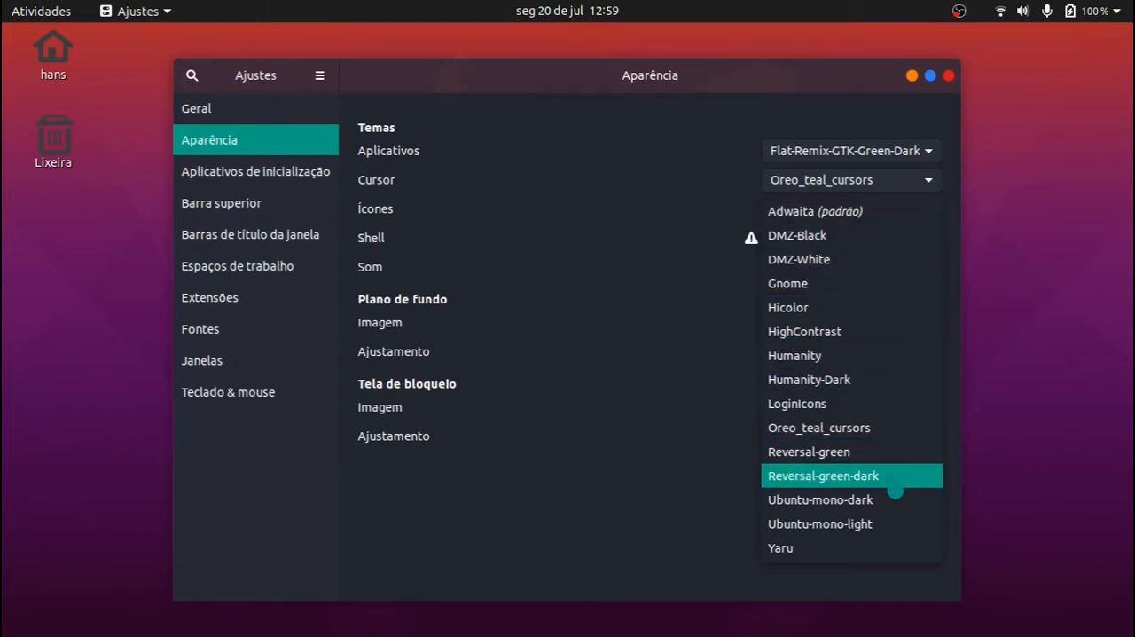
click(824, 475)
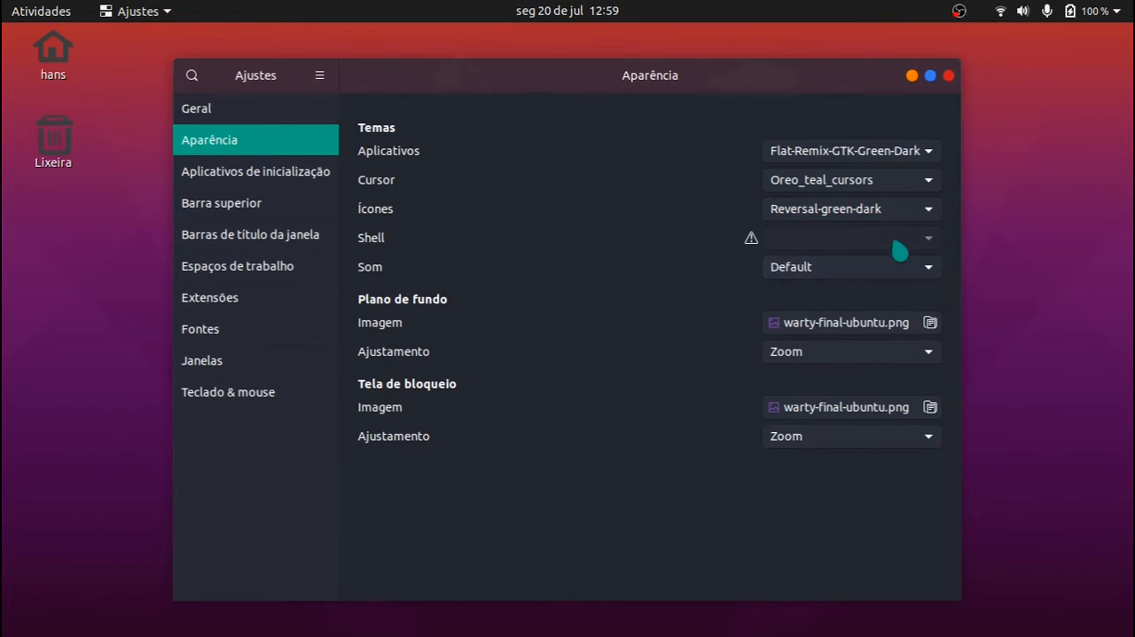
mouse_move(752, 242)
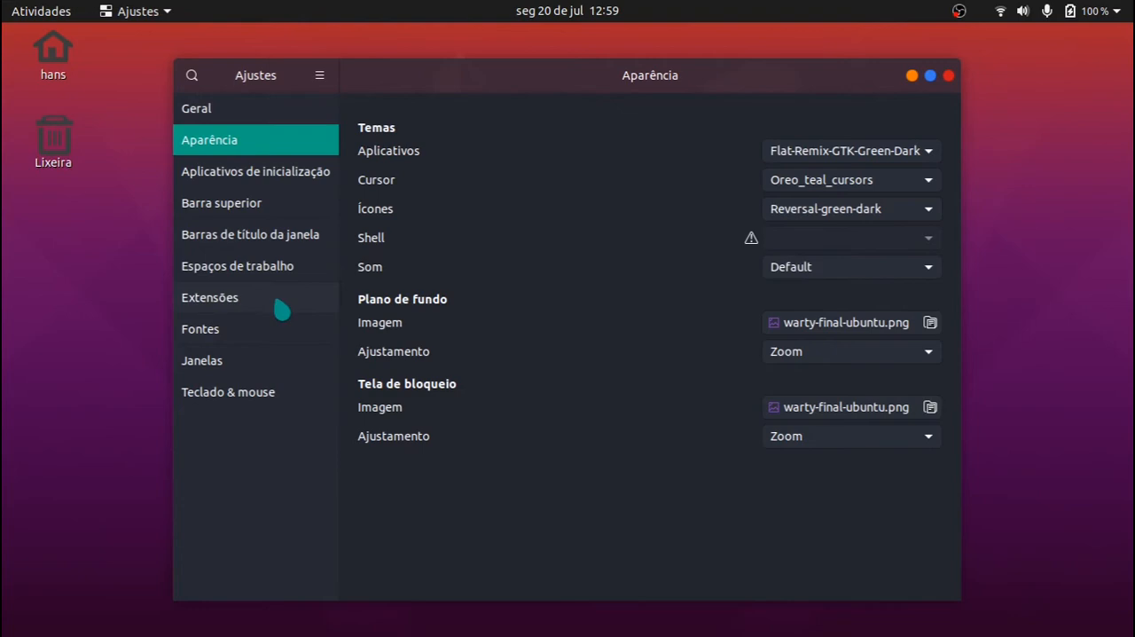
Switch on User themes under Tweaks Extensions, close Tweaks and end the session
click(209, 297)
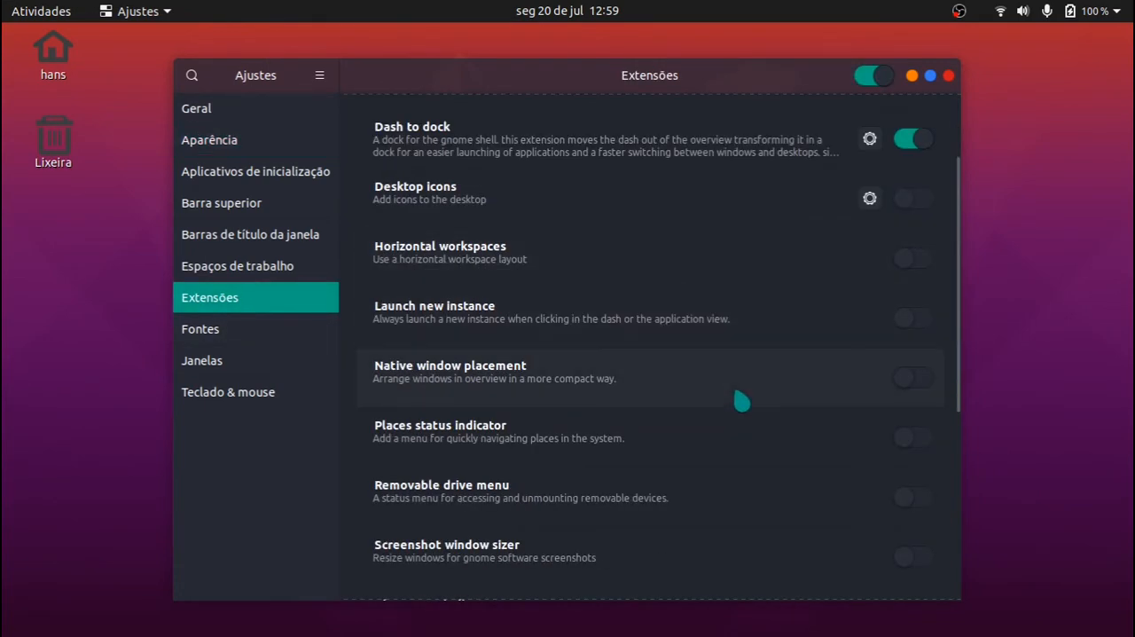
scroll(down, 3)
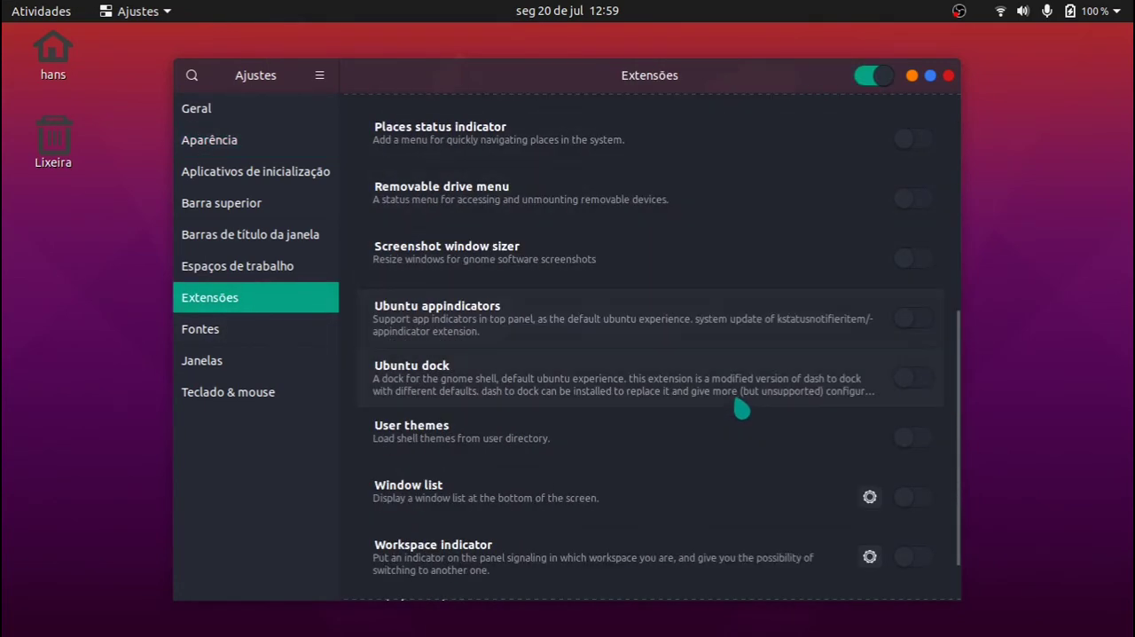
mouse_move(836, 436)
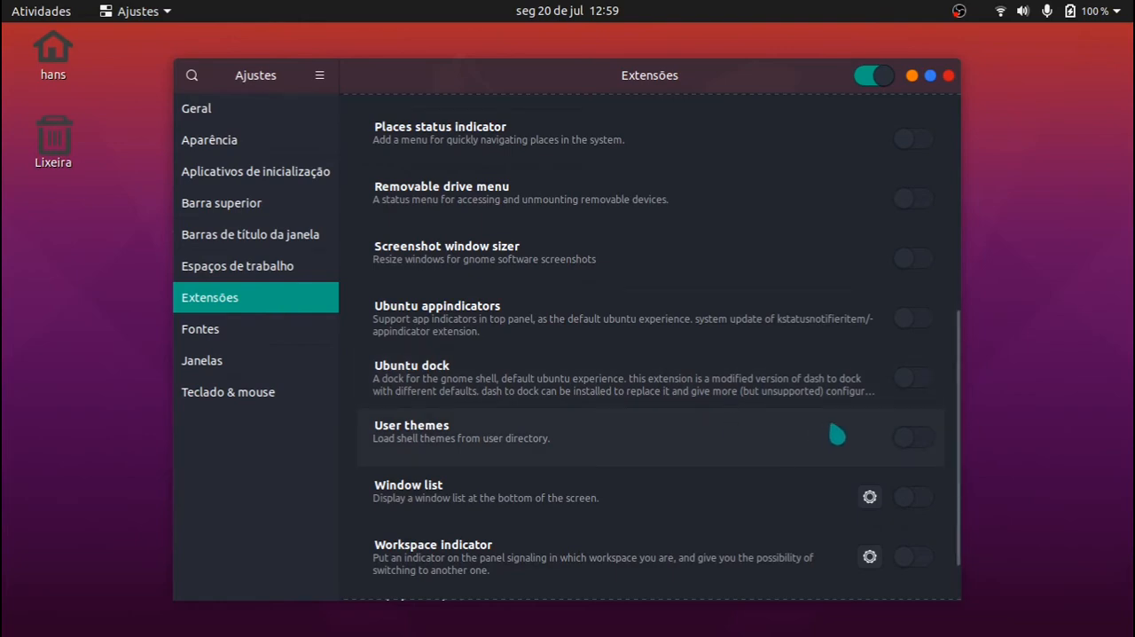
click(912, 437)
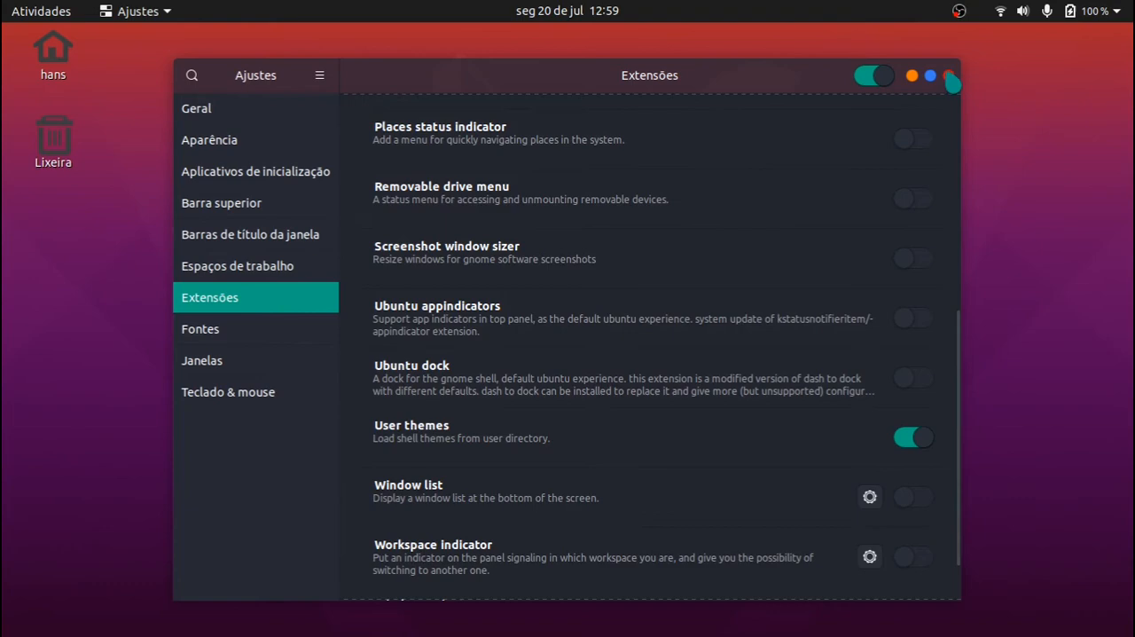
click(953, 76)
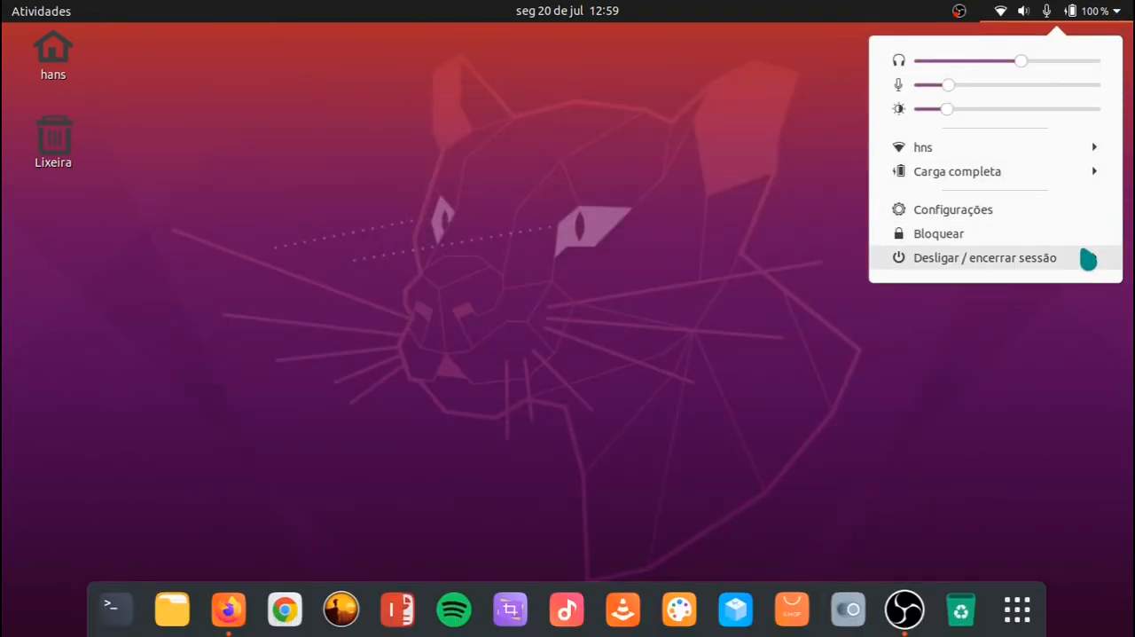
click(985, 257)
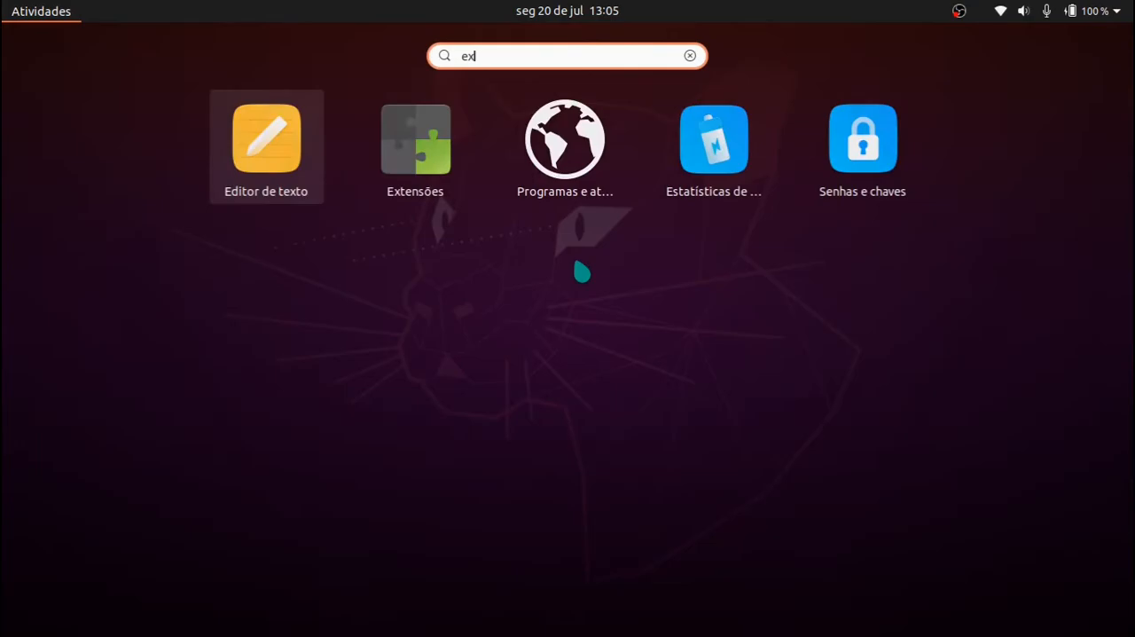
Enable User Themes in the Extensions app, then close its window
click(415, 138)
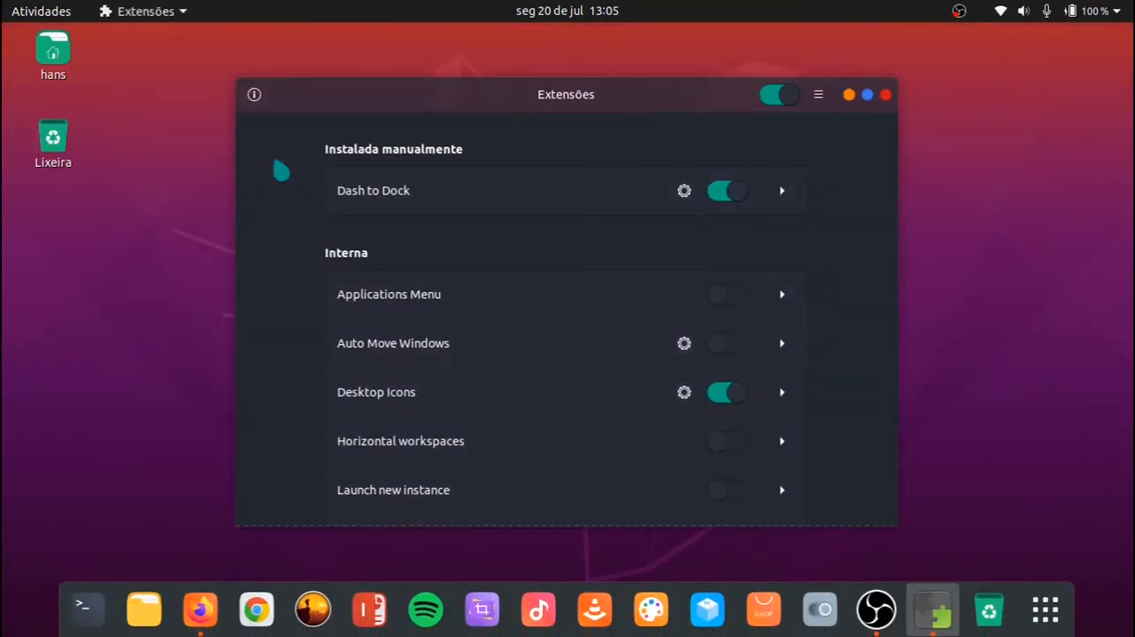
scroll(down, 3)
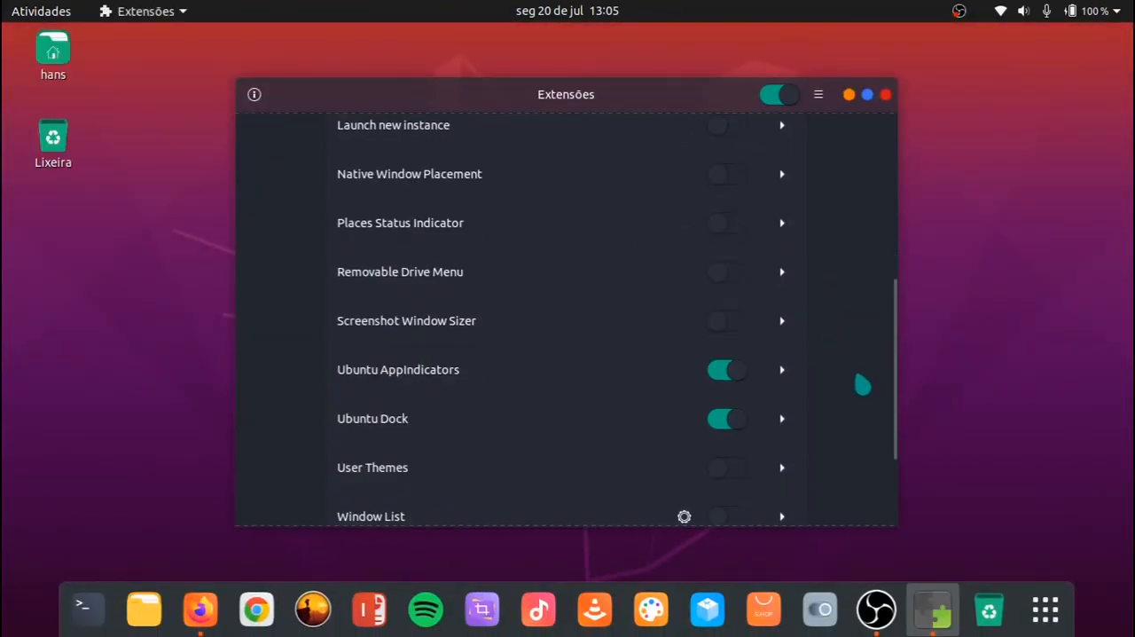
scroll(down, 3)
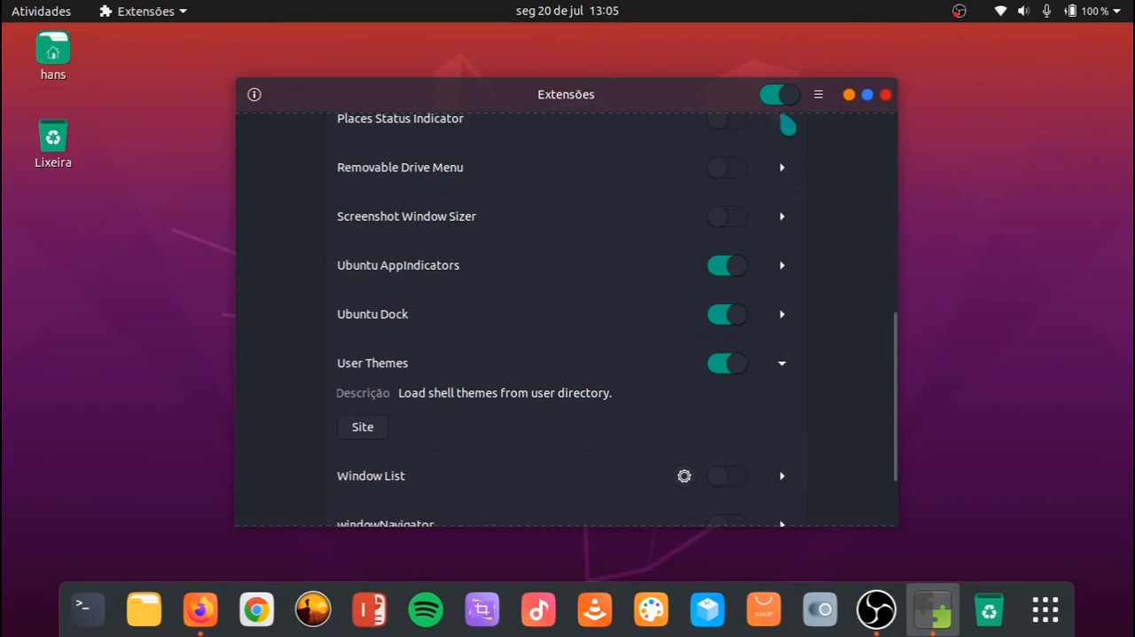
click(891, 93)
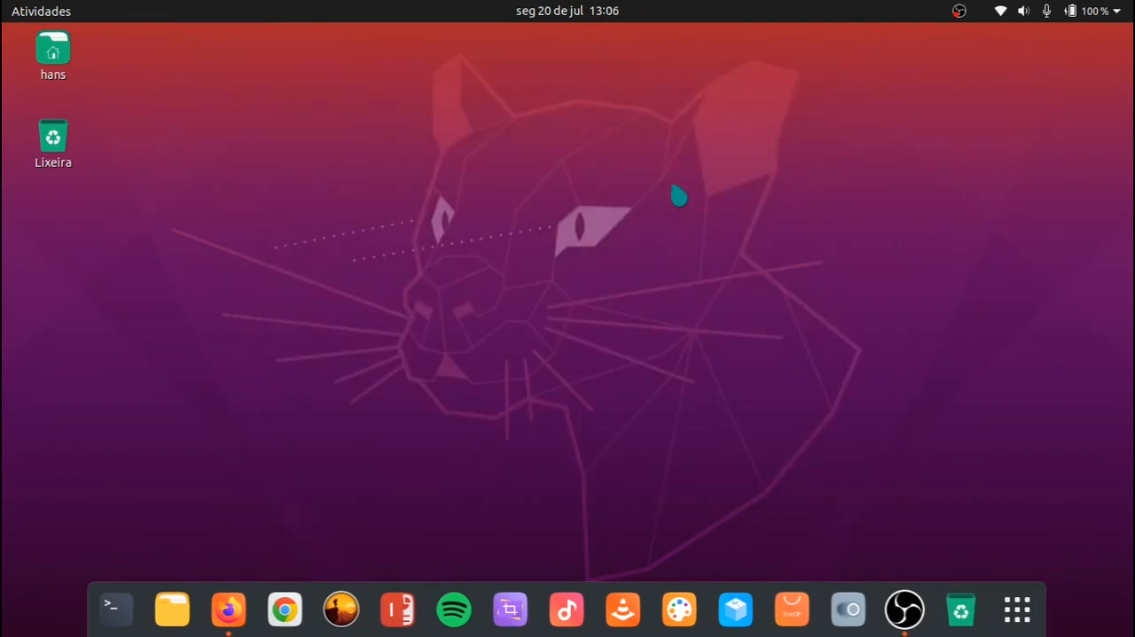
Set the Tweaks Shell theme to ChromeOS-dark-compact-shell and close Tweaks
text(aj)
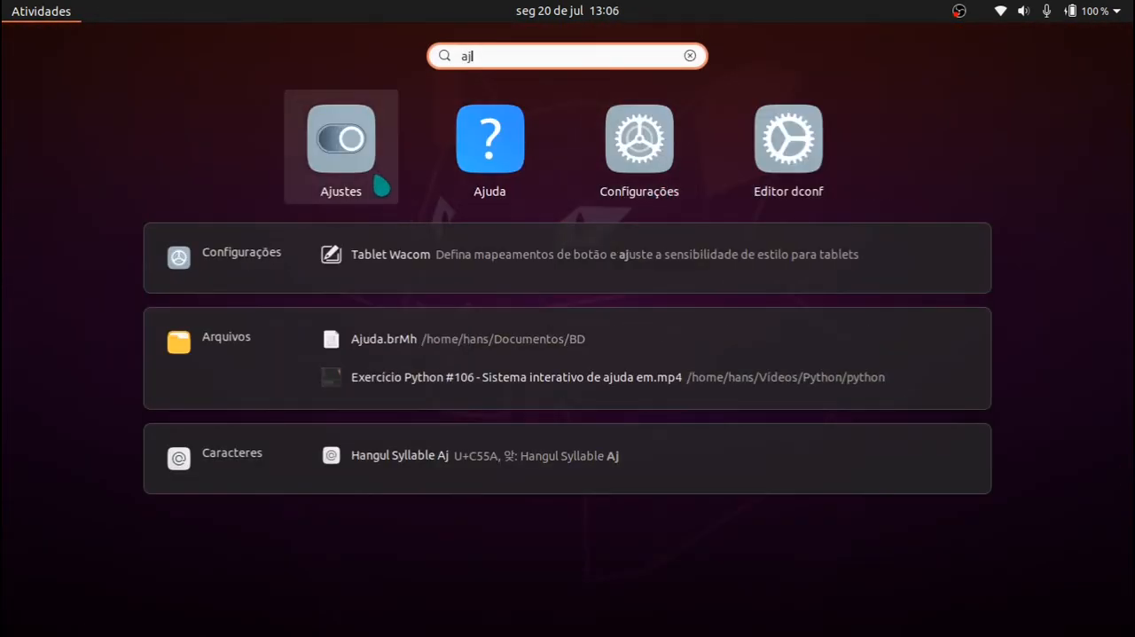
click(340, 137)
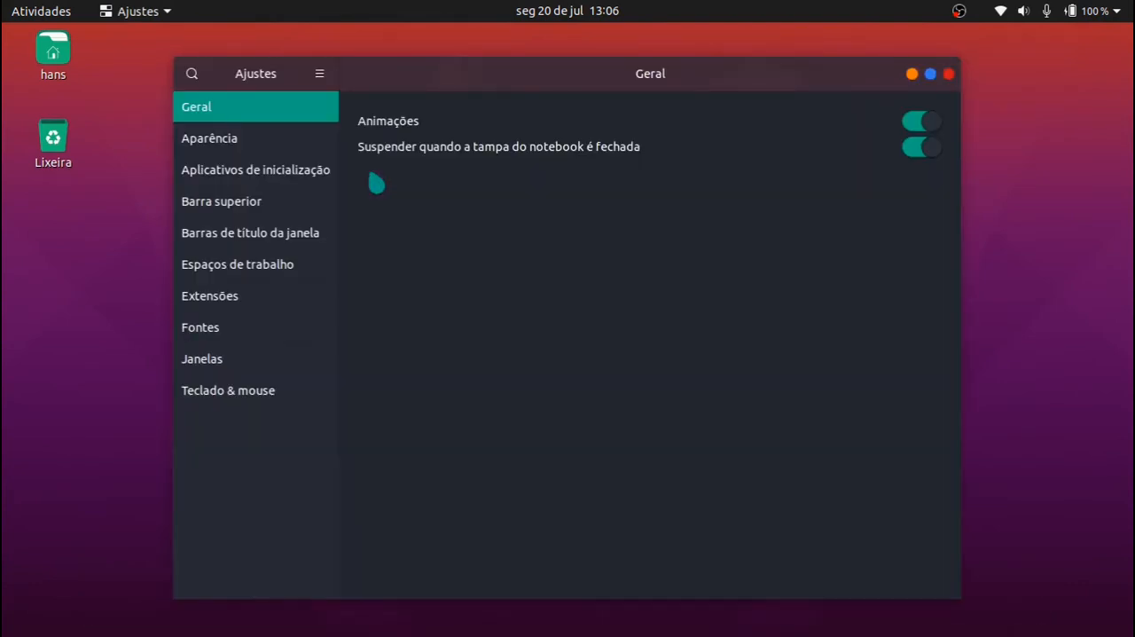
click(209, 137)
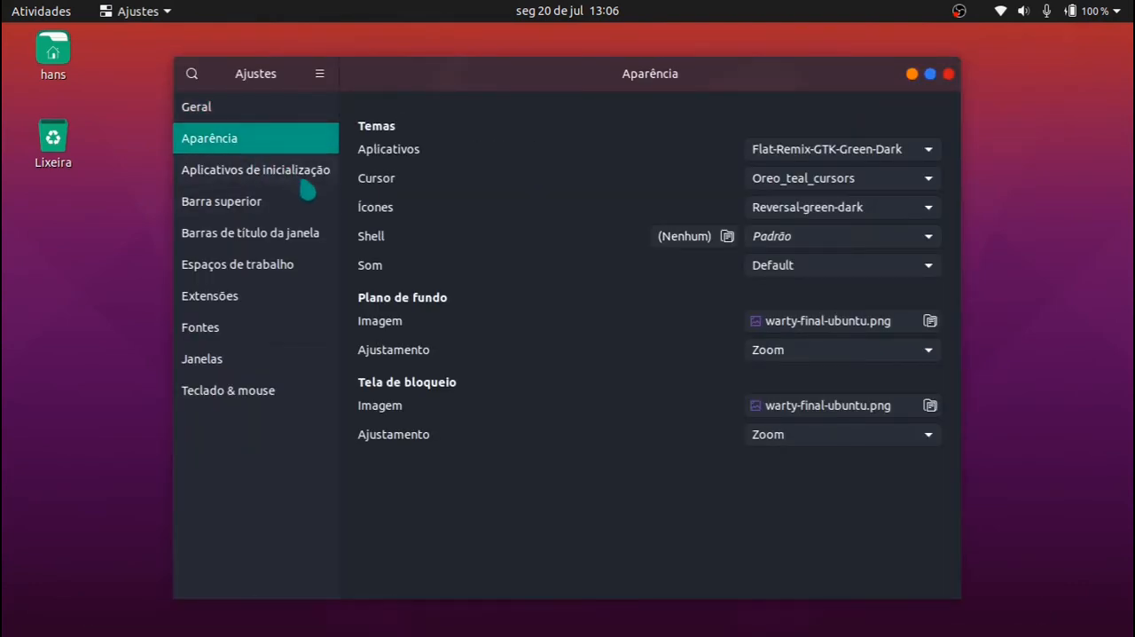
click(841, 236)
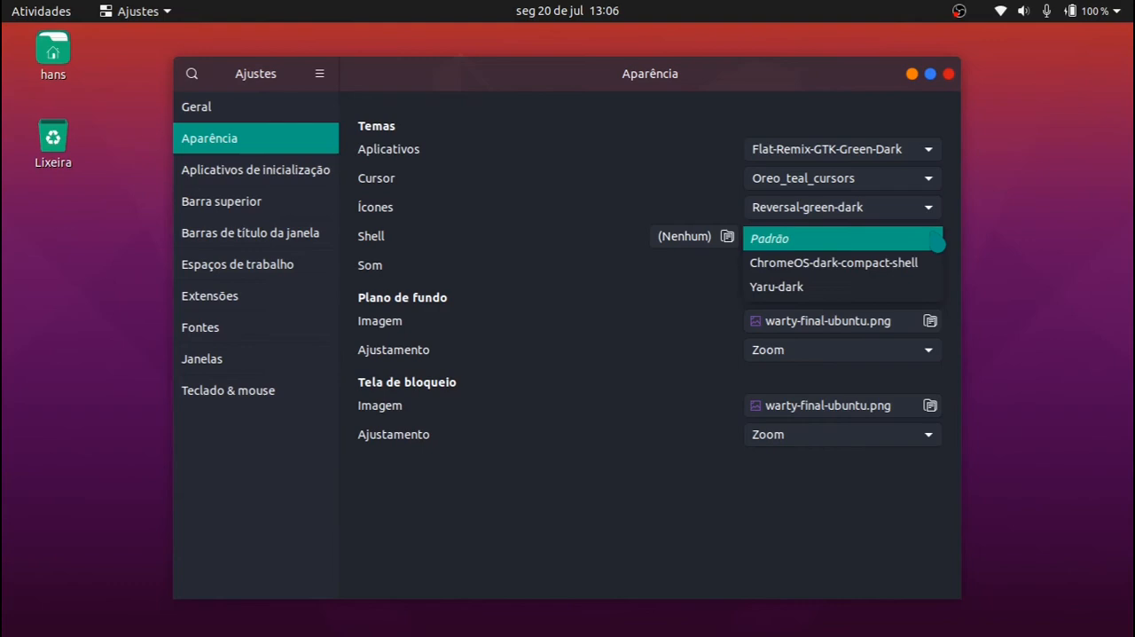
click(835, 261)
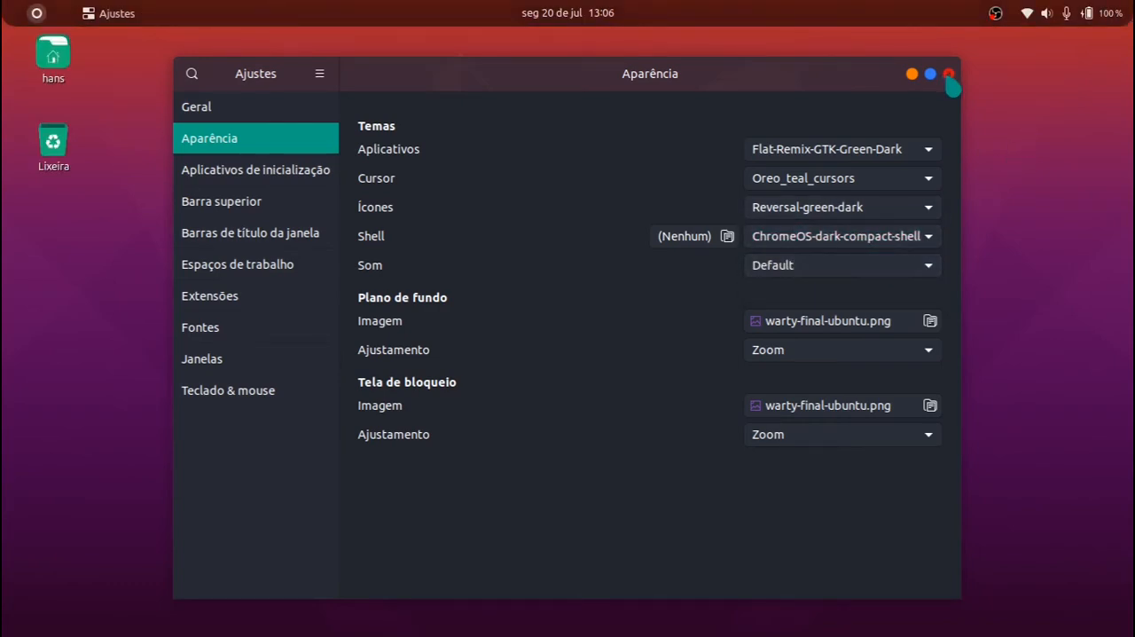
click(950, 76)
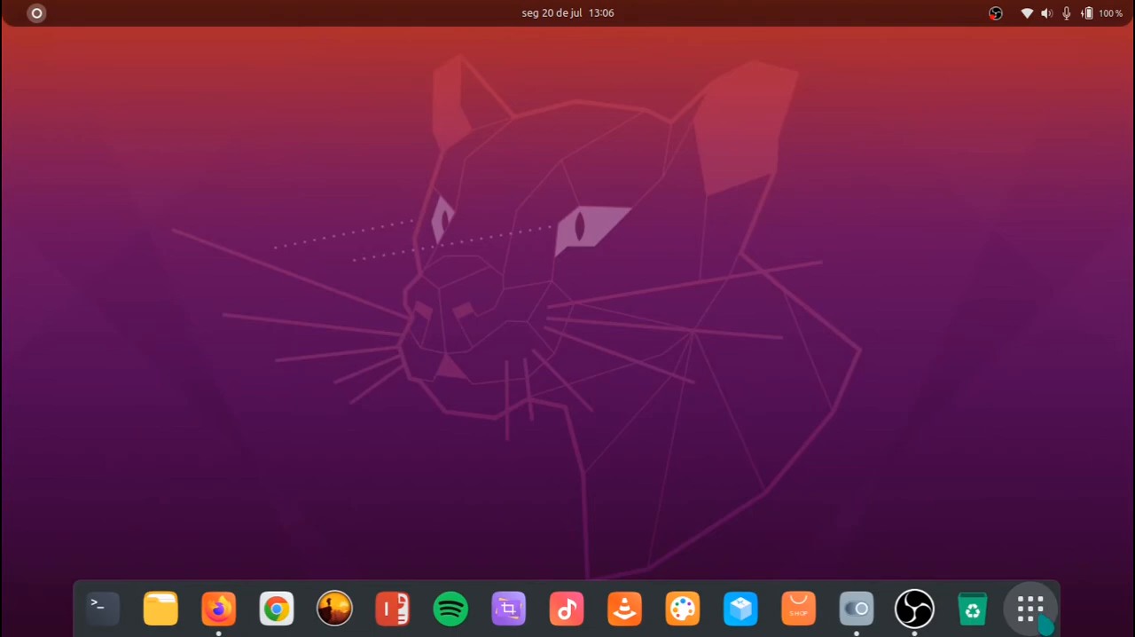
Reopen Tweaks from the app grid and set title-bar button placement to the left
click(1032, 608)
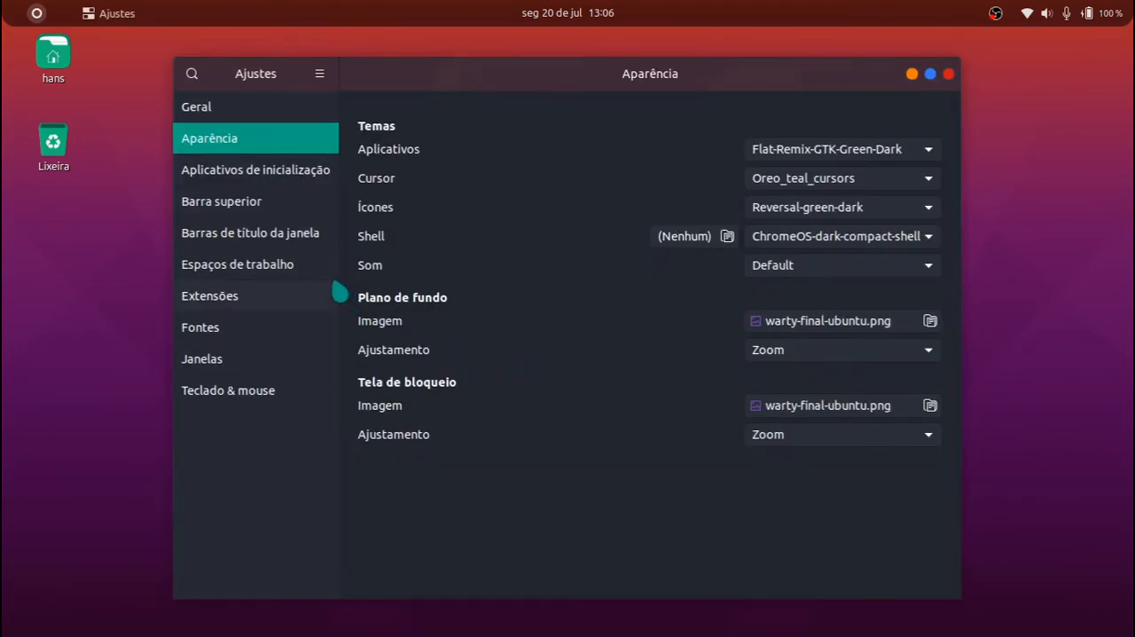
click(250, 232)
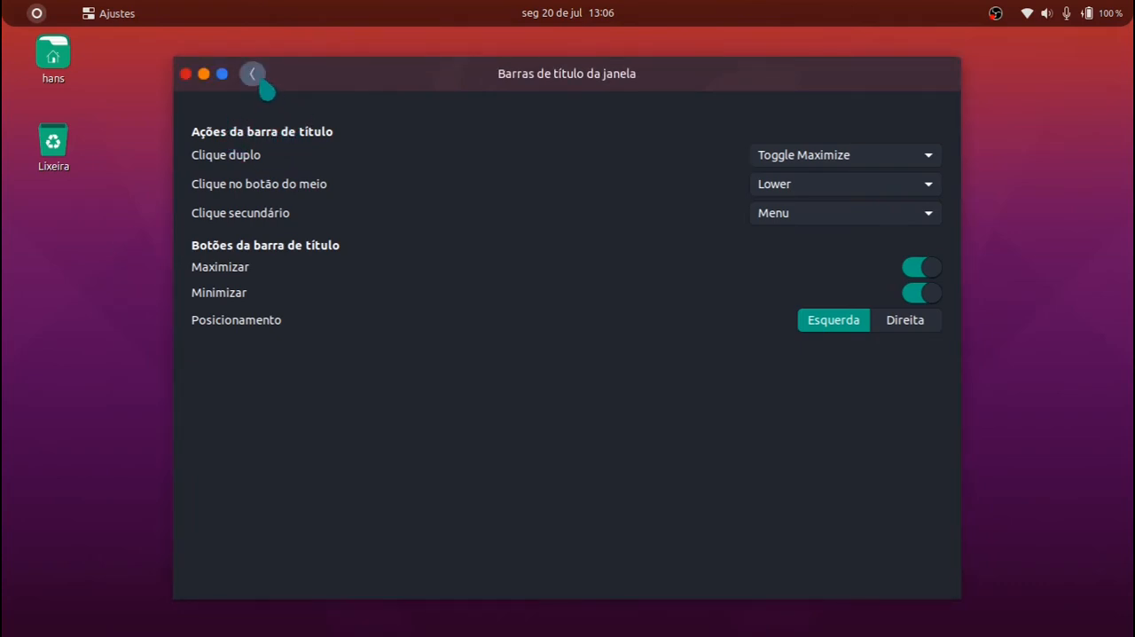
click(253, 74)
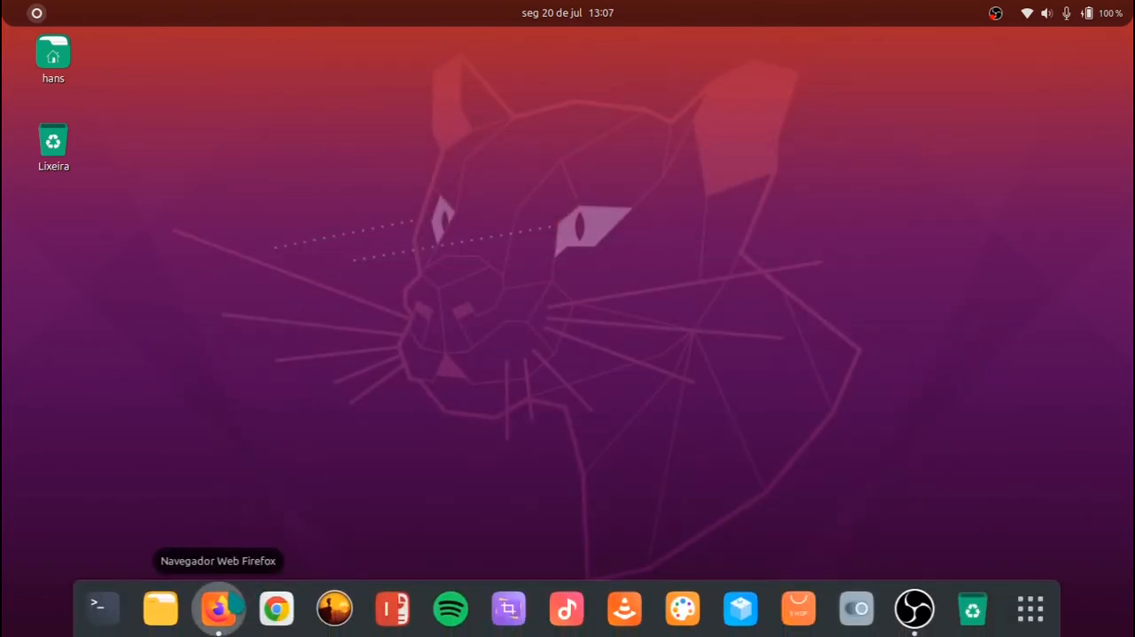
Launch Firefox from the dock and enter 'macos' in the address bar
click(214, 608)
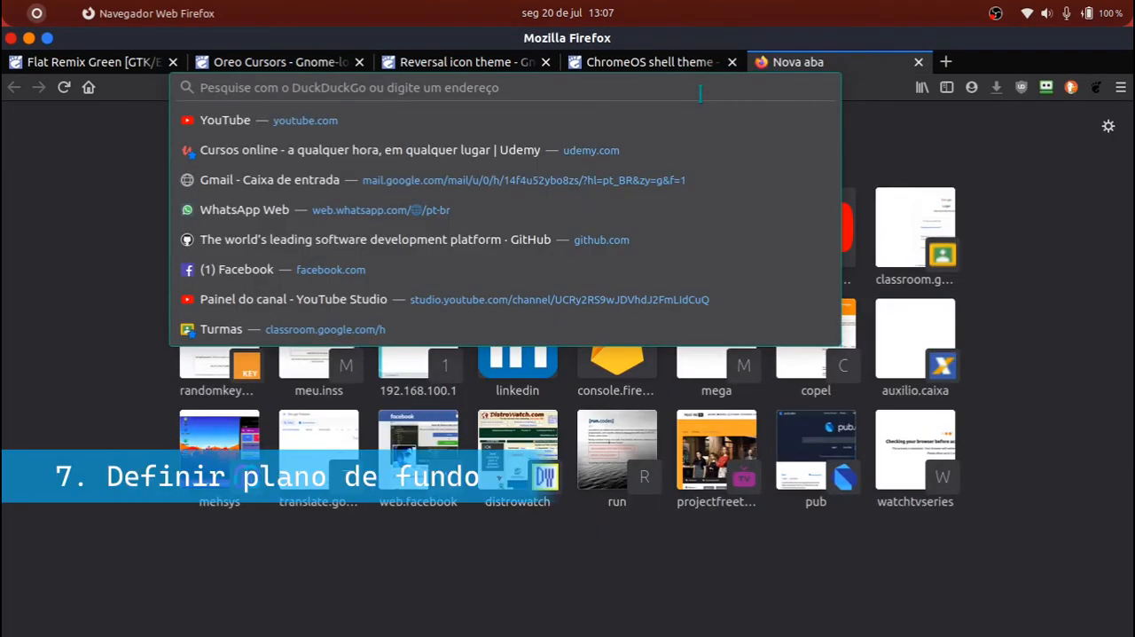
text(macos)
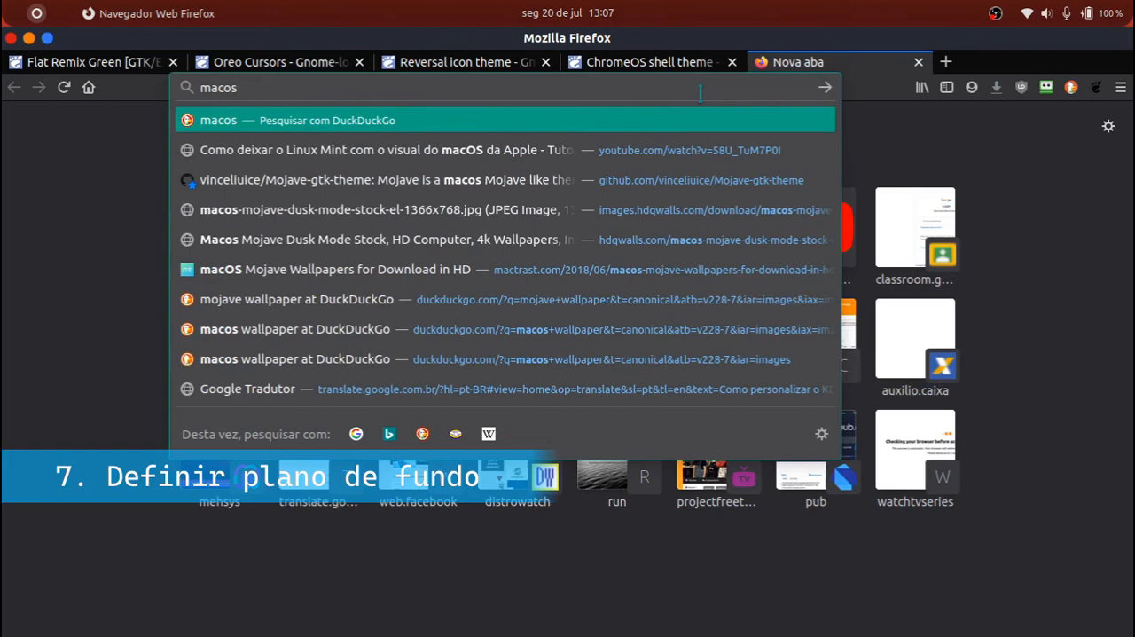